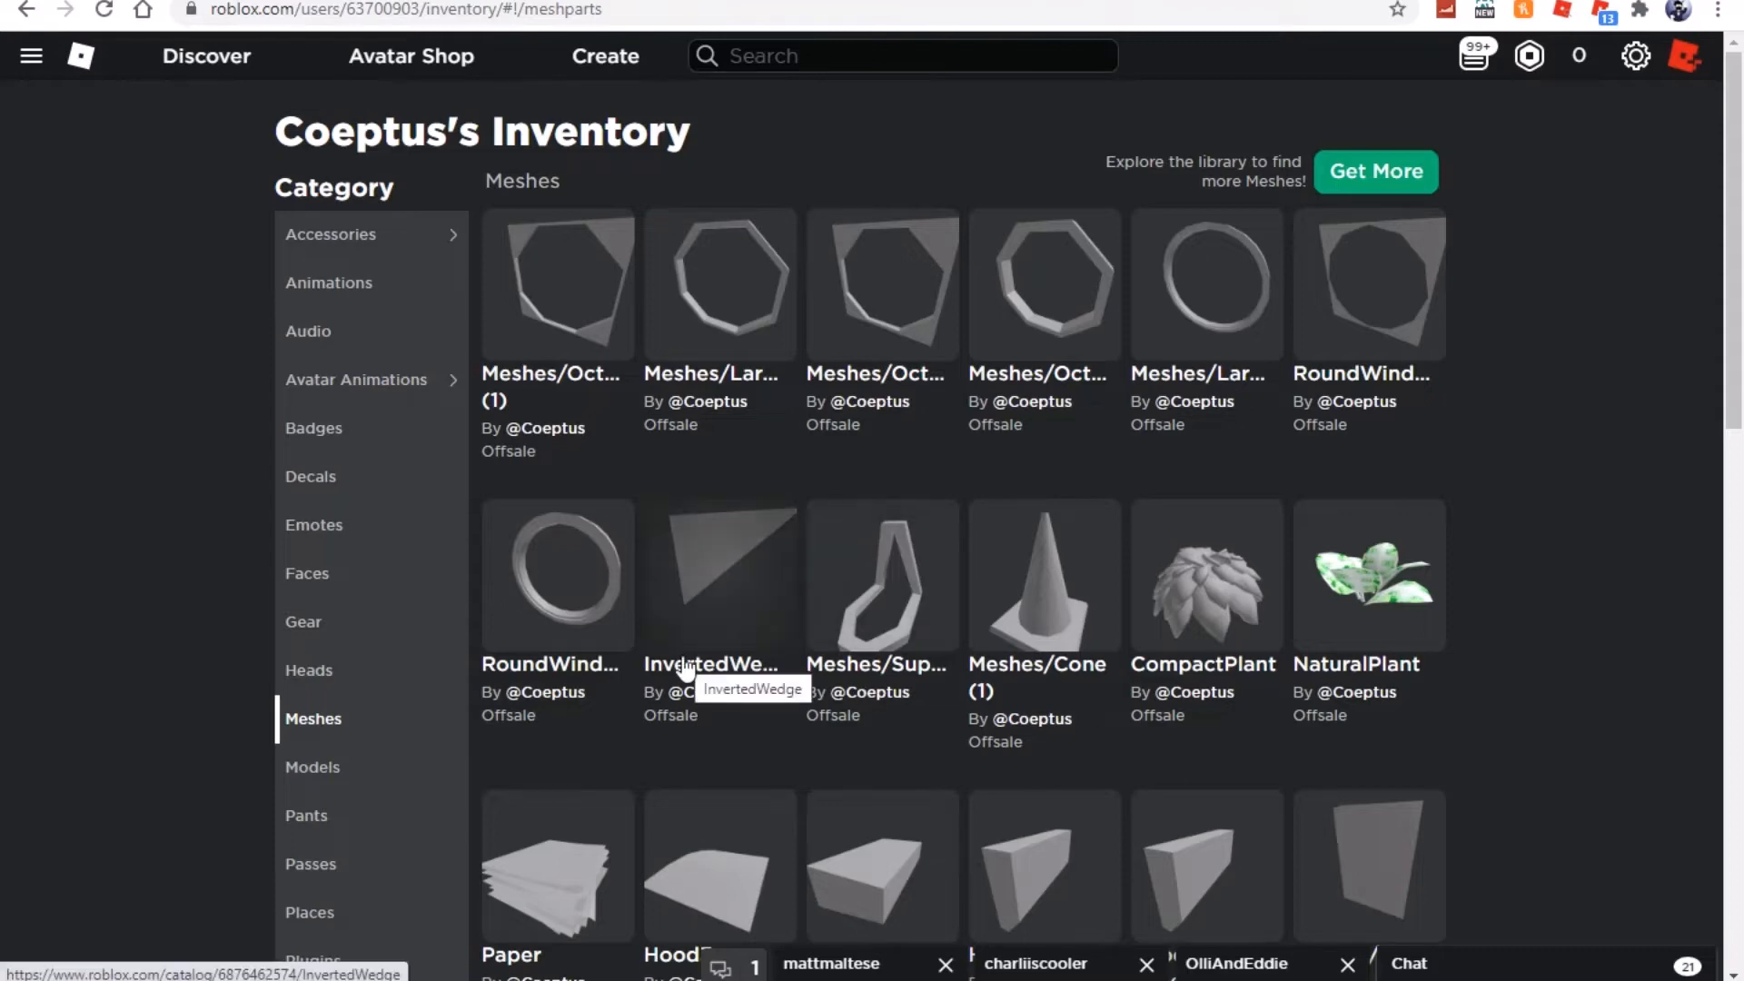
mouse_move(1322, 410)
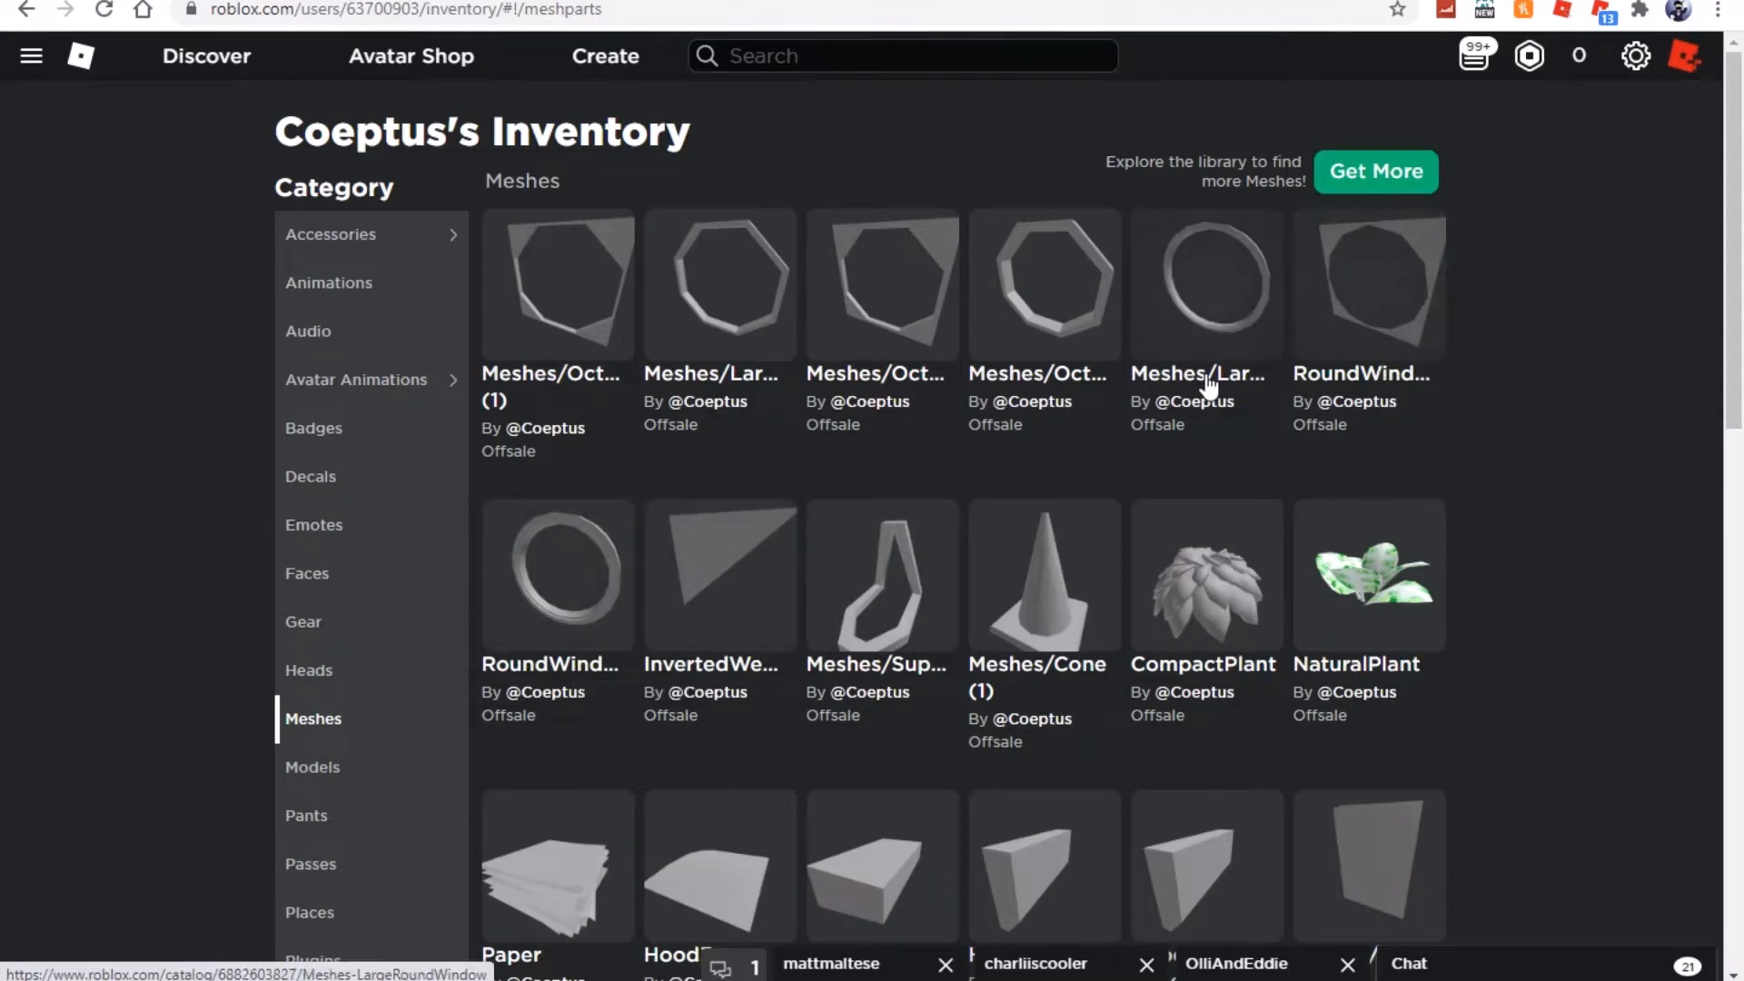
mouse_move(1213, 394)
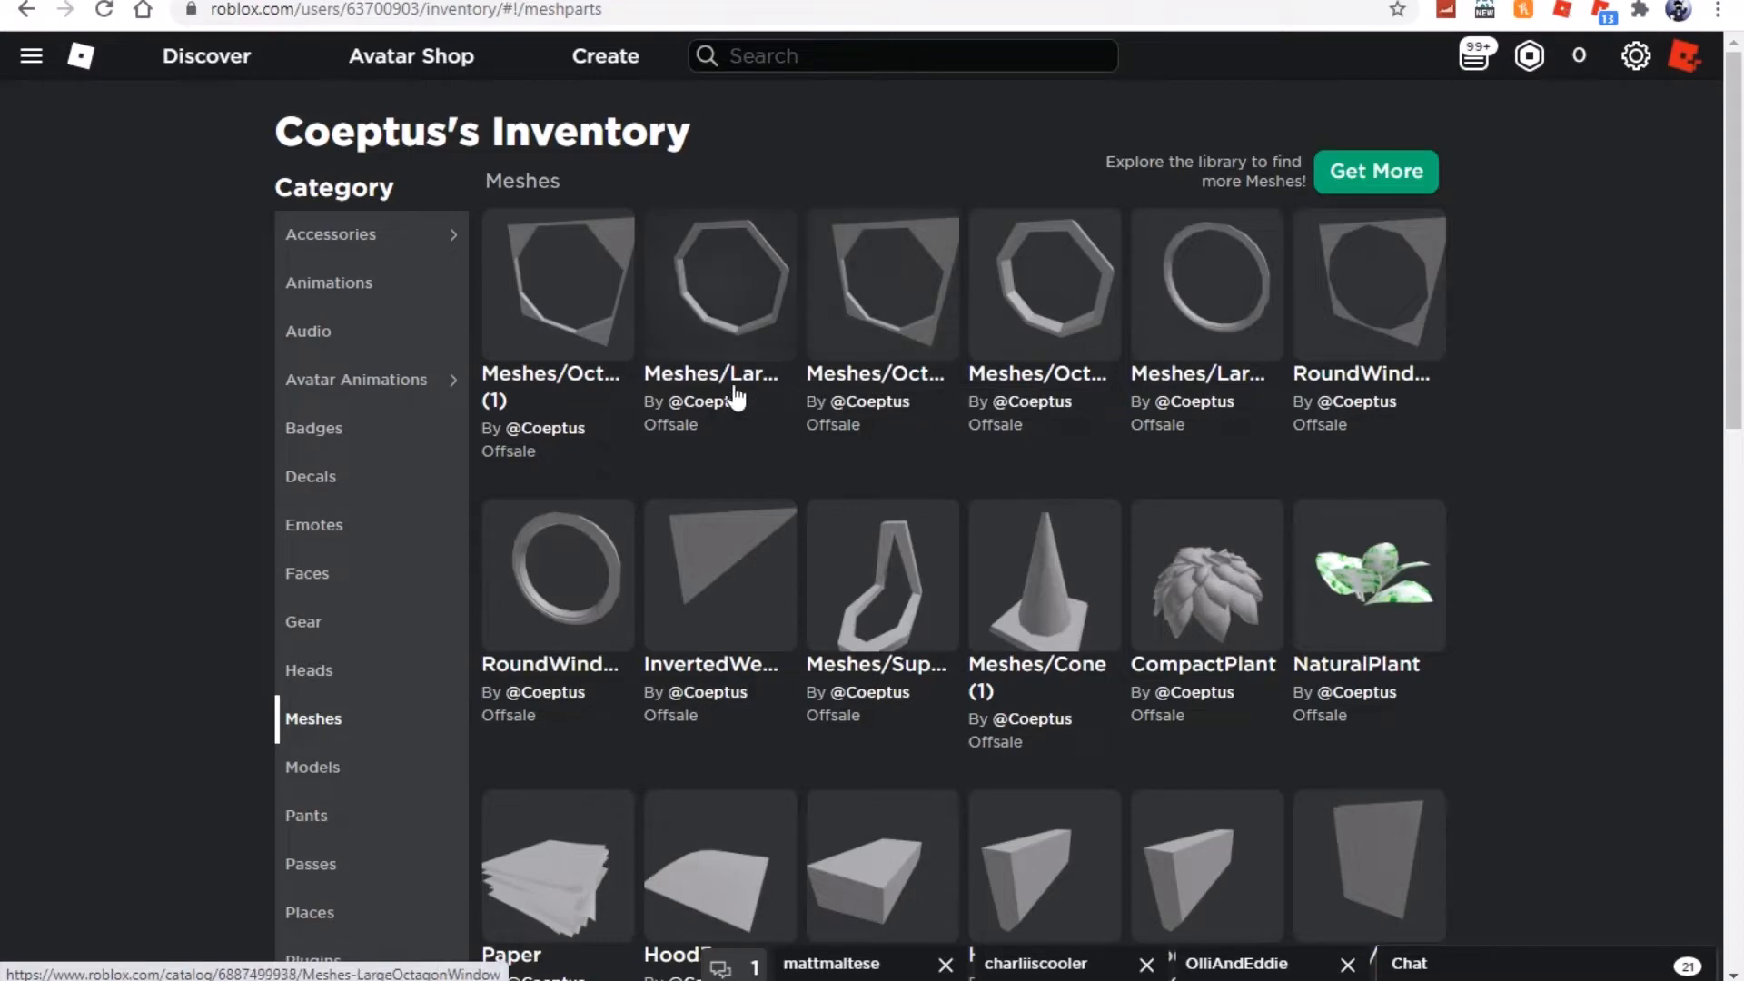
mouse_move(730, 392)
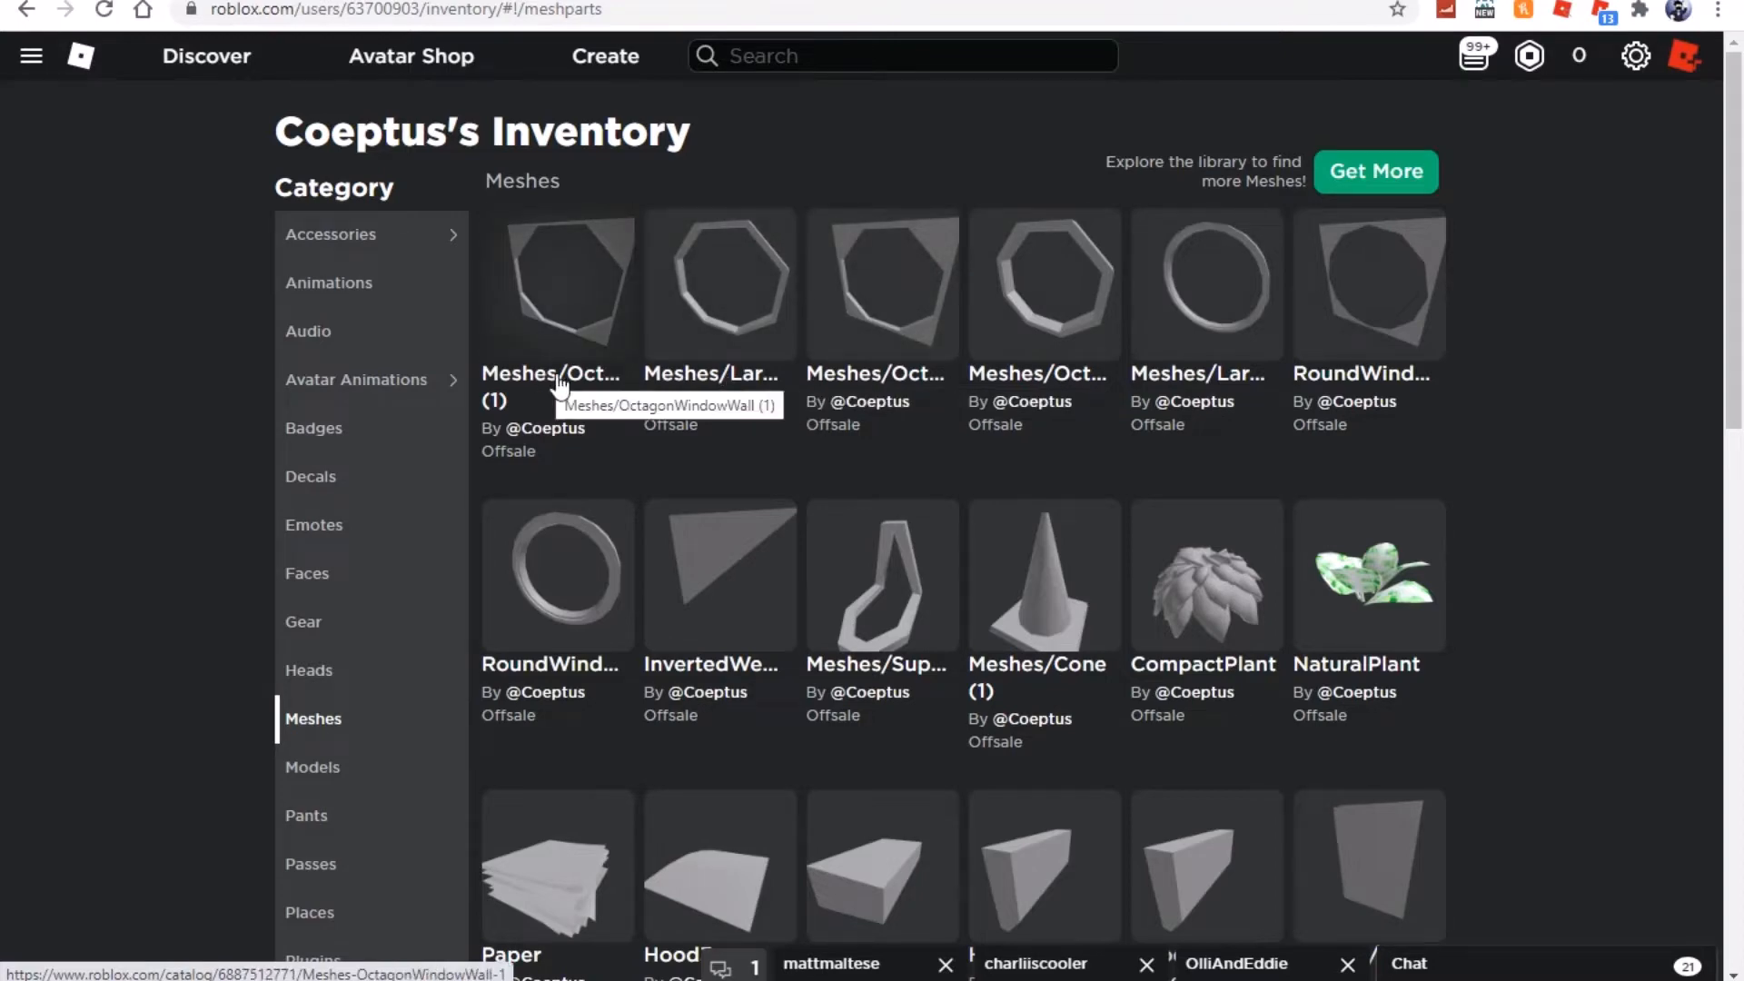
mouse_move(636, 412)
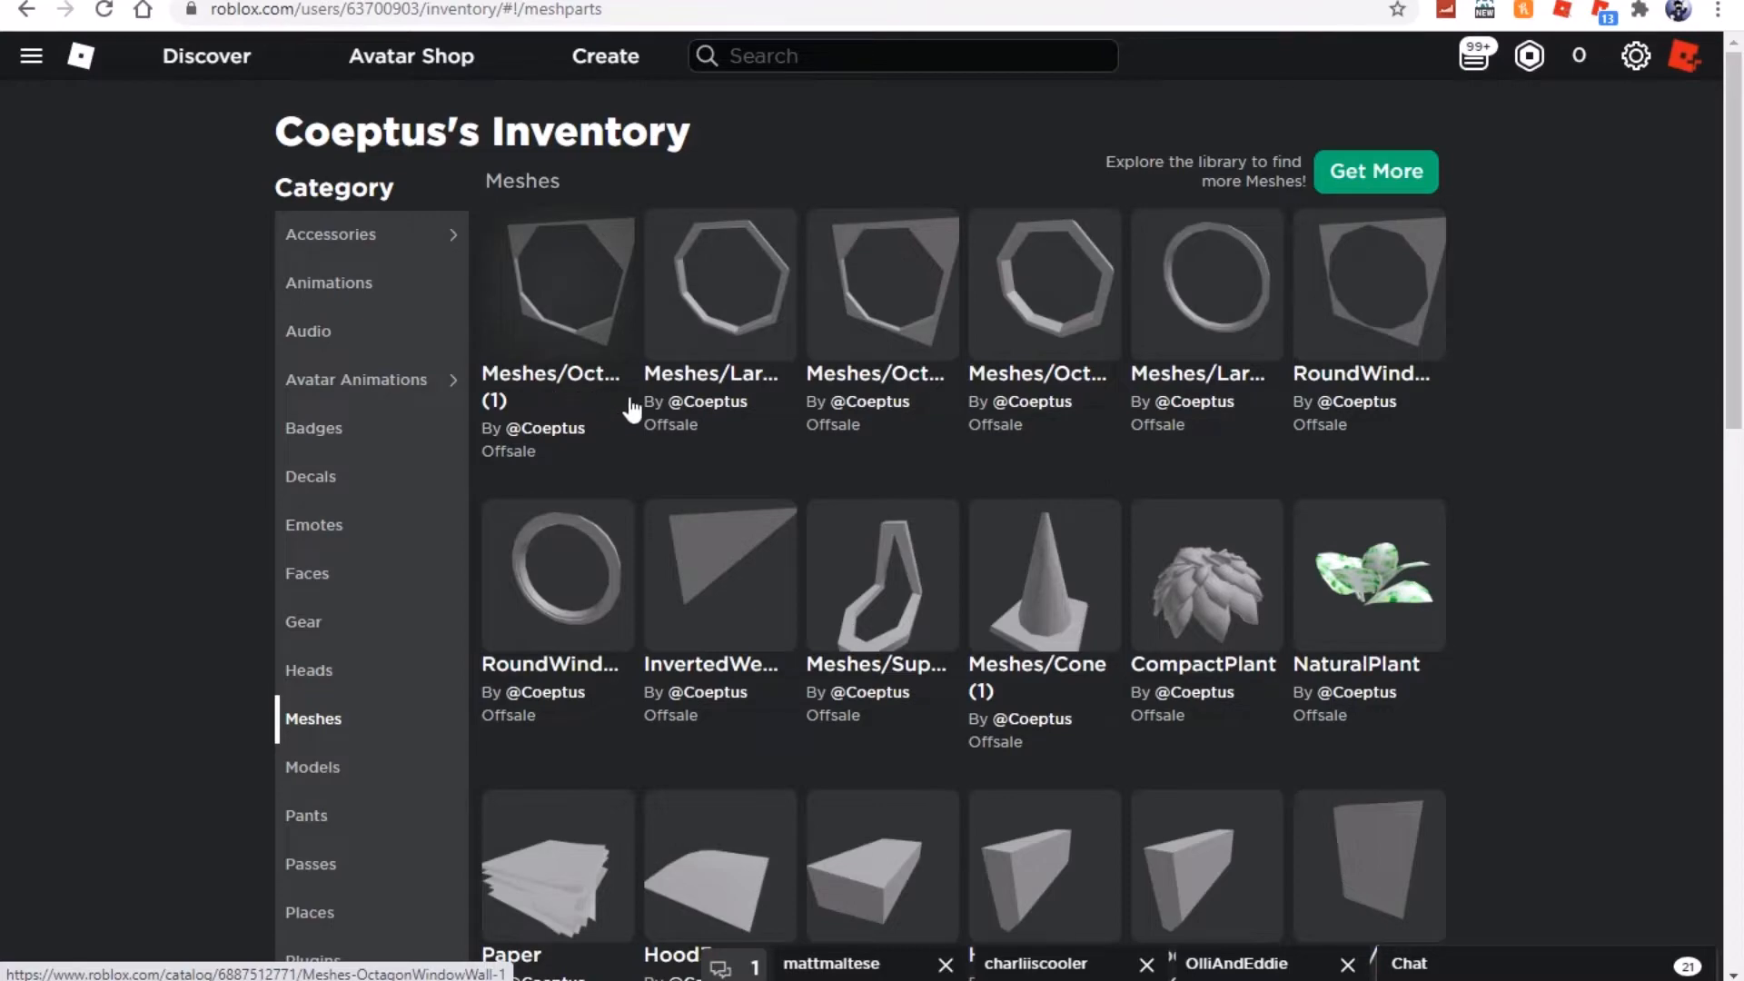
mouse_move(1393, 320)
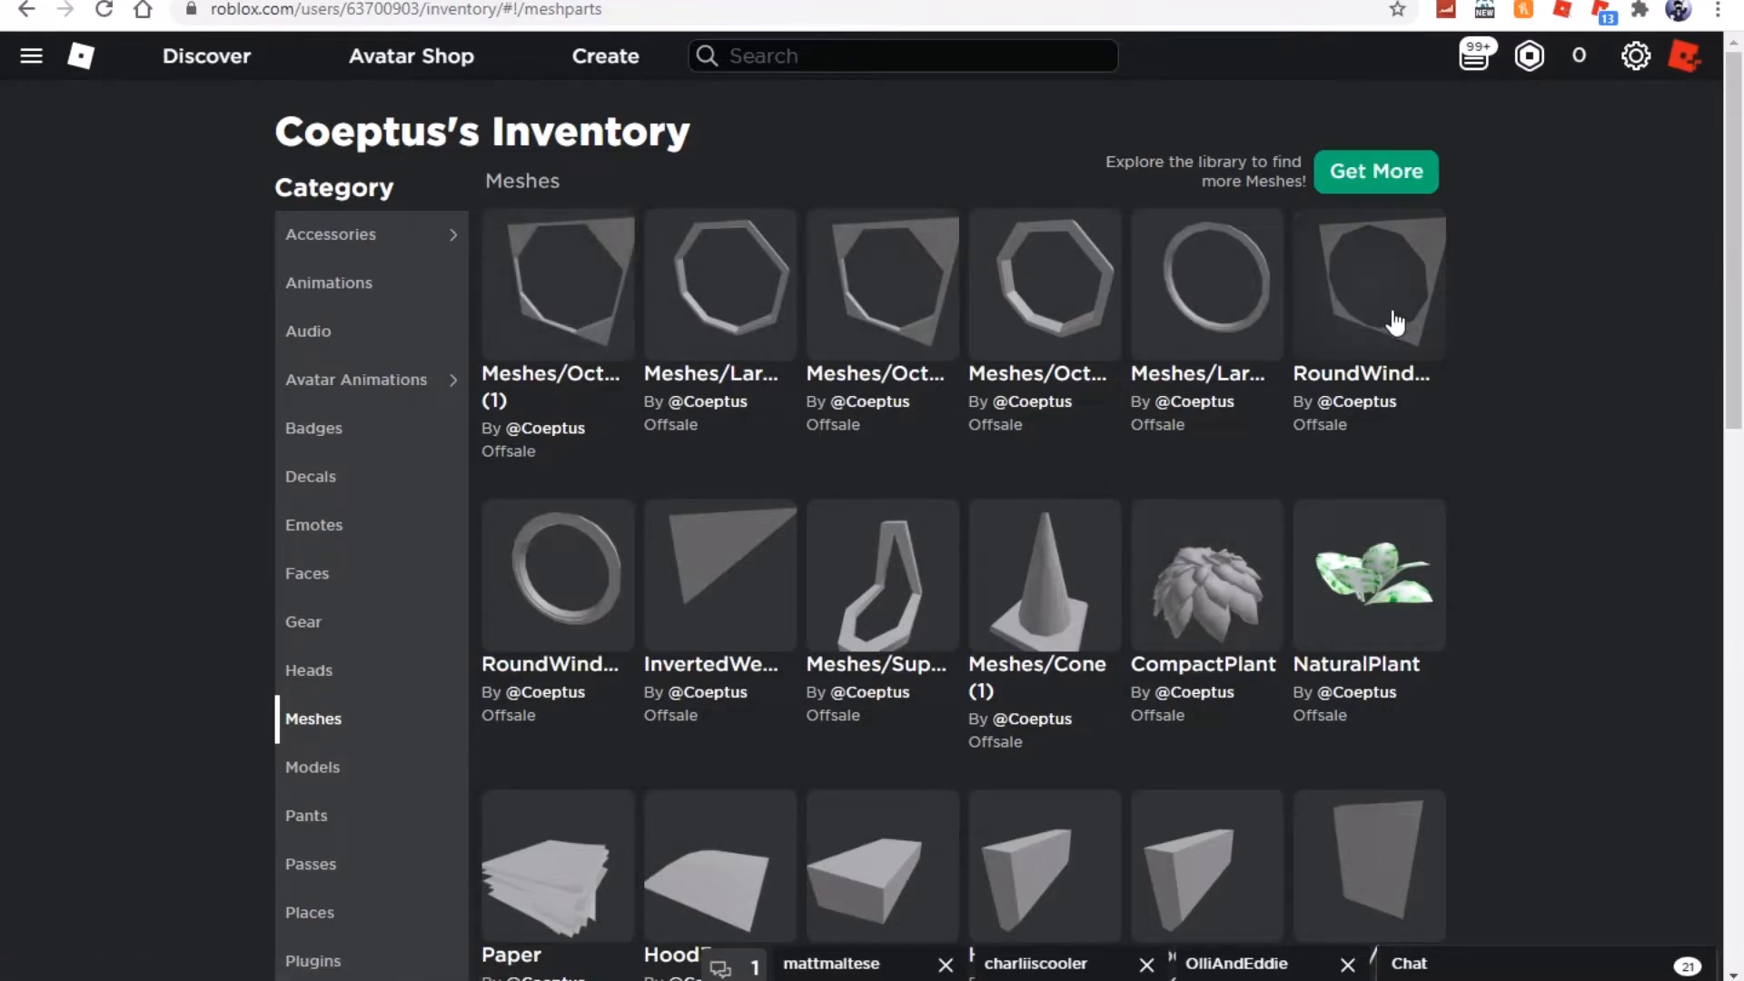
mouse_move(727, 614)
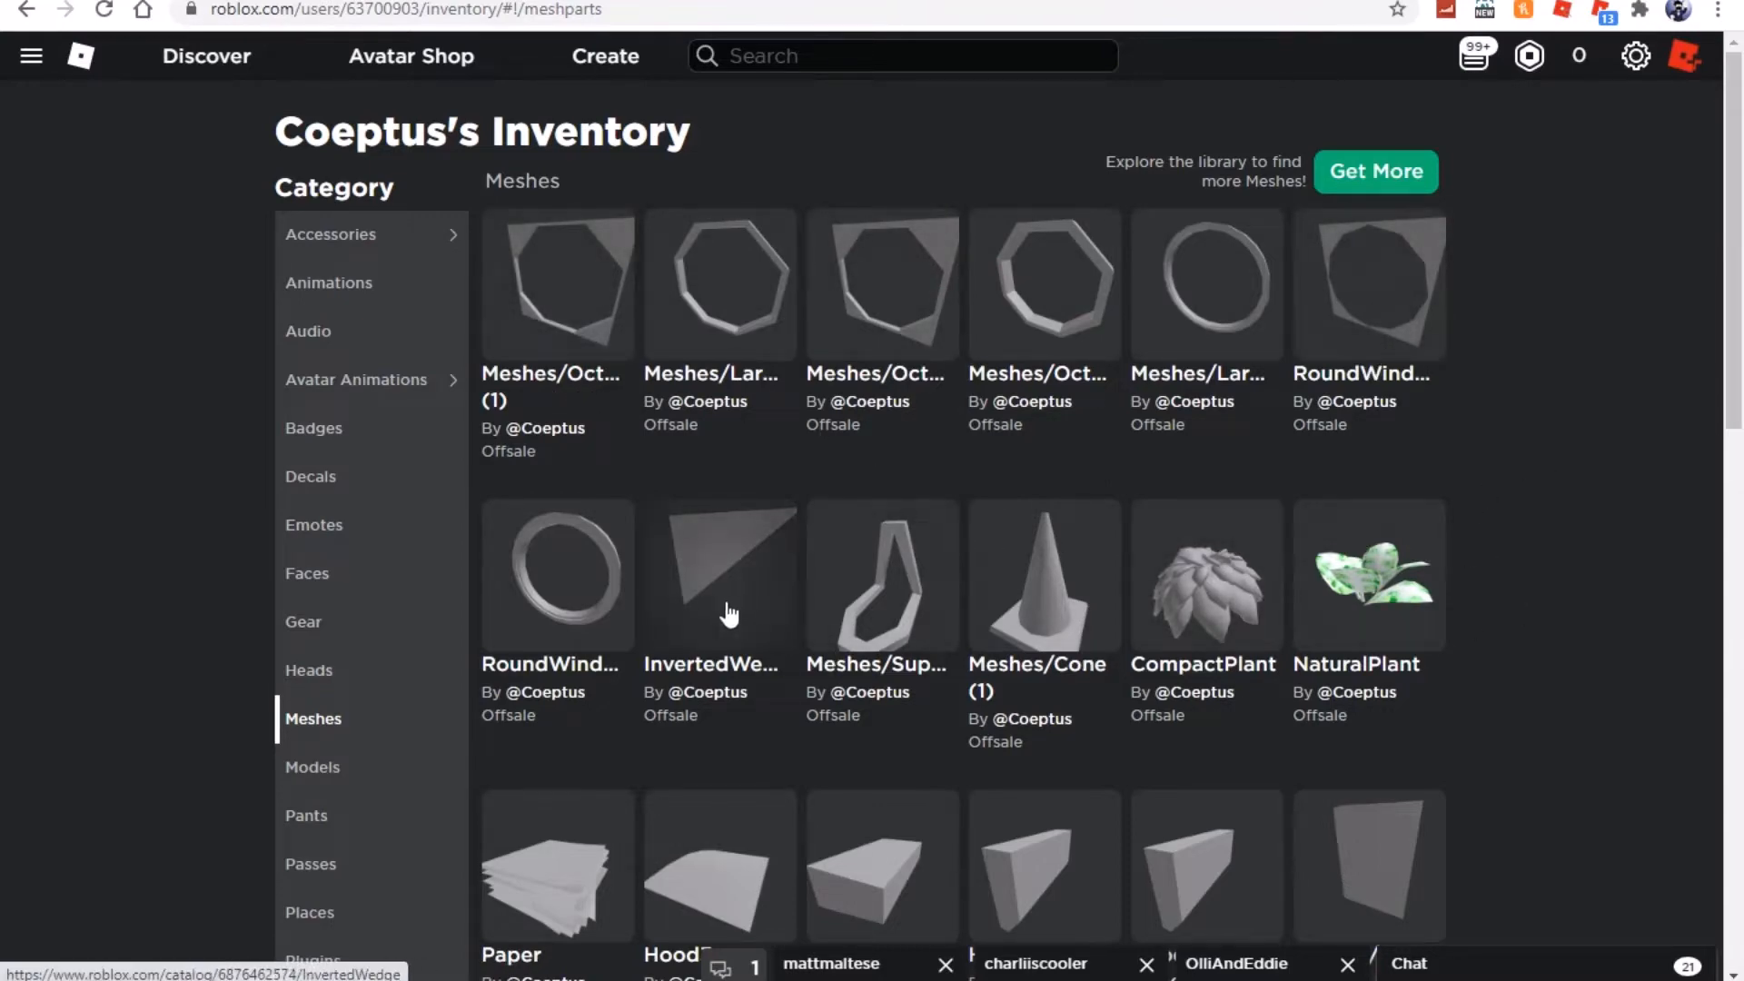
mouse_move(770, 556)
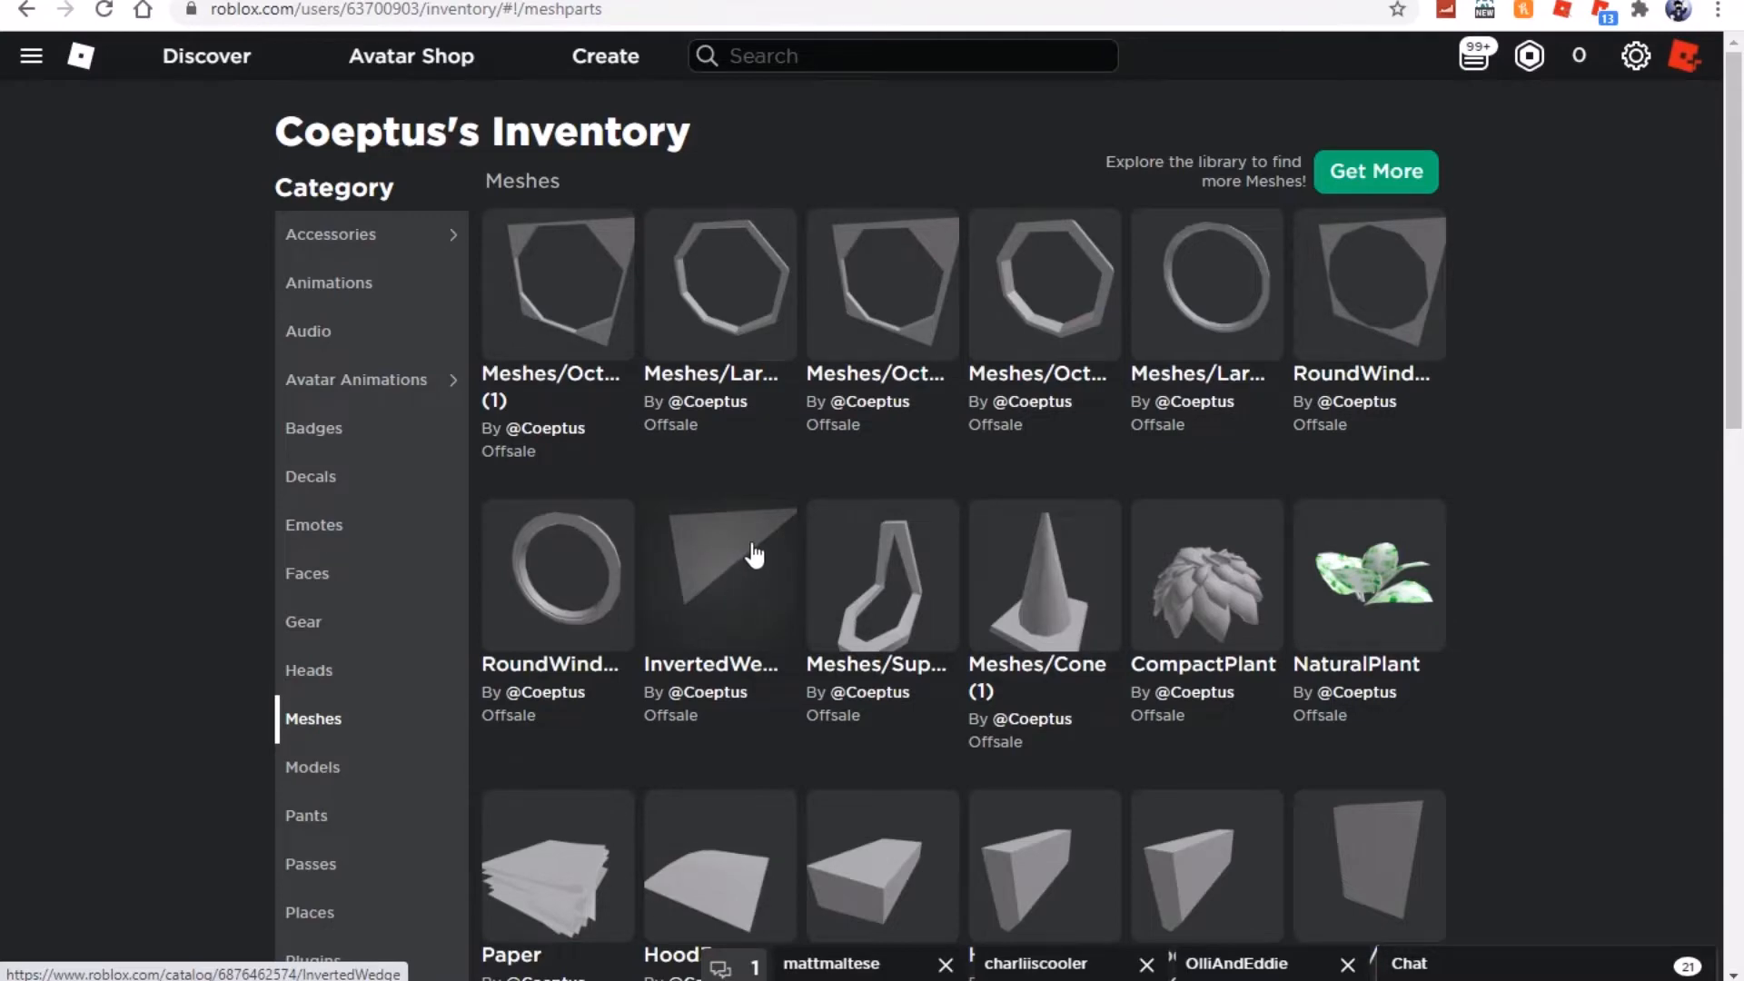
mouse_move(741, 599)
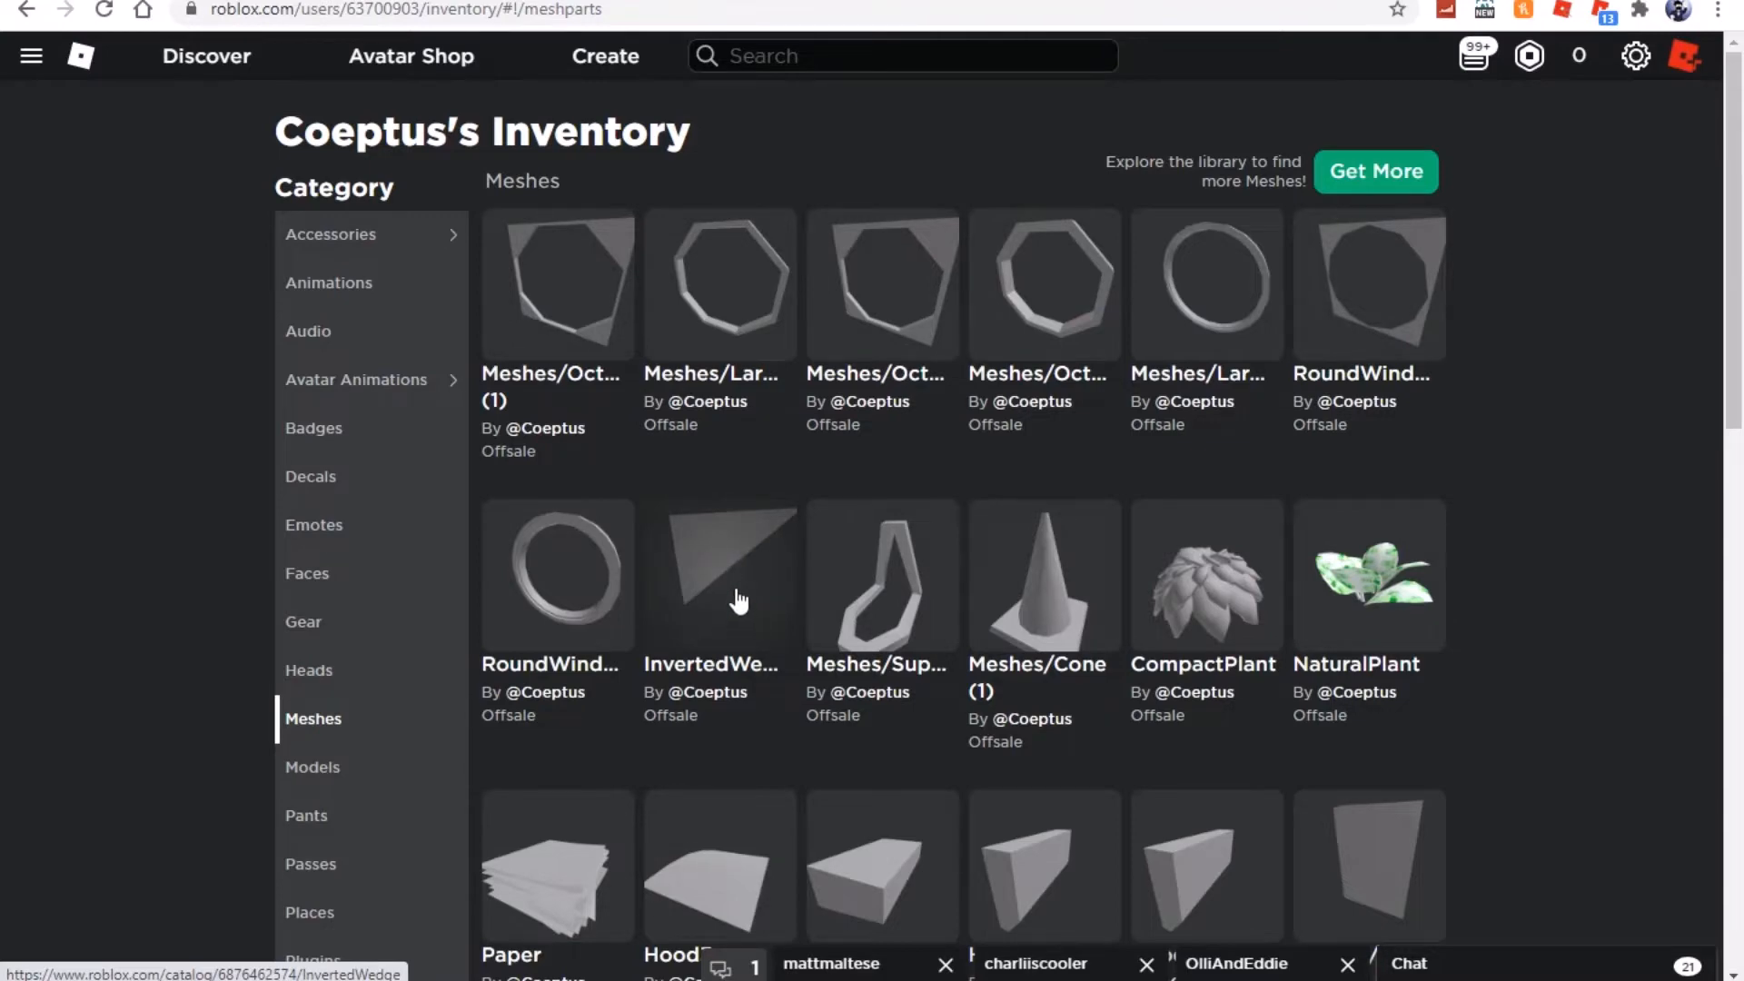
mouse_move(770, 607)
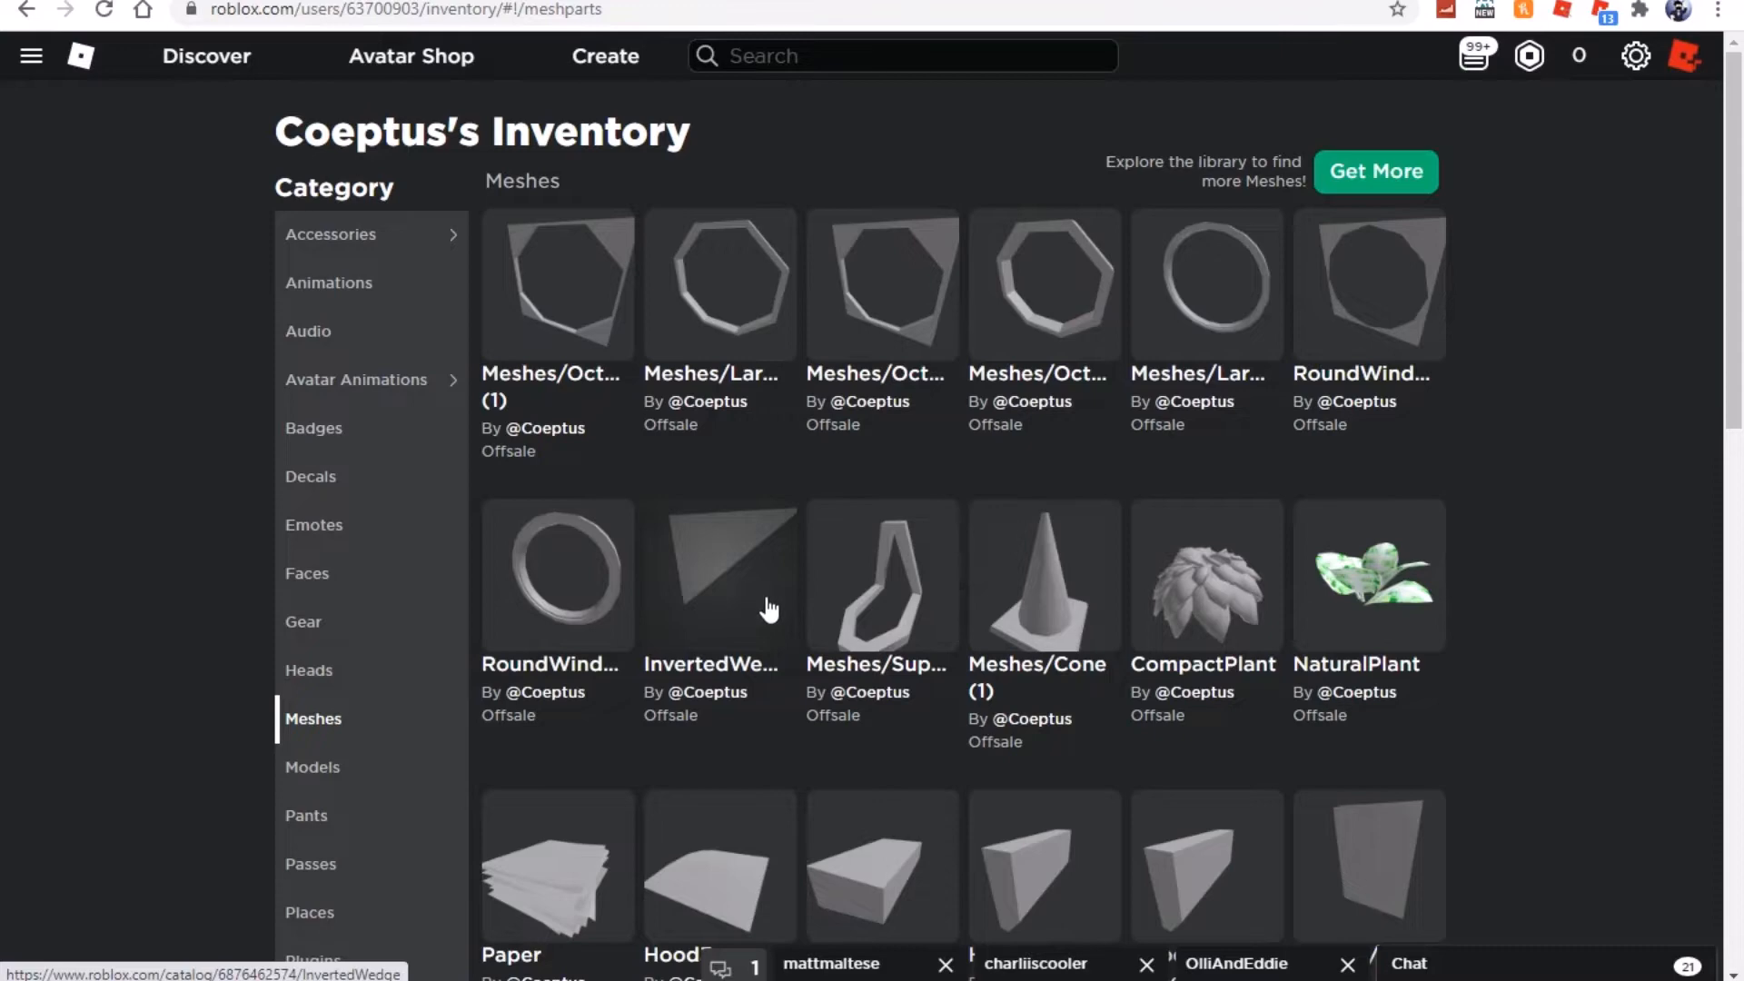
mouse_move(768, 626)
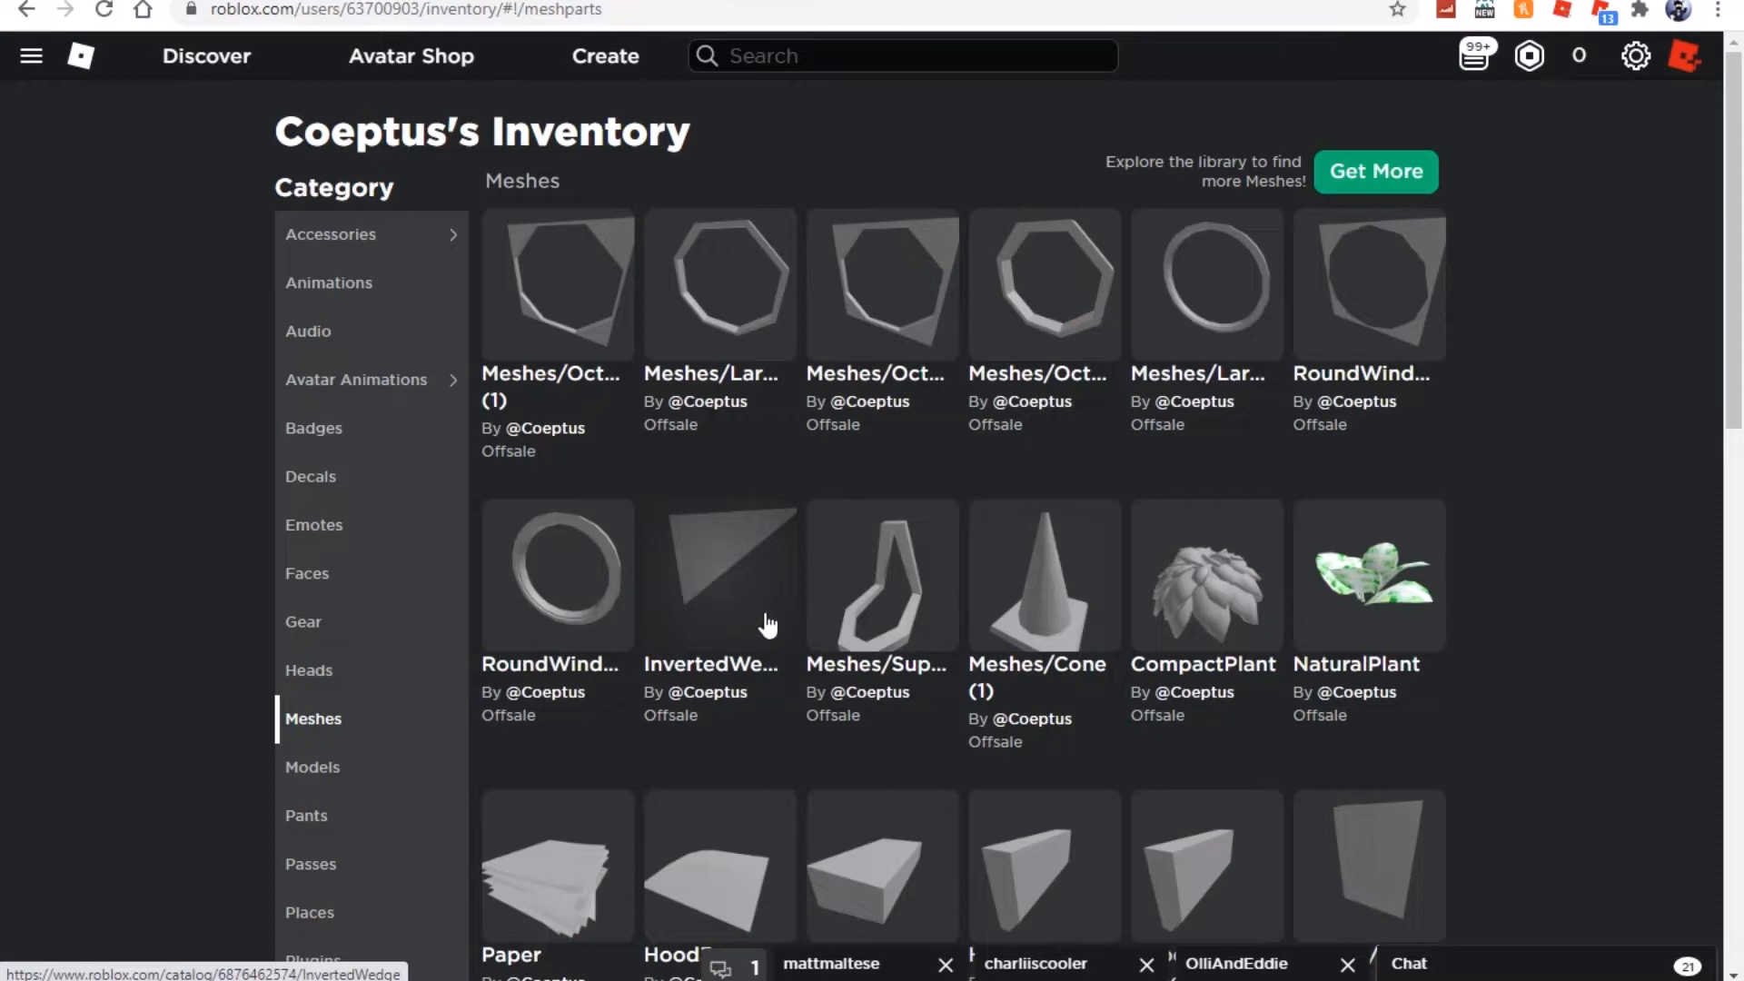
mouse_move(632, 636)
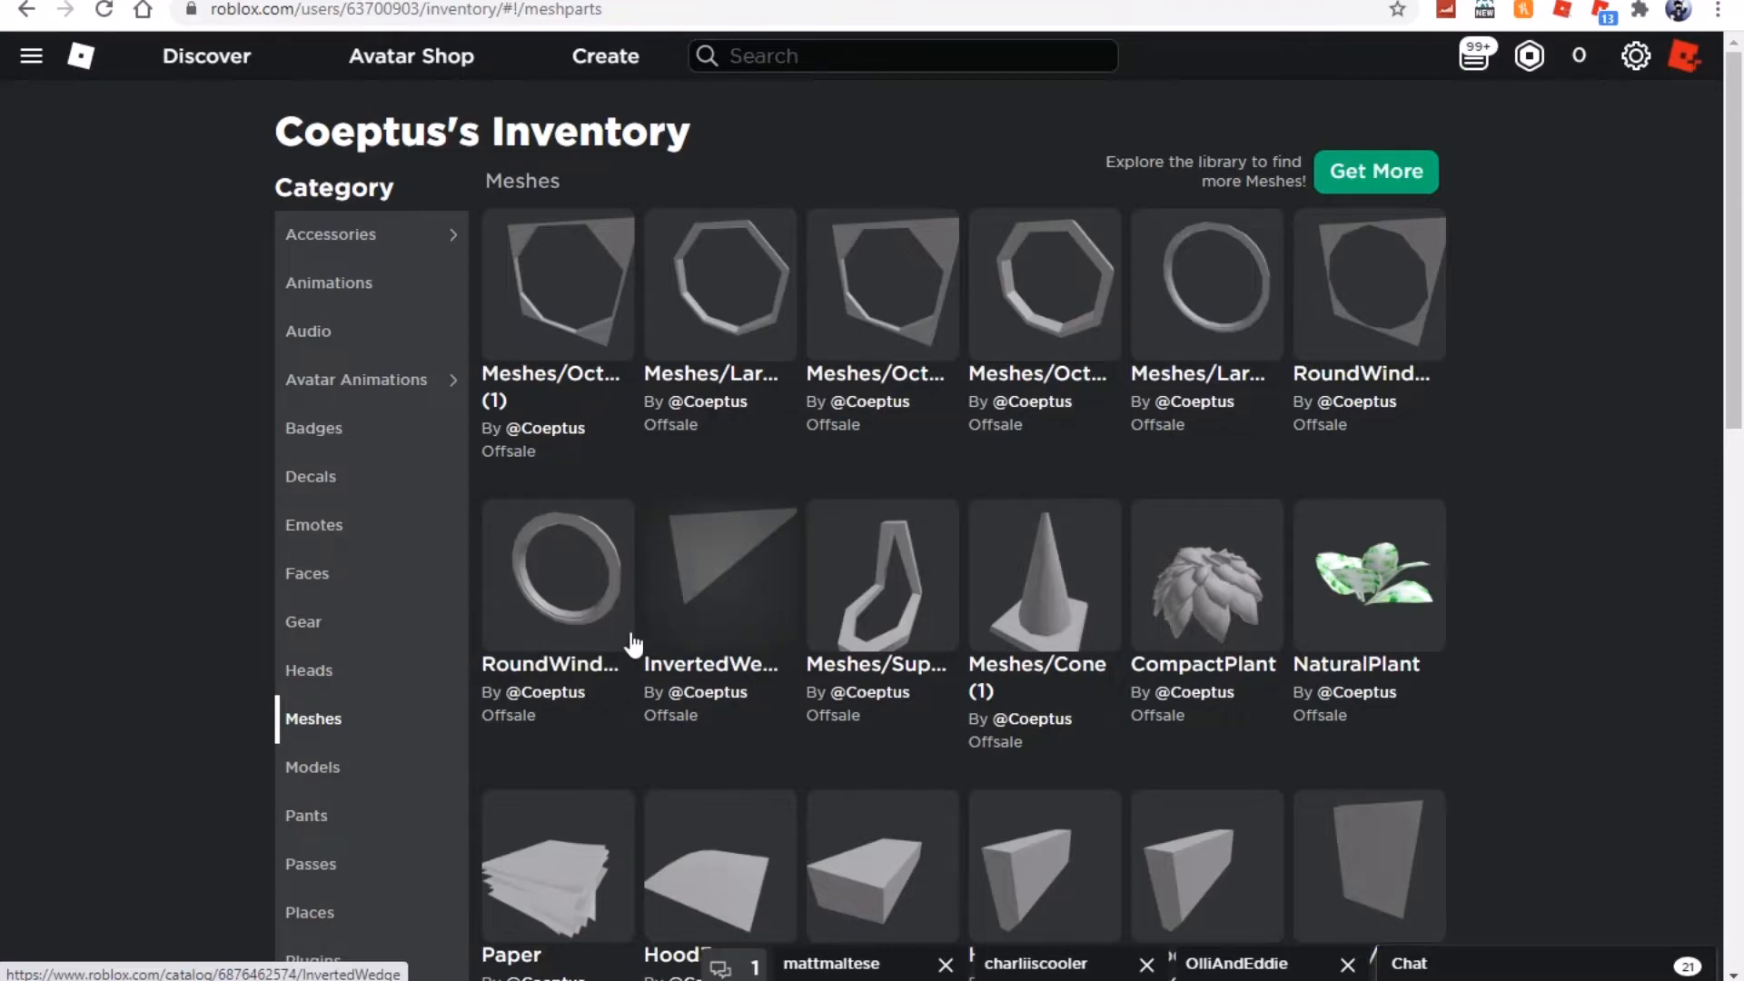
mouse_move(1100, 327)
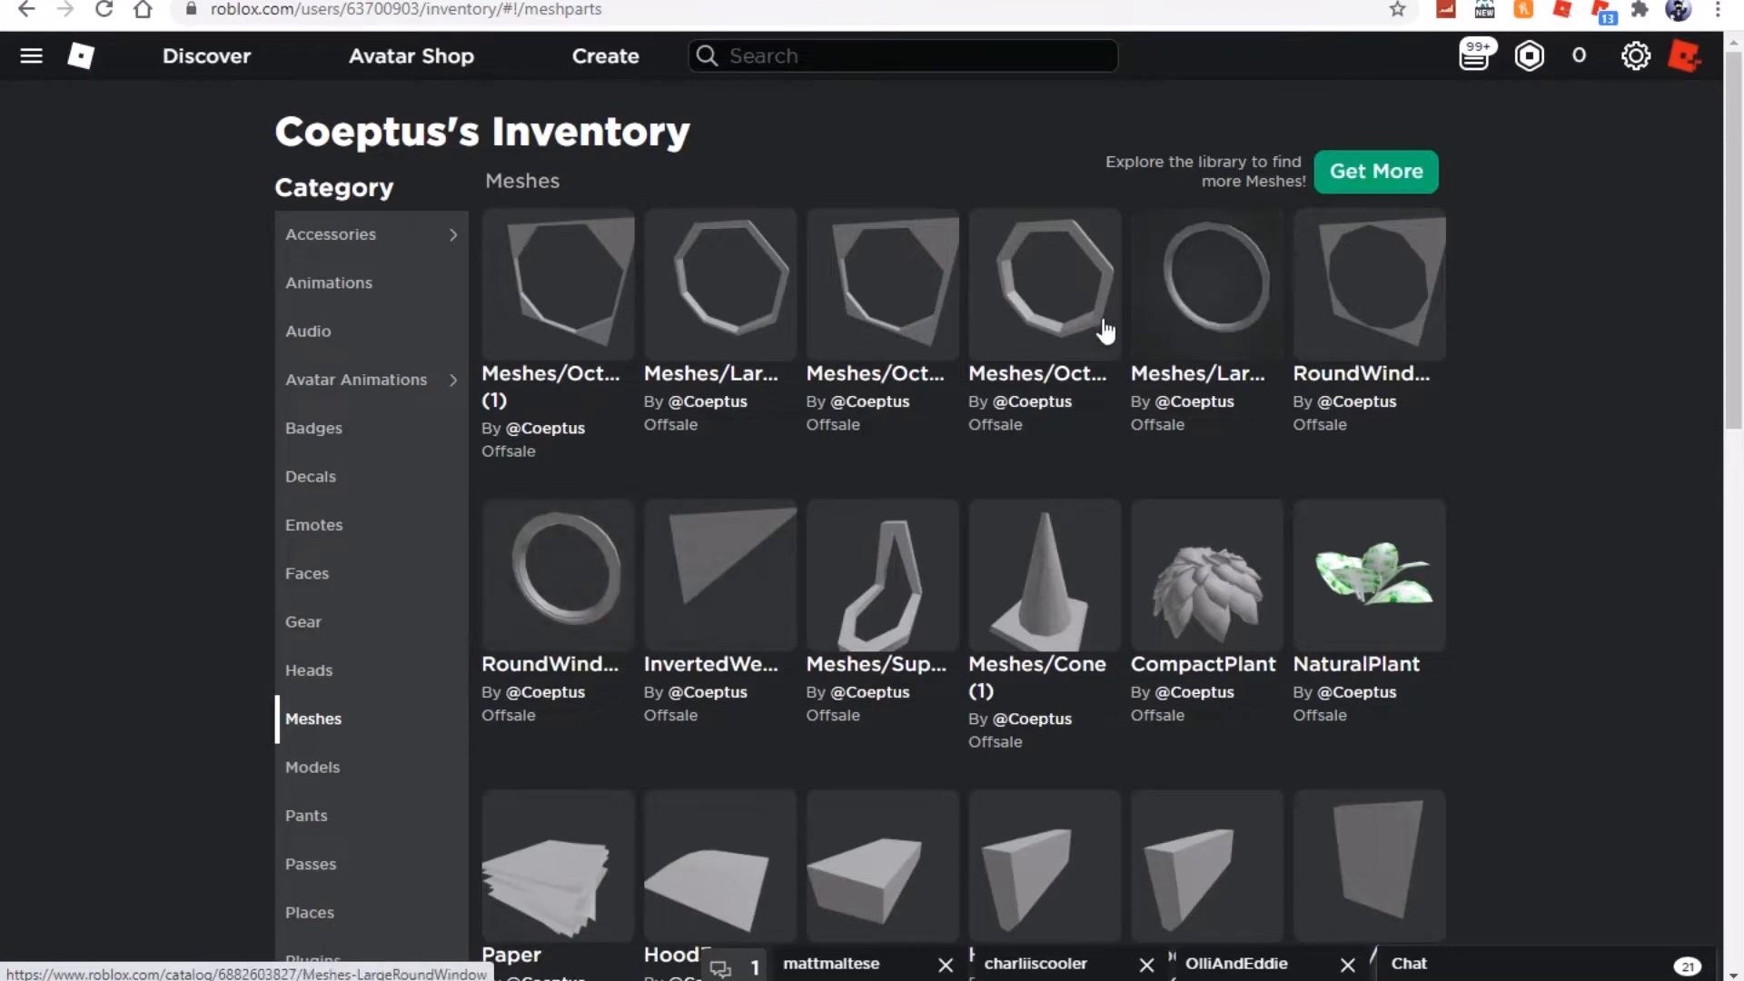
mouse_move(1170, 475)
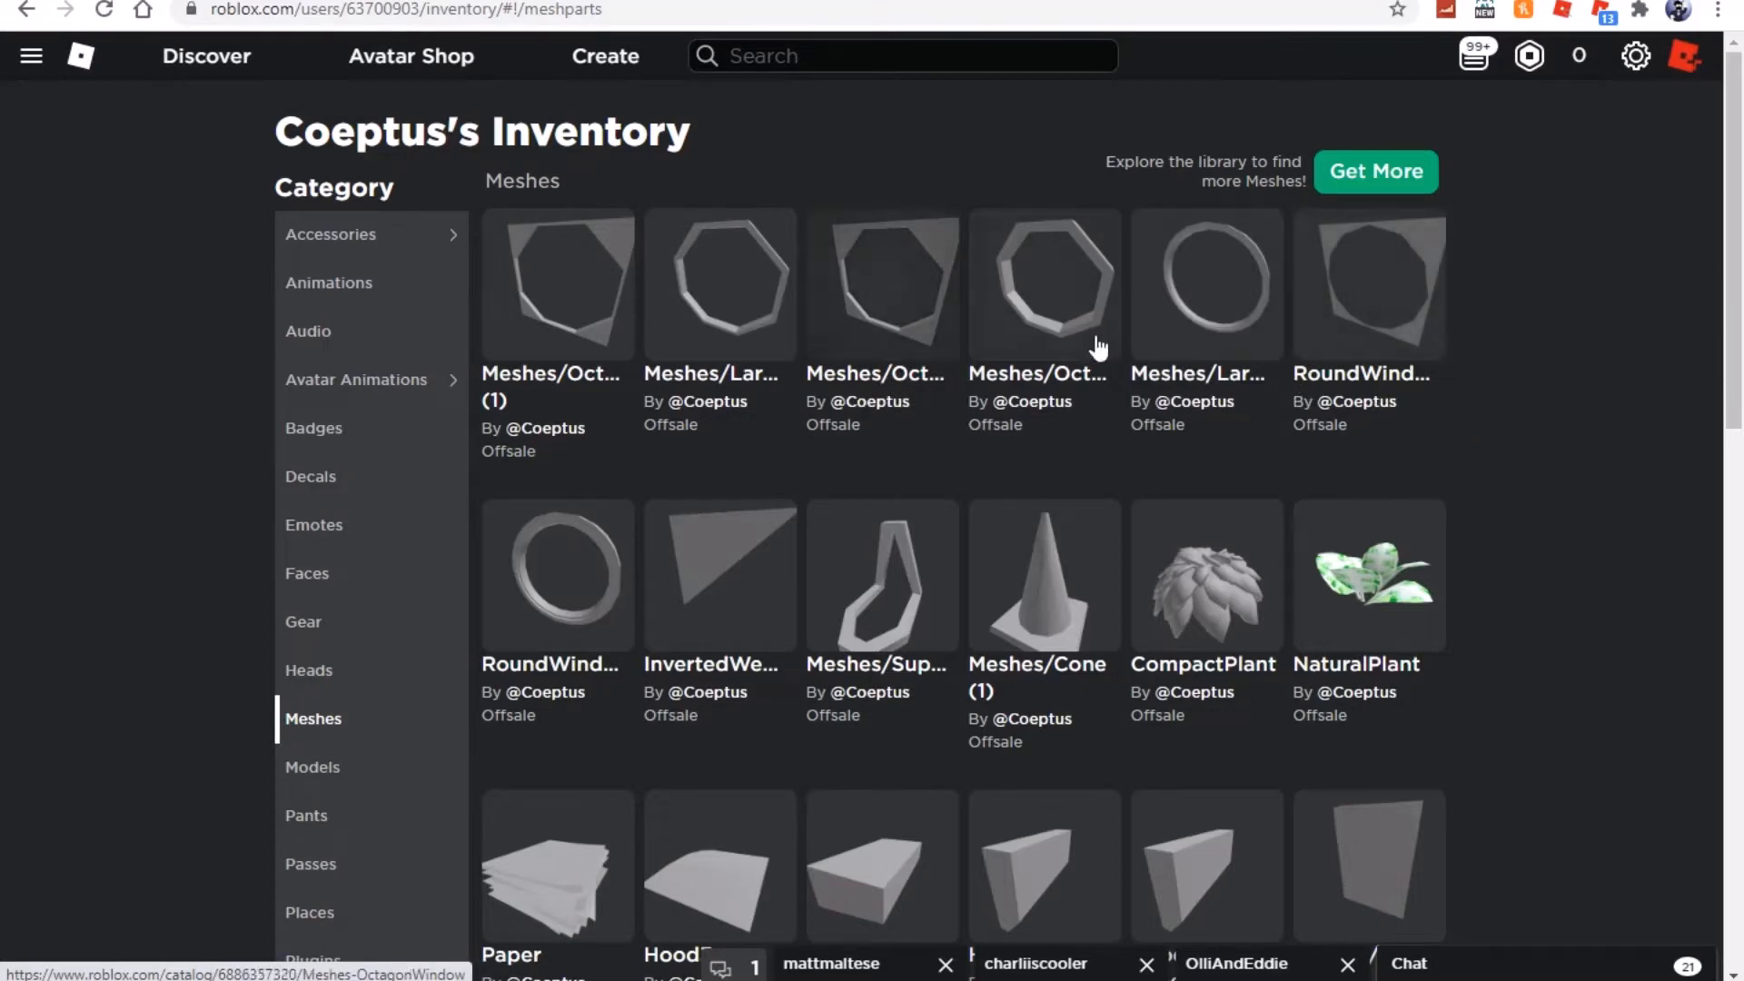
mouse_move(1220, 293)
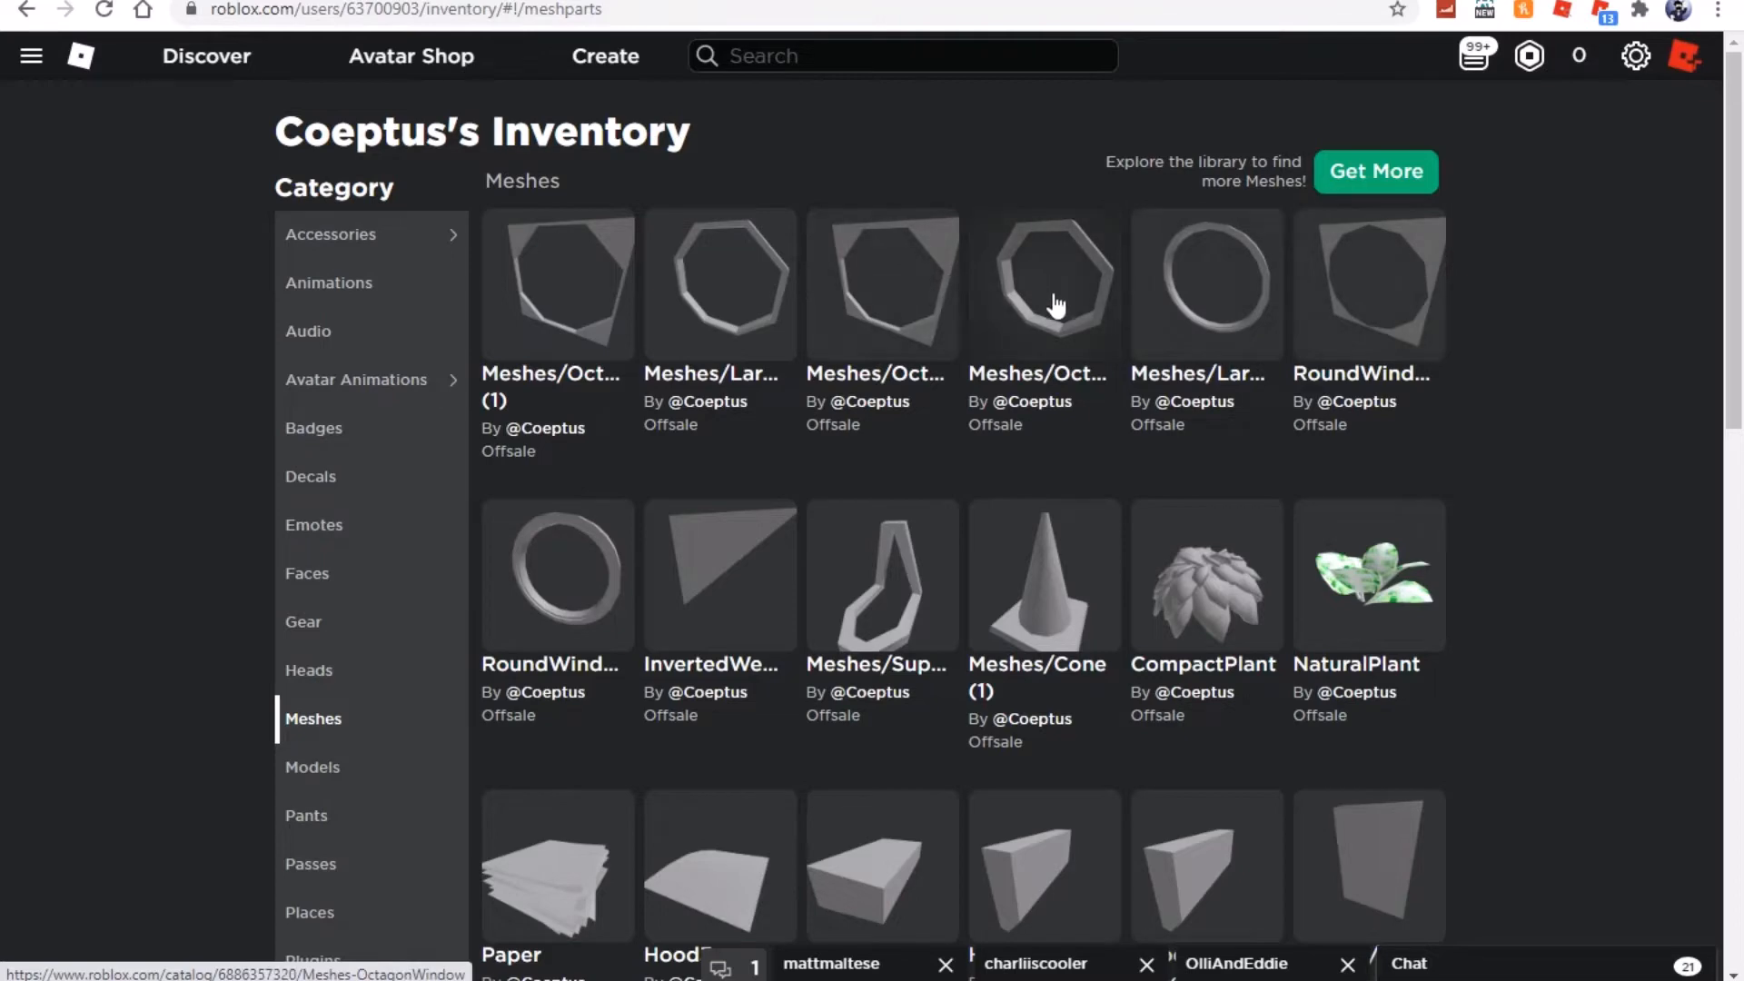
mouse_move(875, 307)
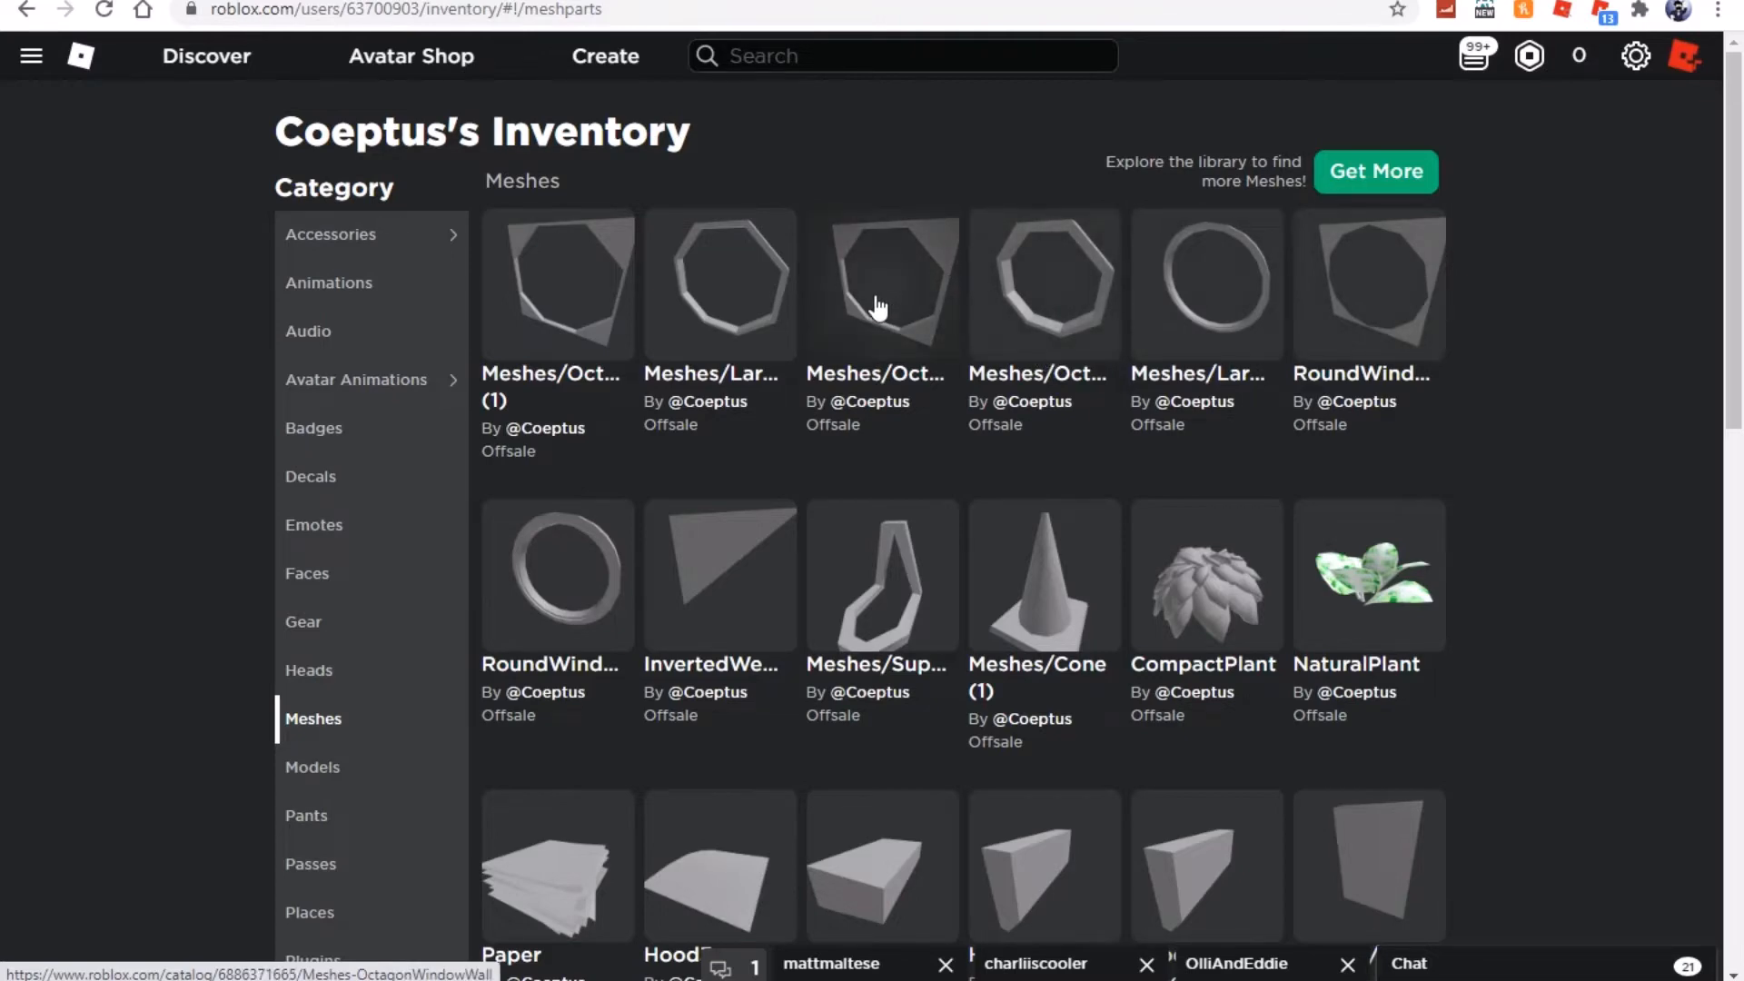
mouse_move(525, 291)
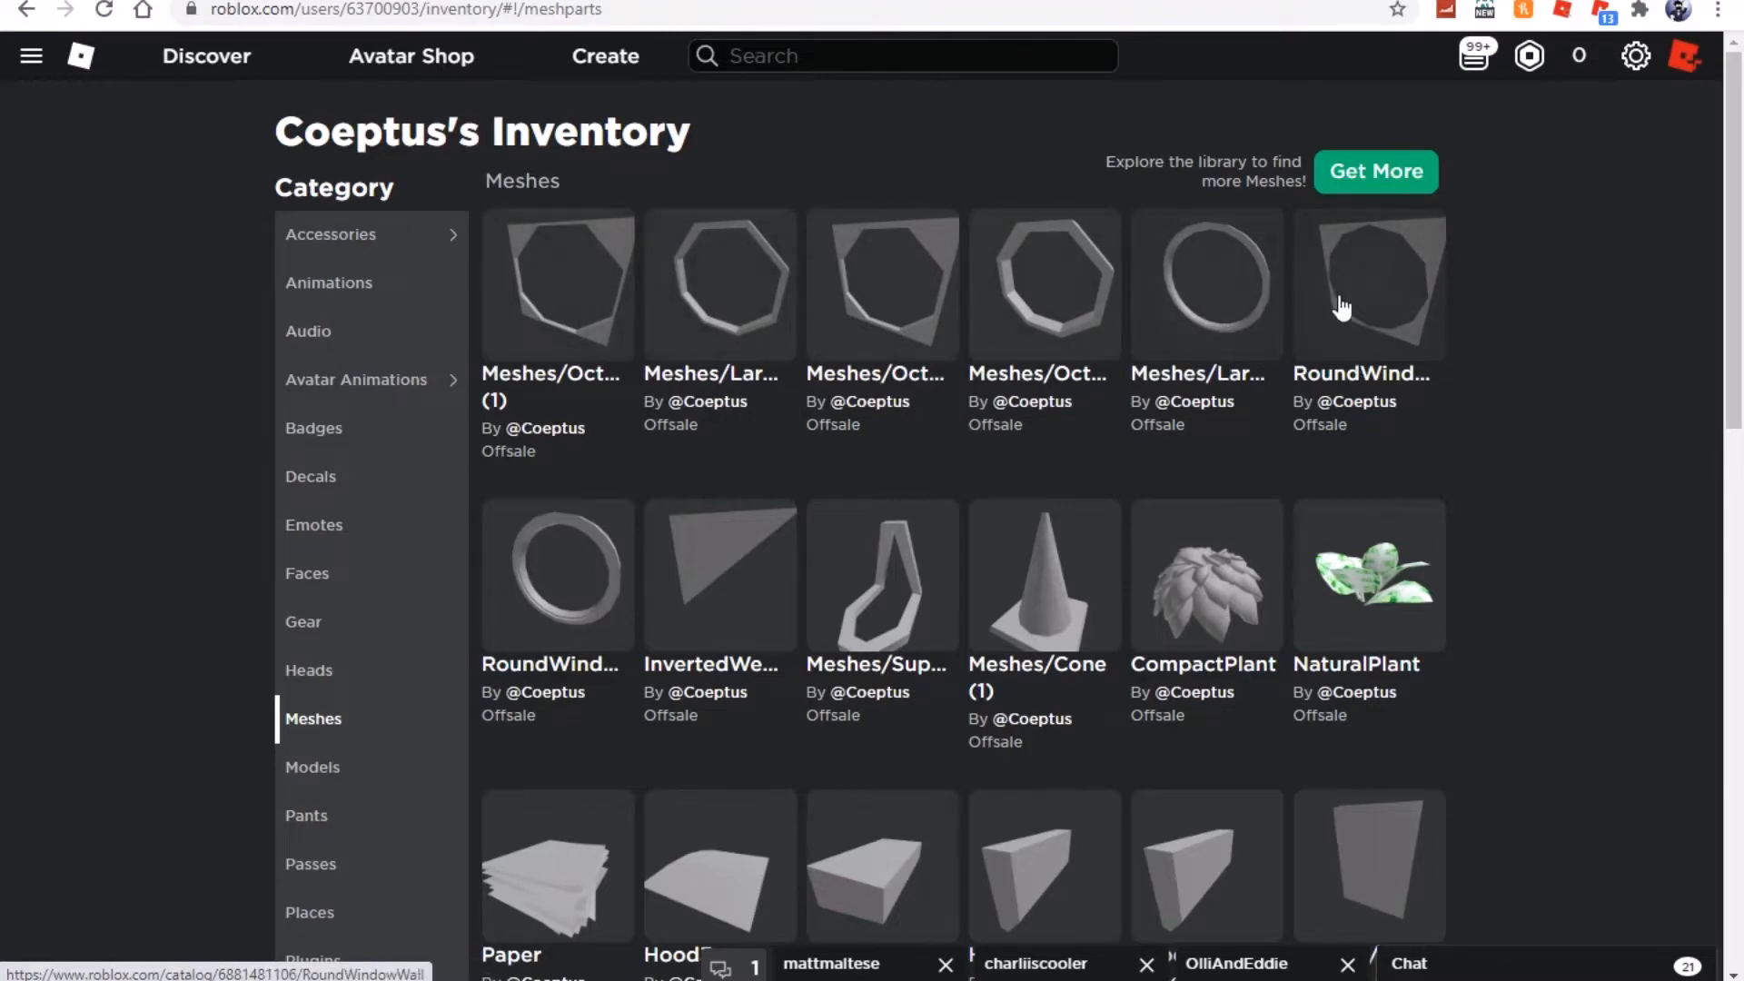
mouse_move(1225, 362)
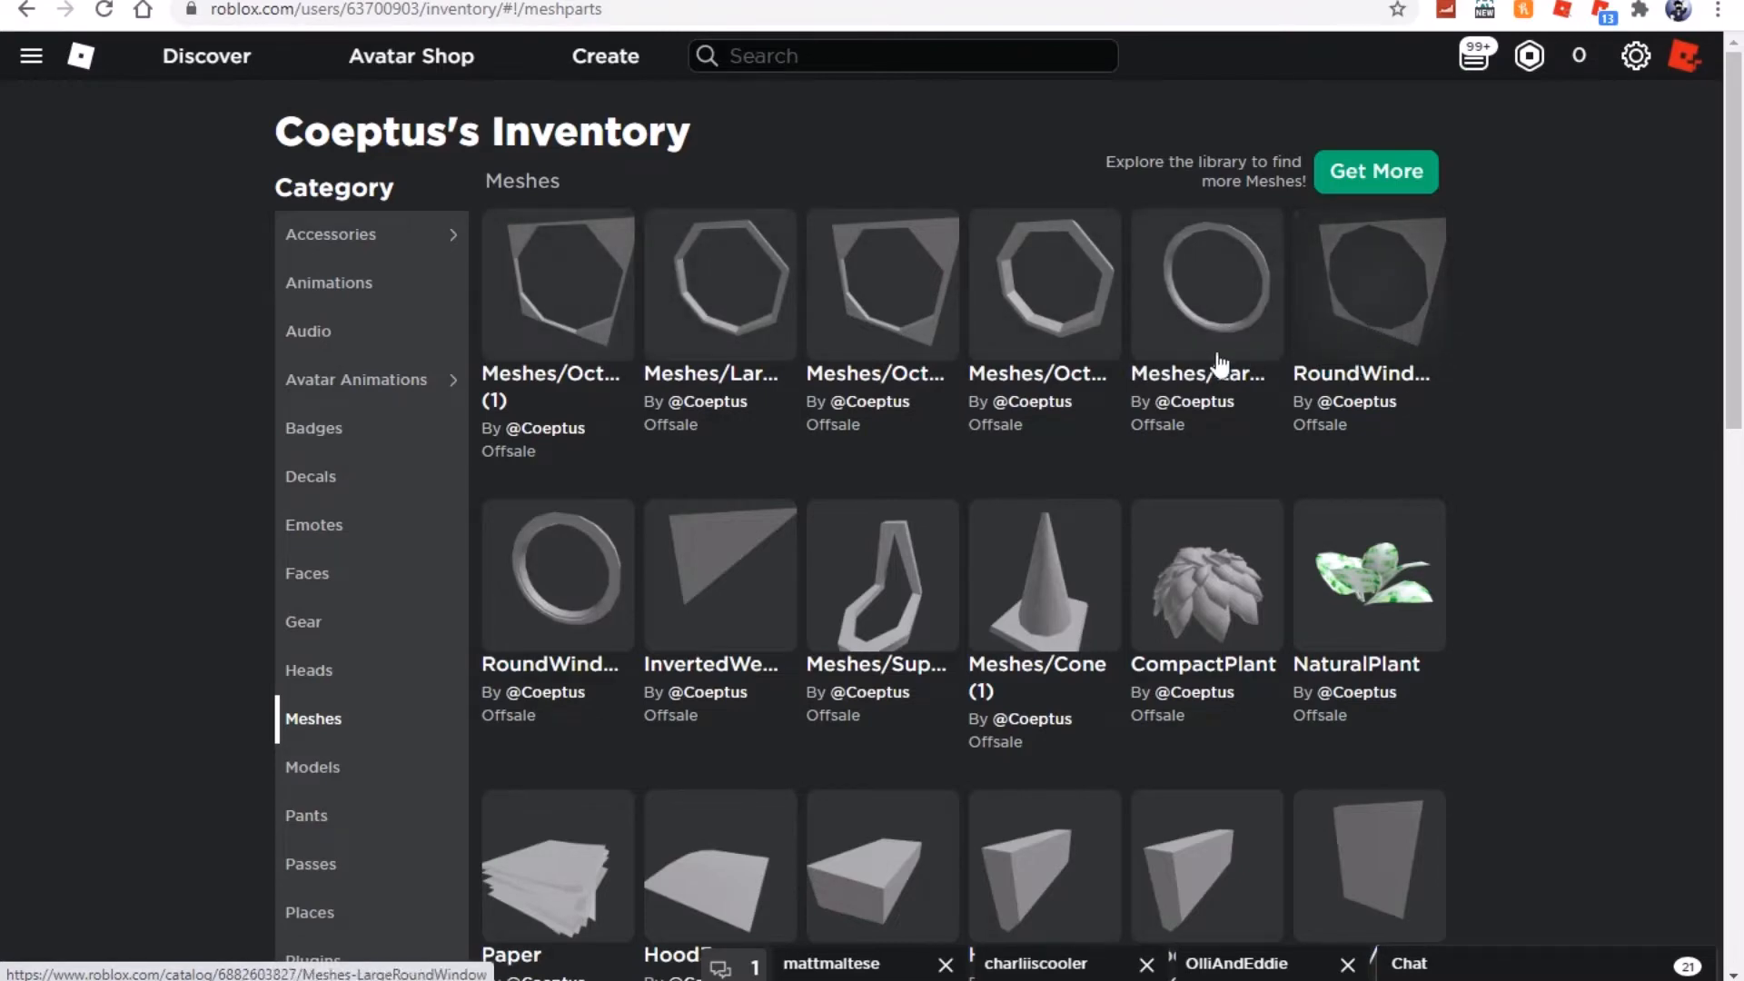
mouse_move(1203, 253)
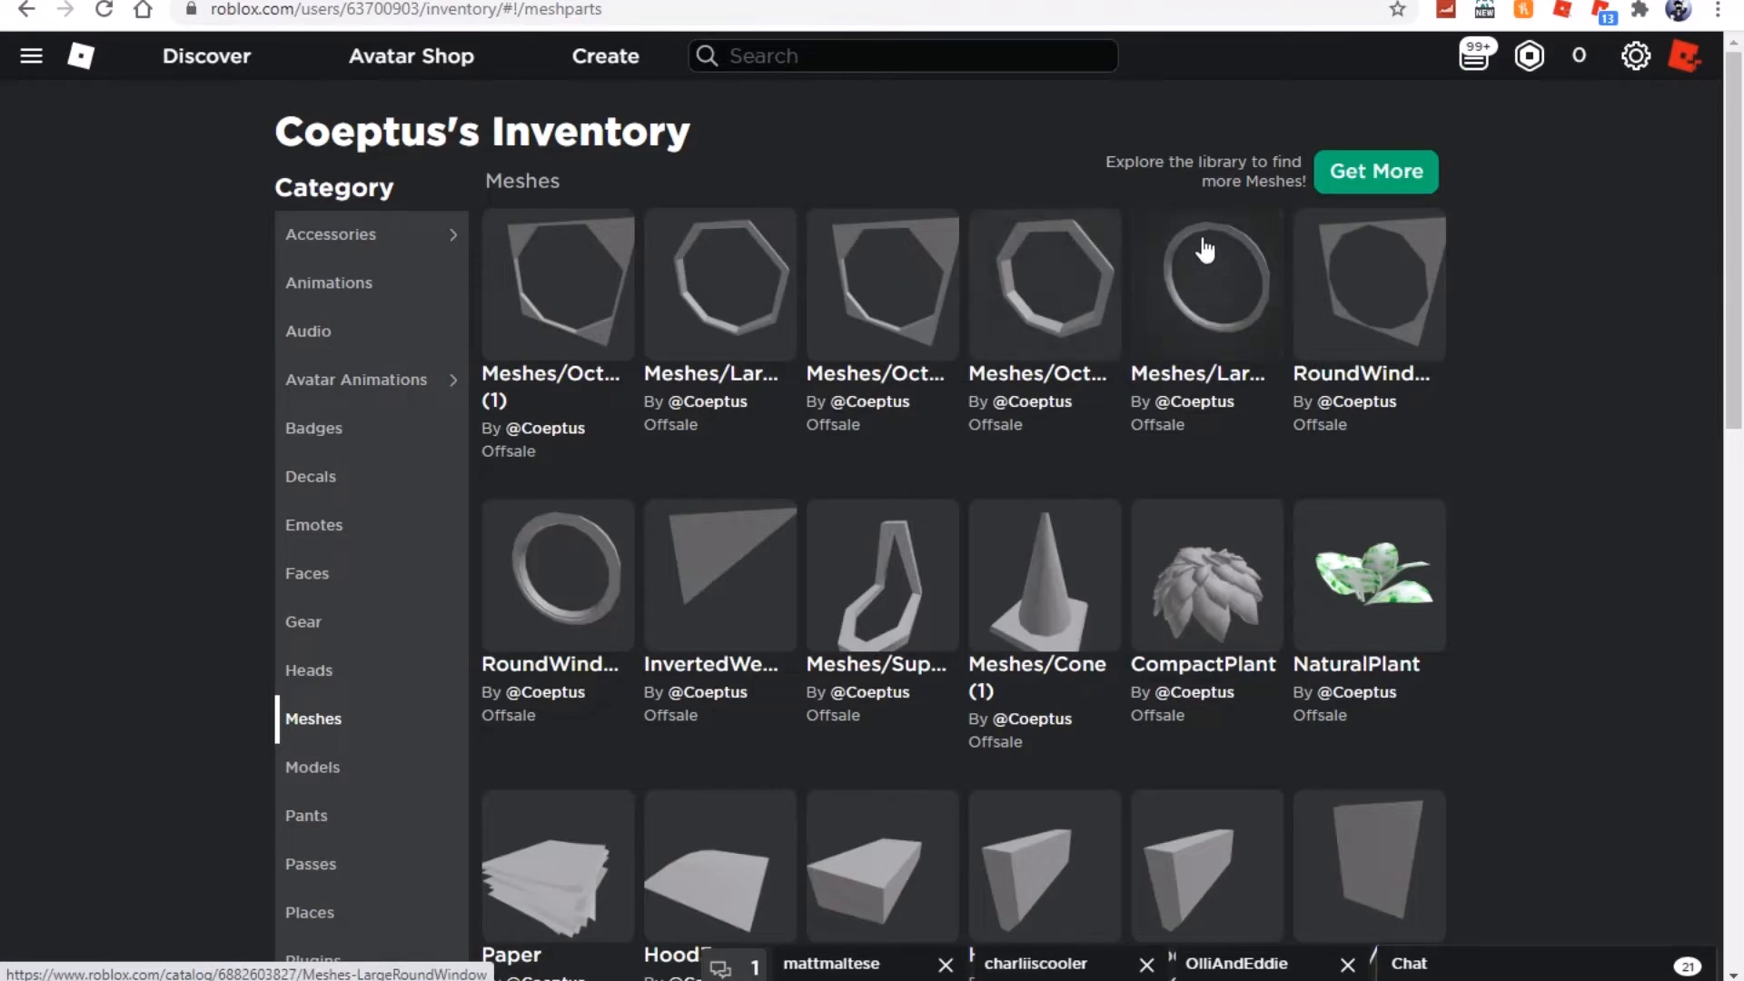
mouse_move(1372, 232)
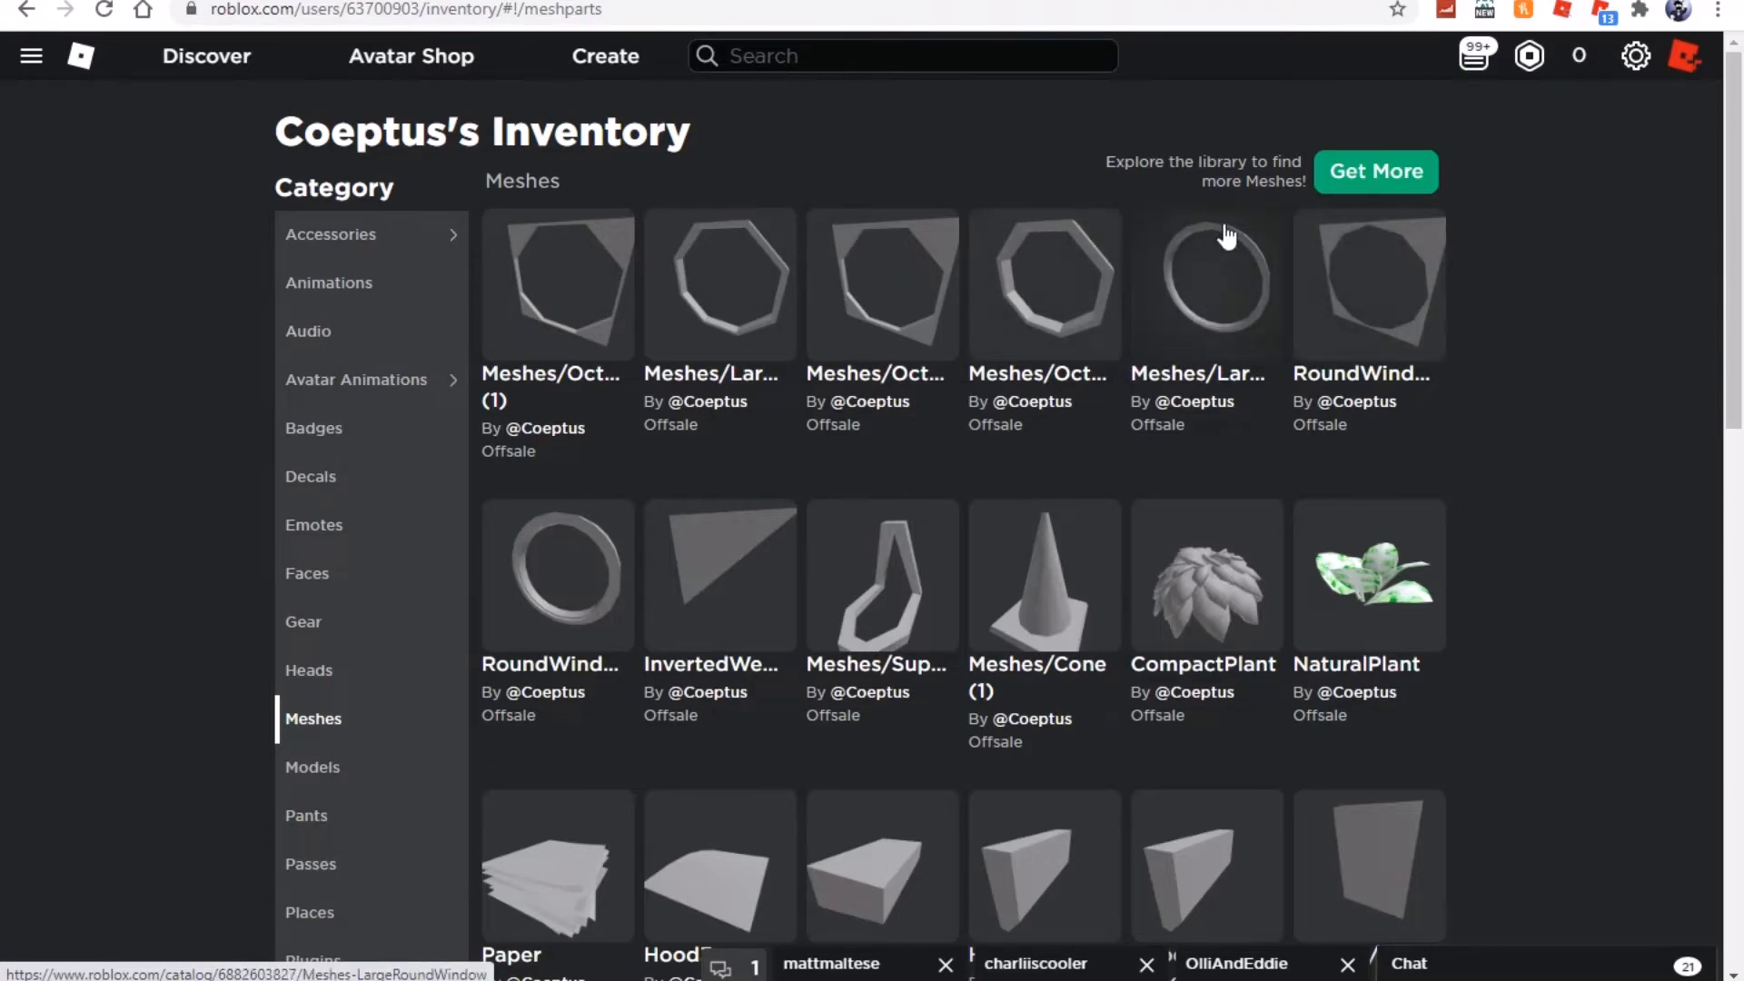
mouse_move(1395, 418)
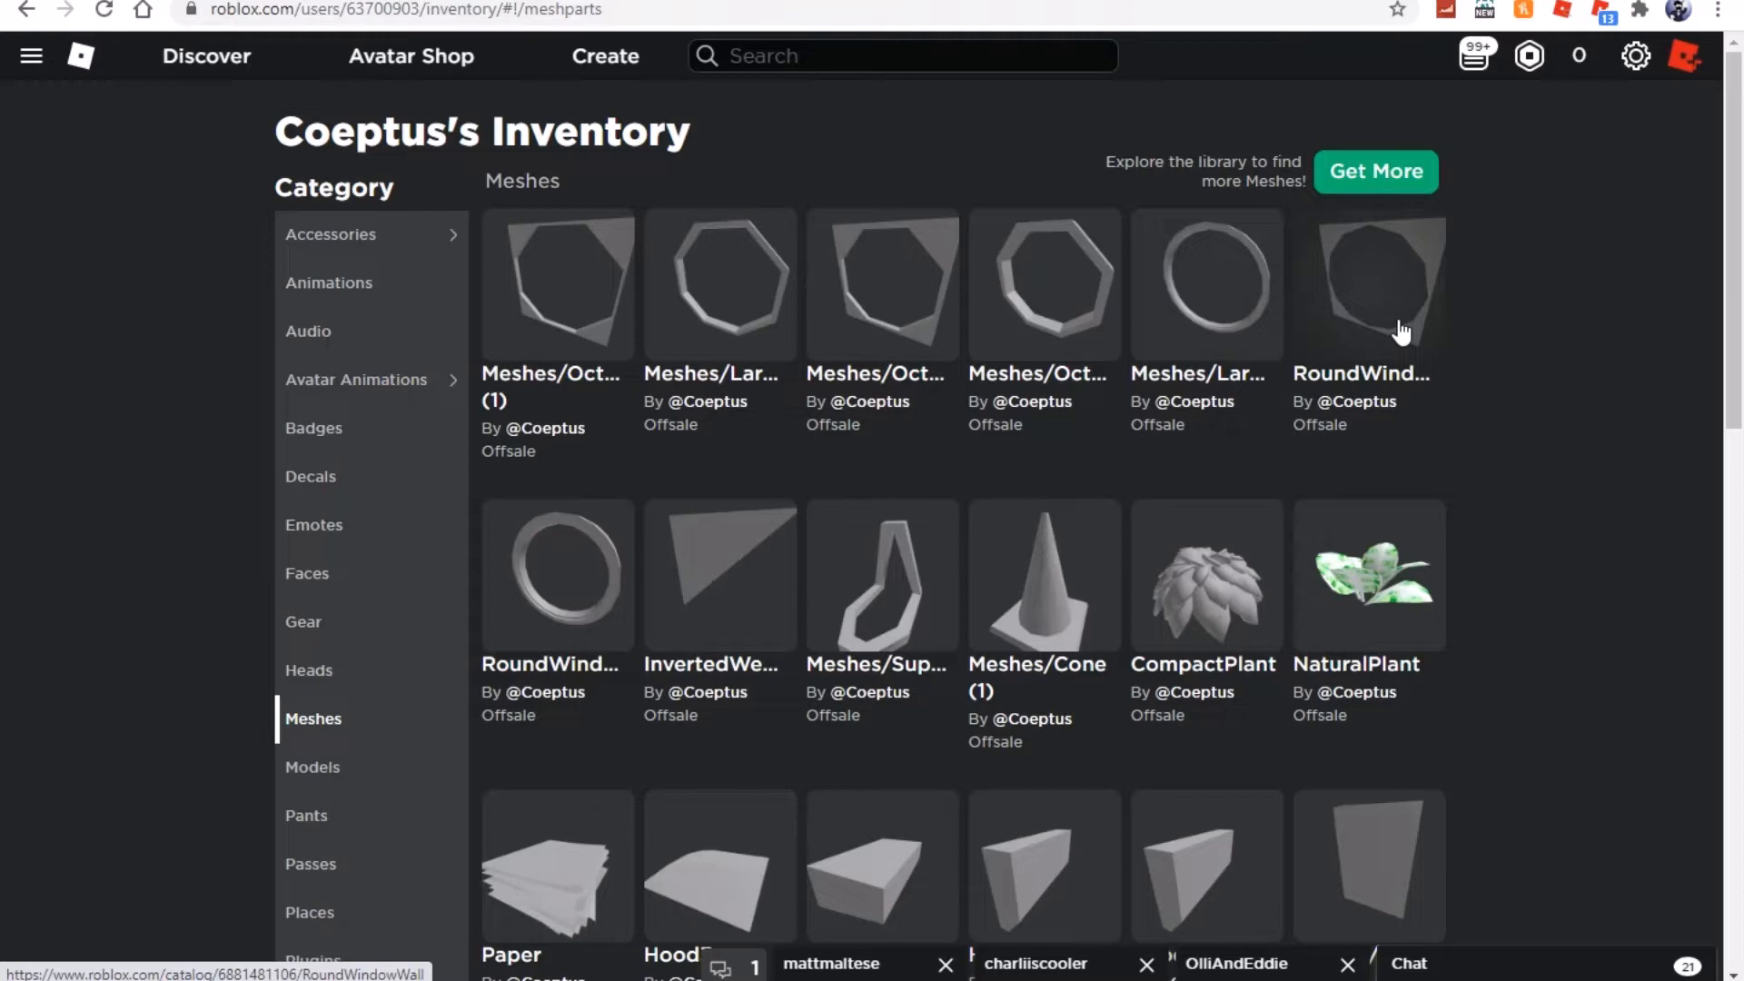
mouse_move(1417, 313)
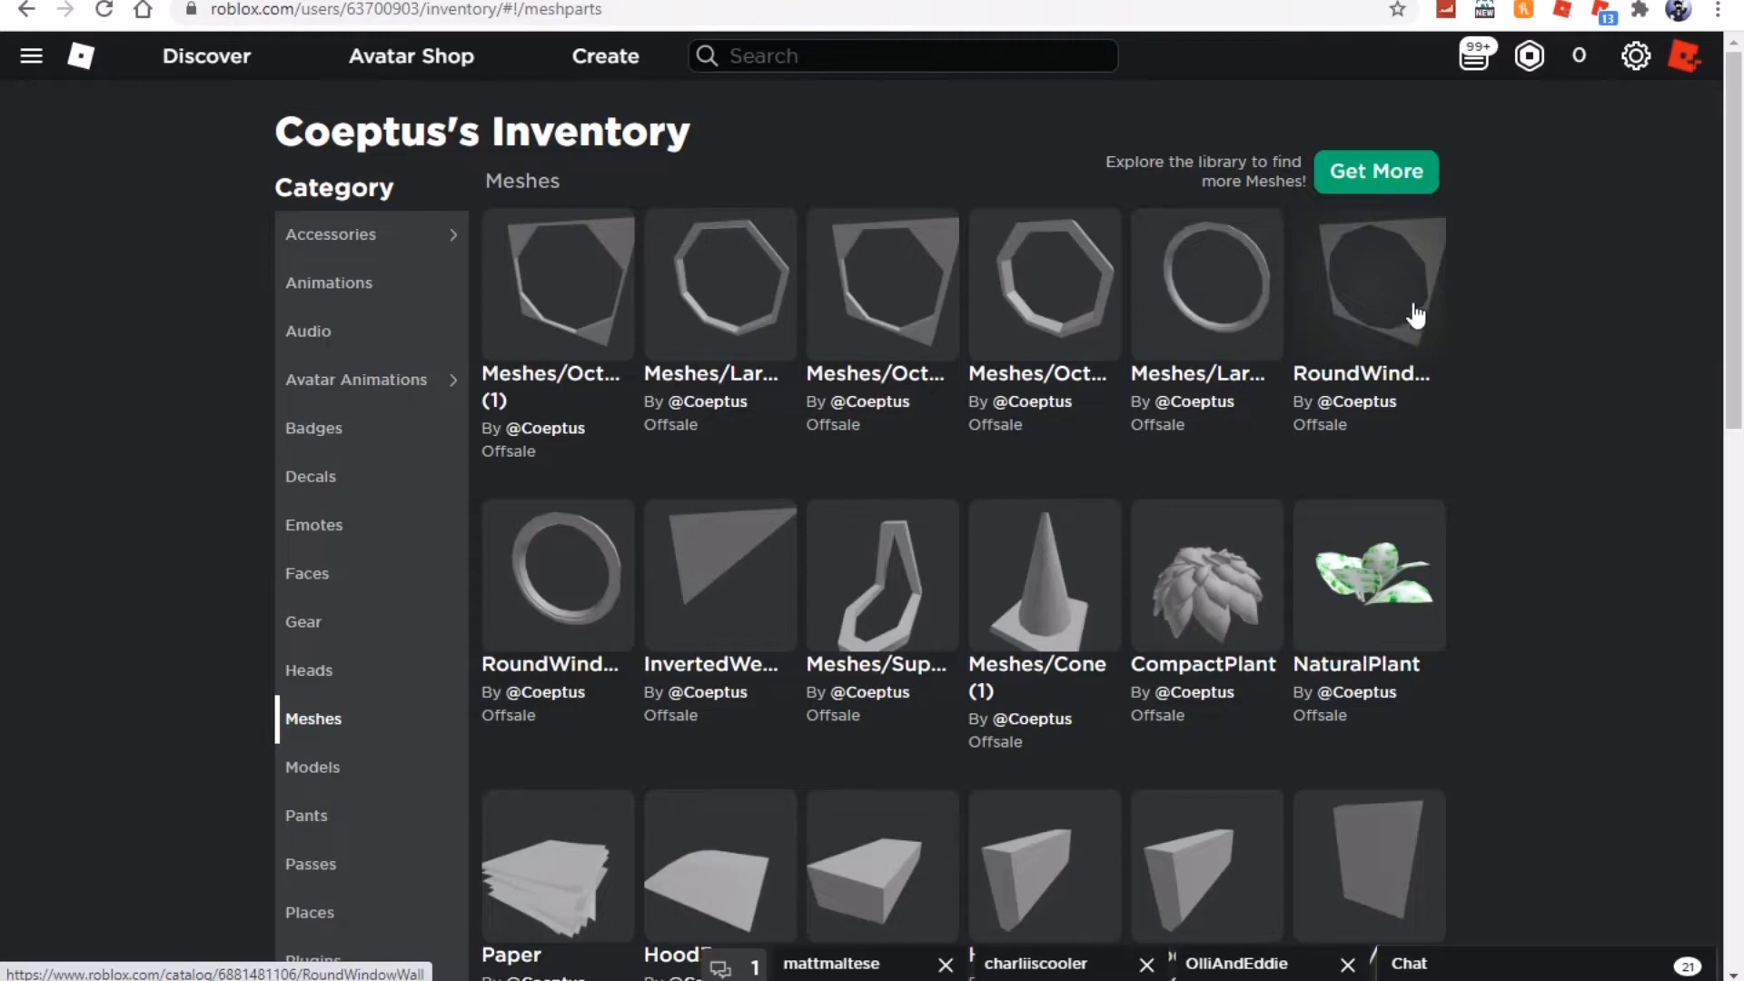
mouse_move(1400, 319)
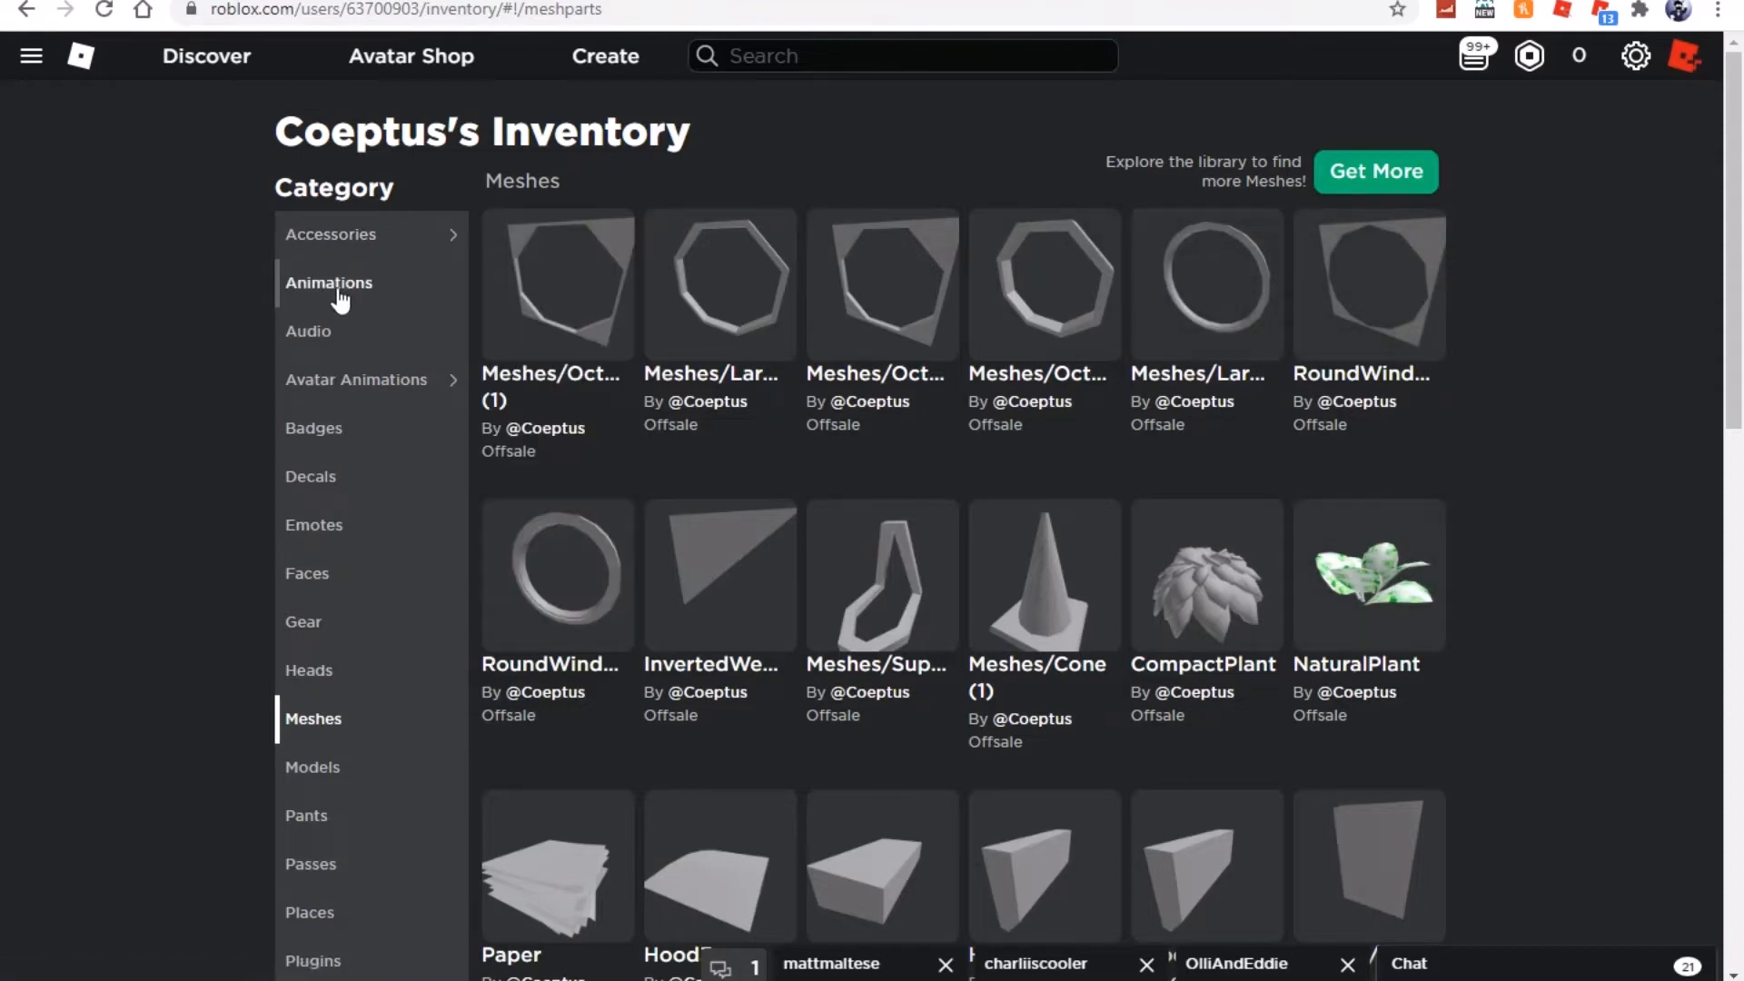
mouse_move(428, 360)
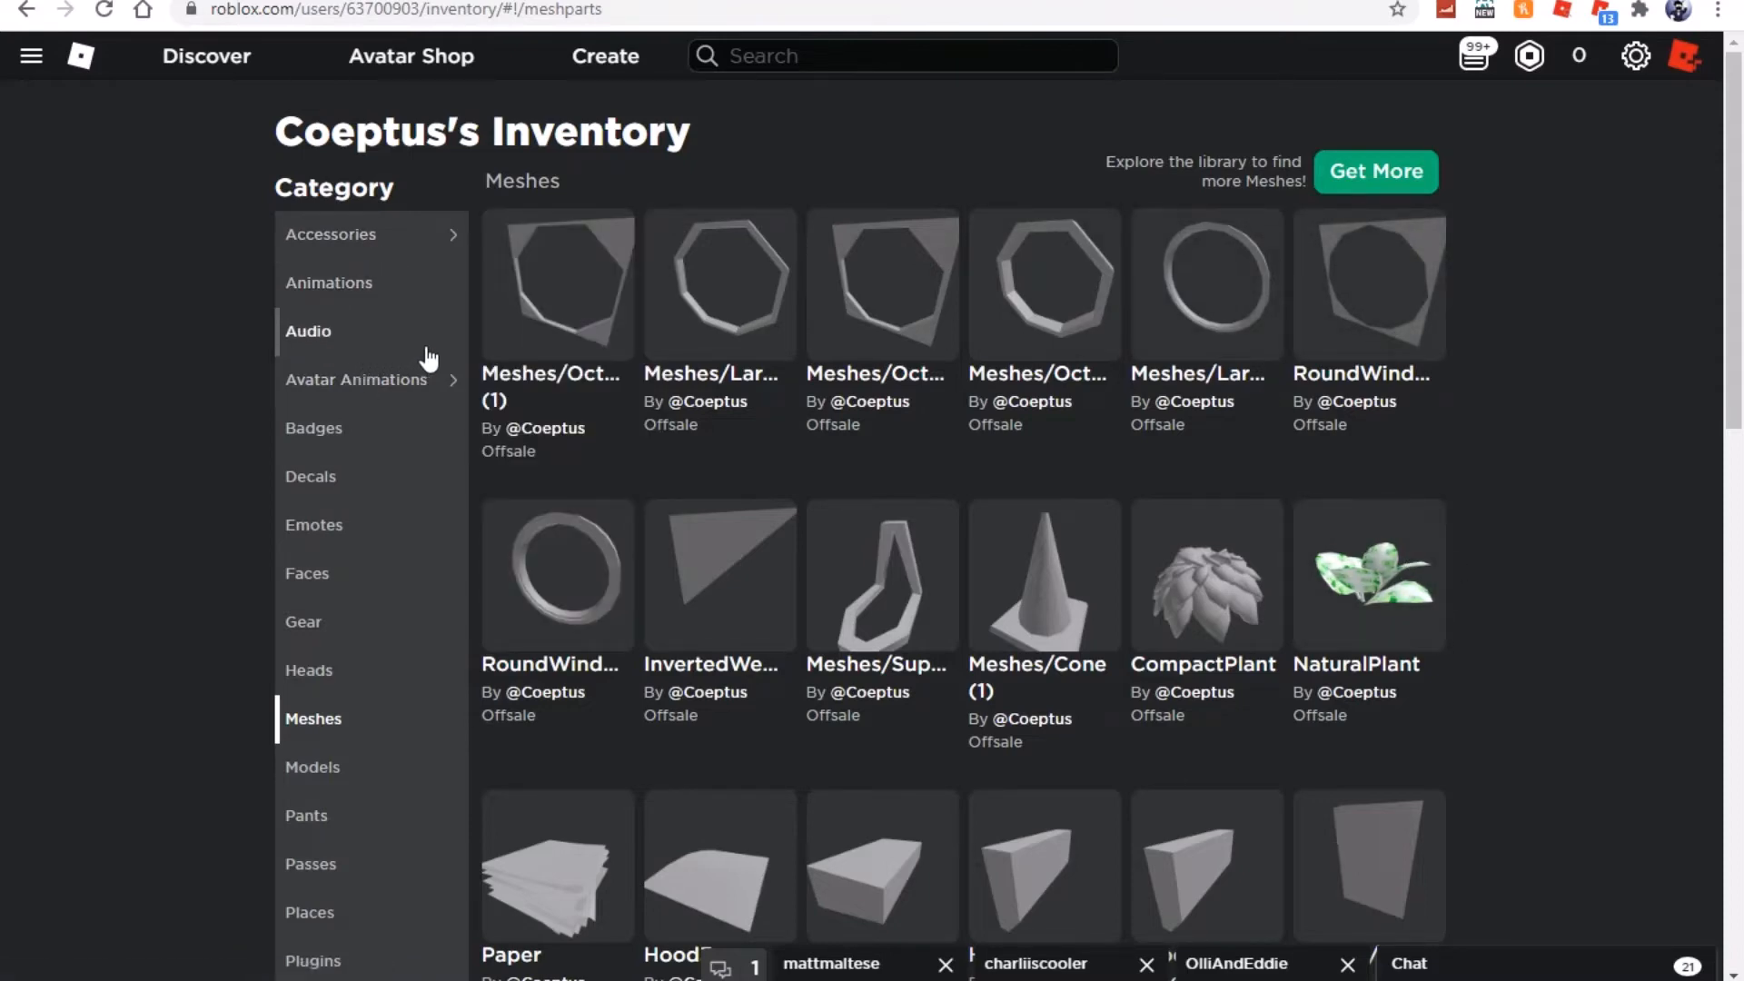
Browse Coeptus's Animations, Decals and Audio inventory categories in turn
left_click(327, 281)
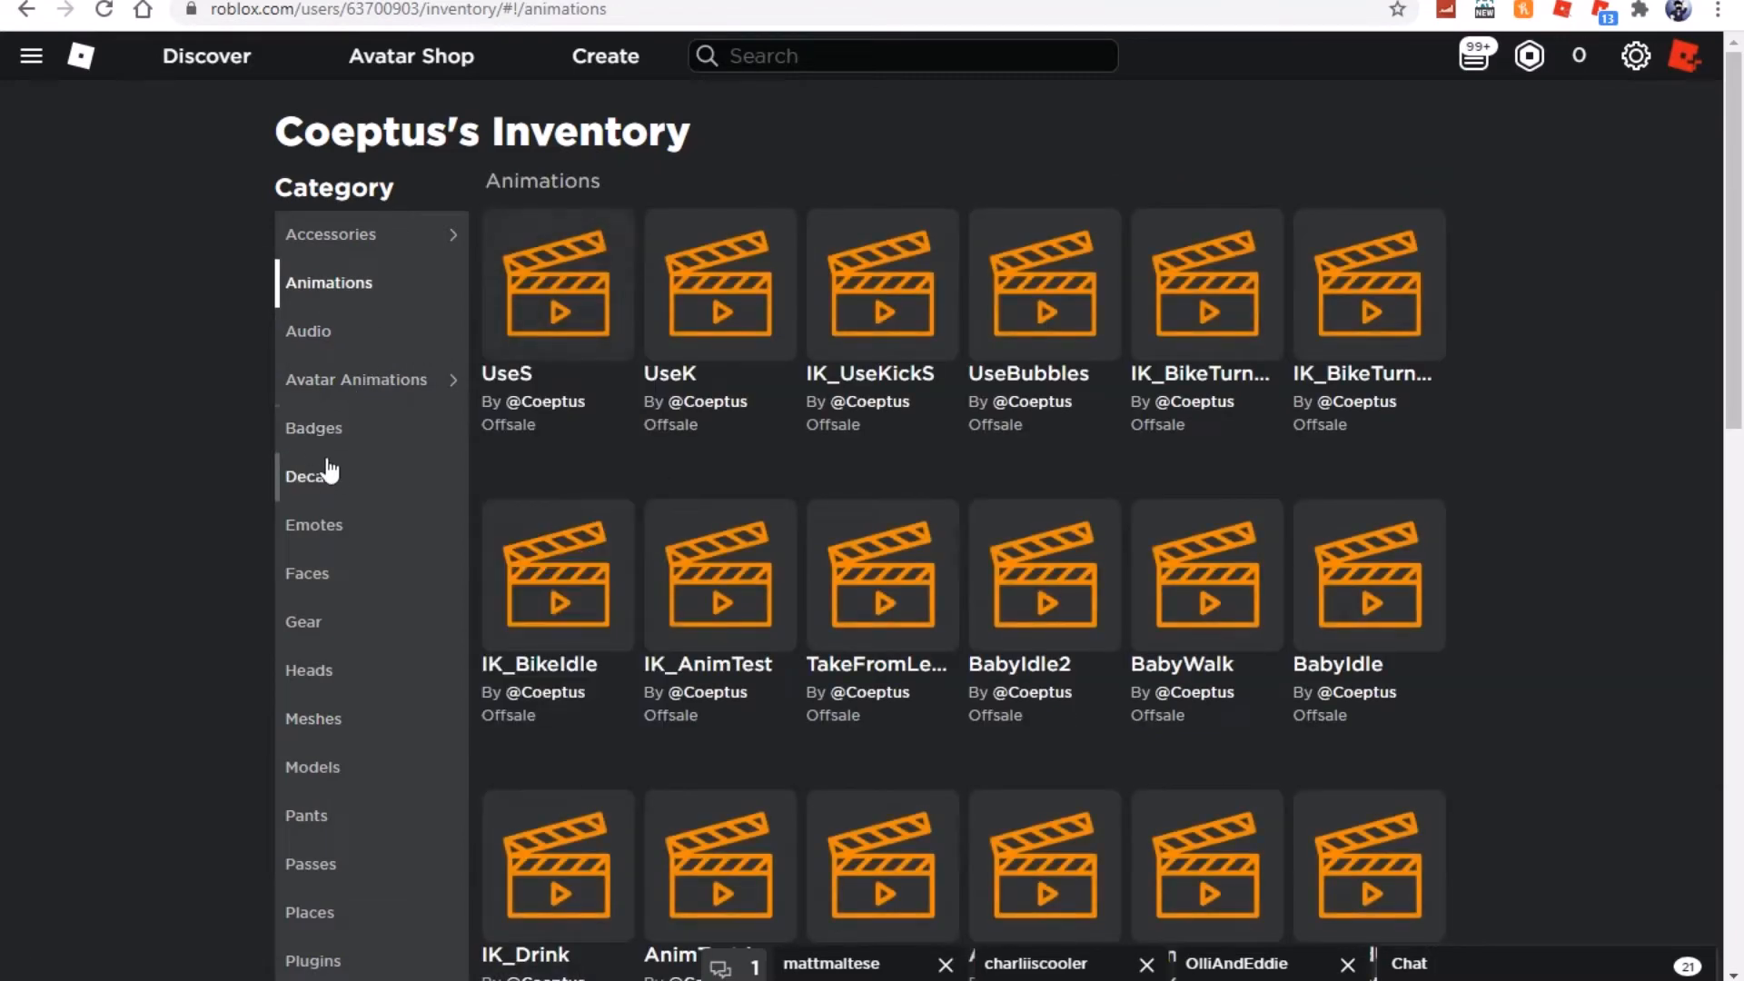
left_click(309, 476)
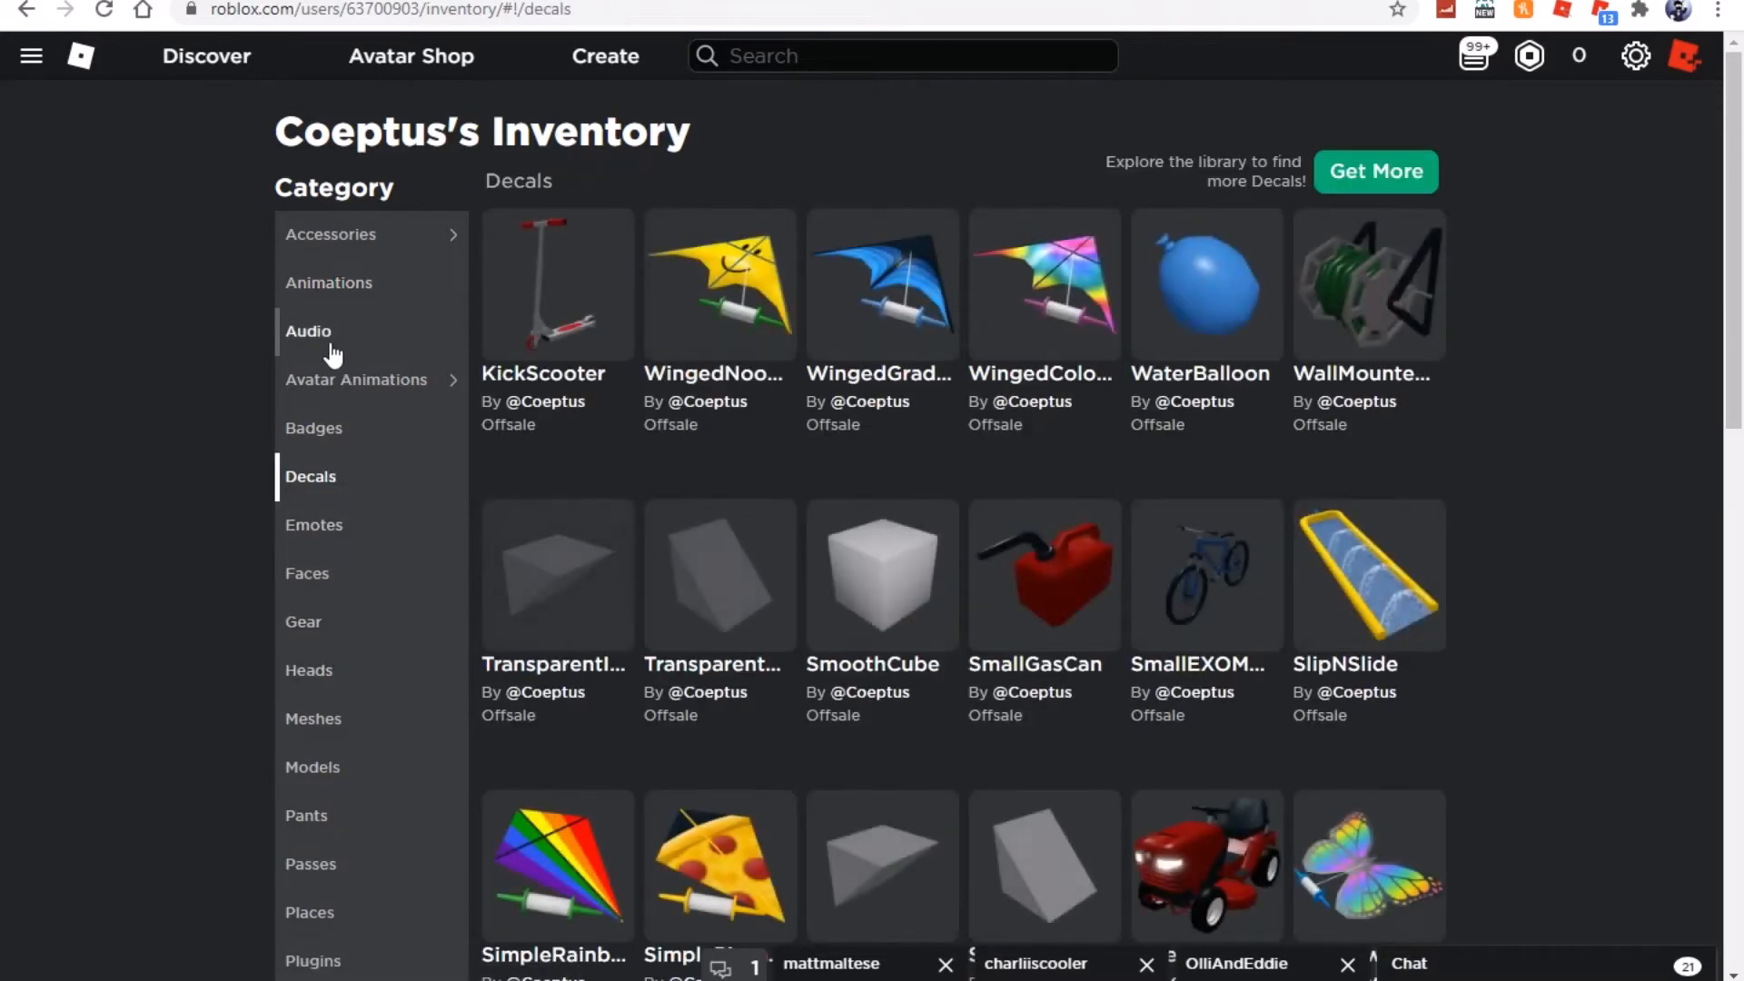
left_click(307, 331)
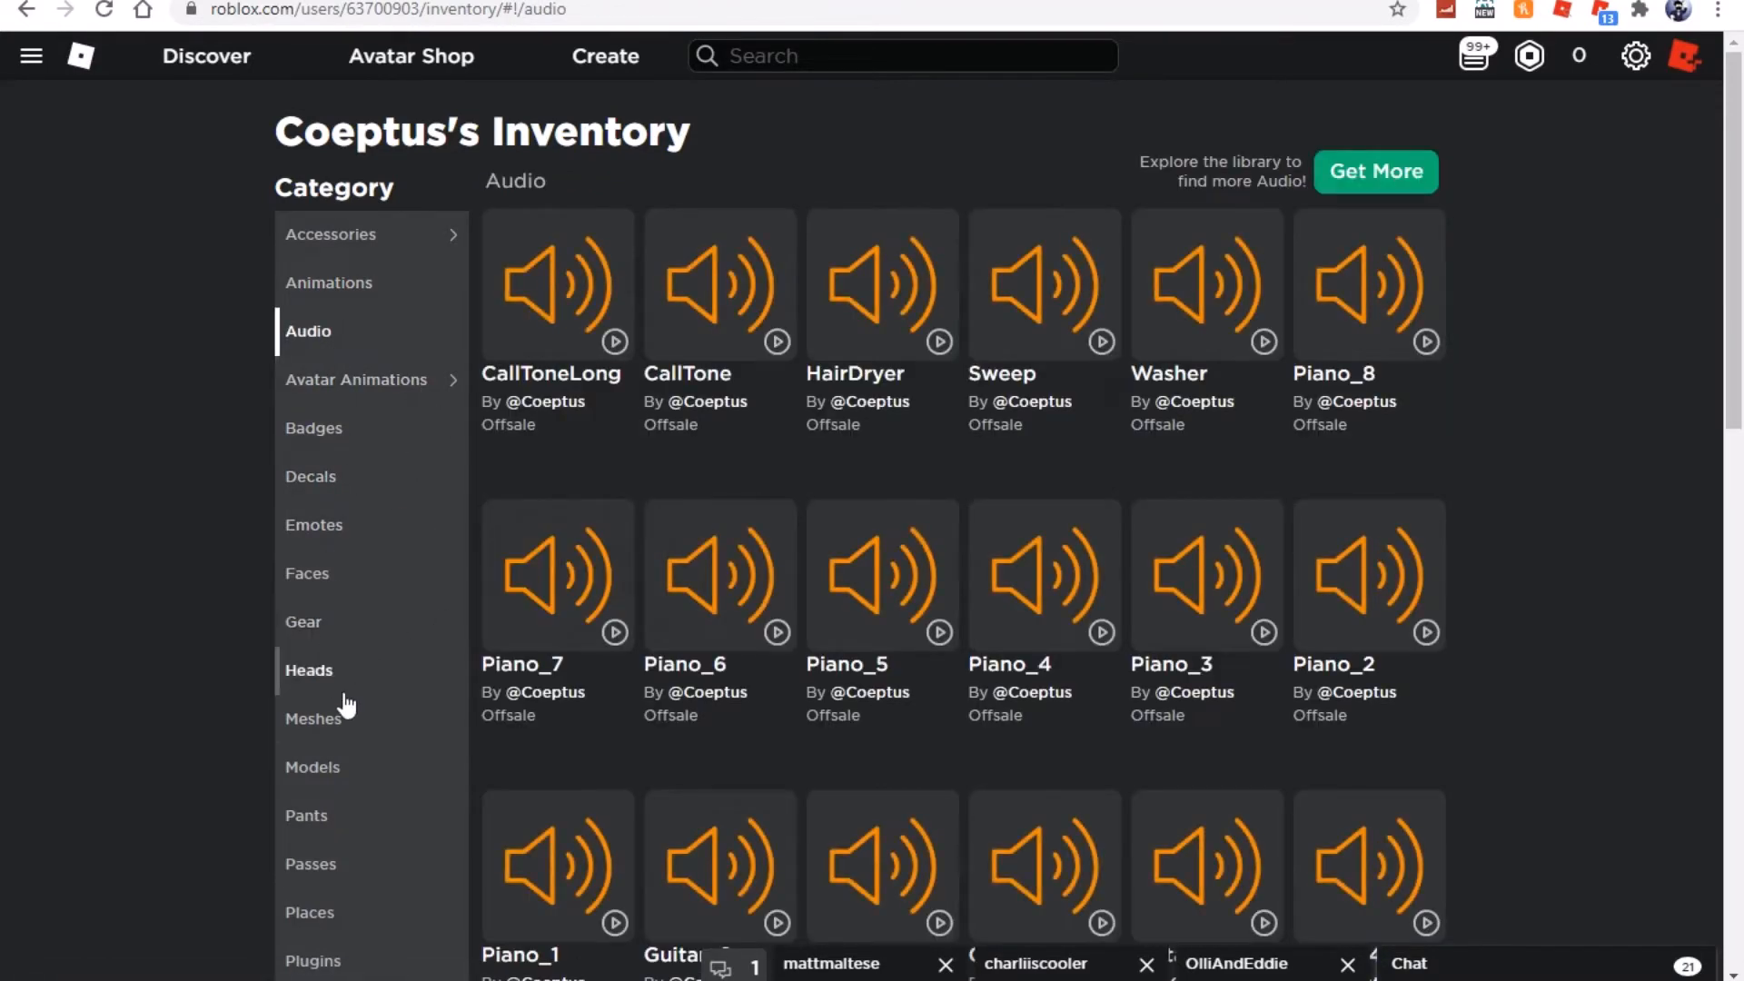
left_click(312, 719)
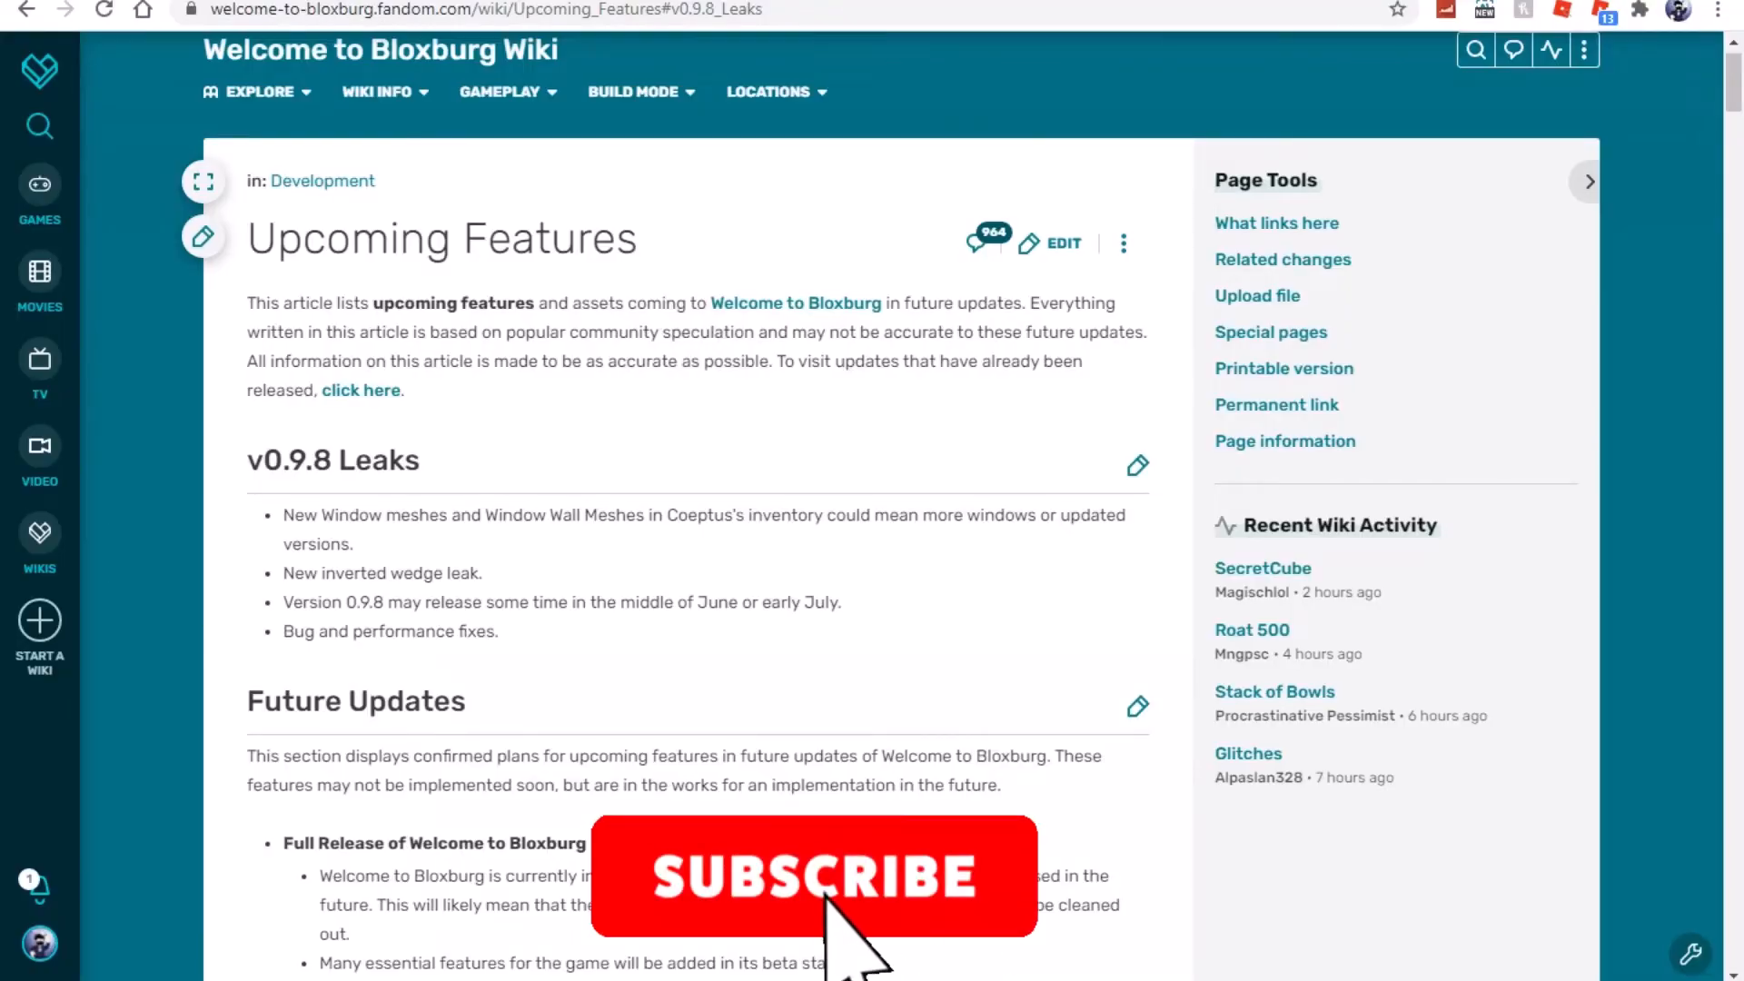
Read the v0.9.8 Leaks section listing window meshes and an inverted wedge
left_click(826, 879)
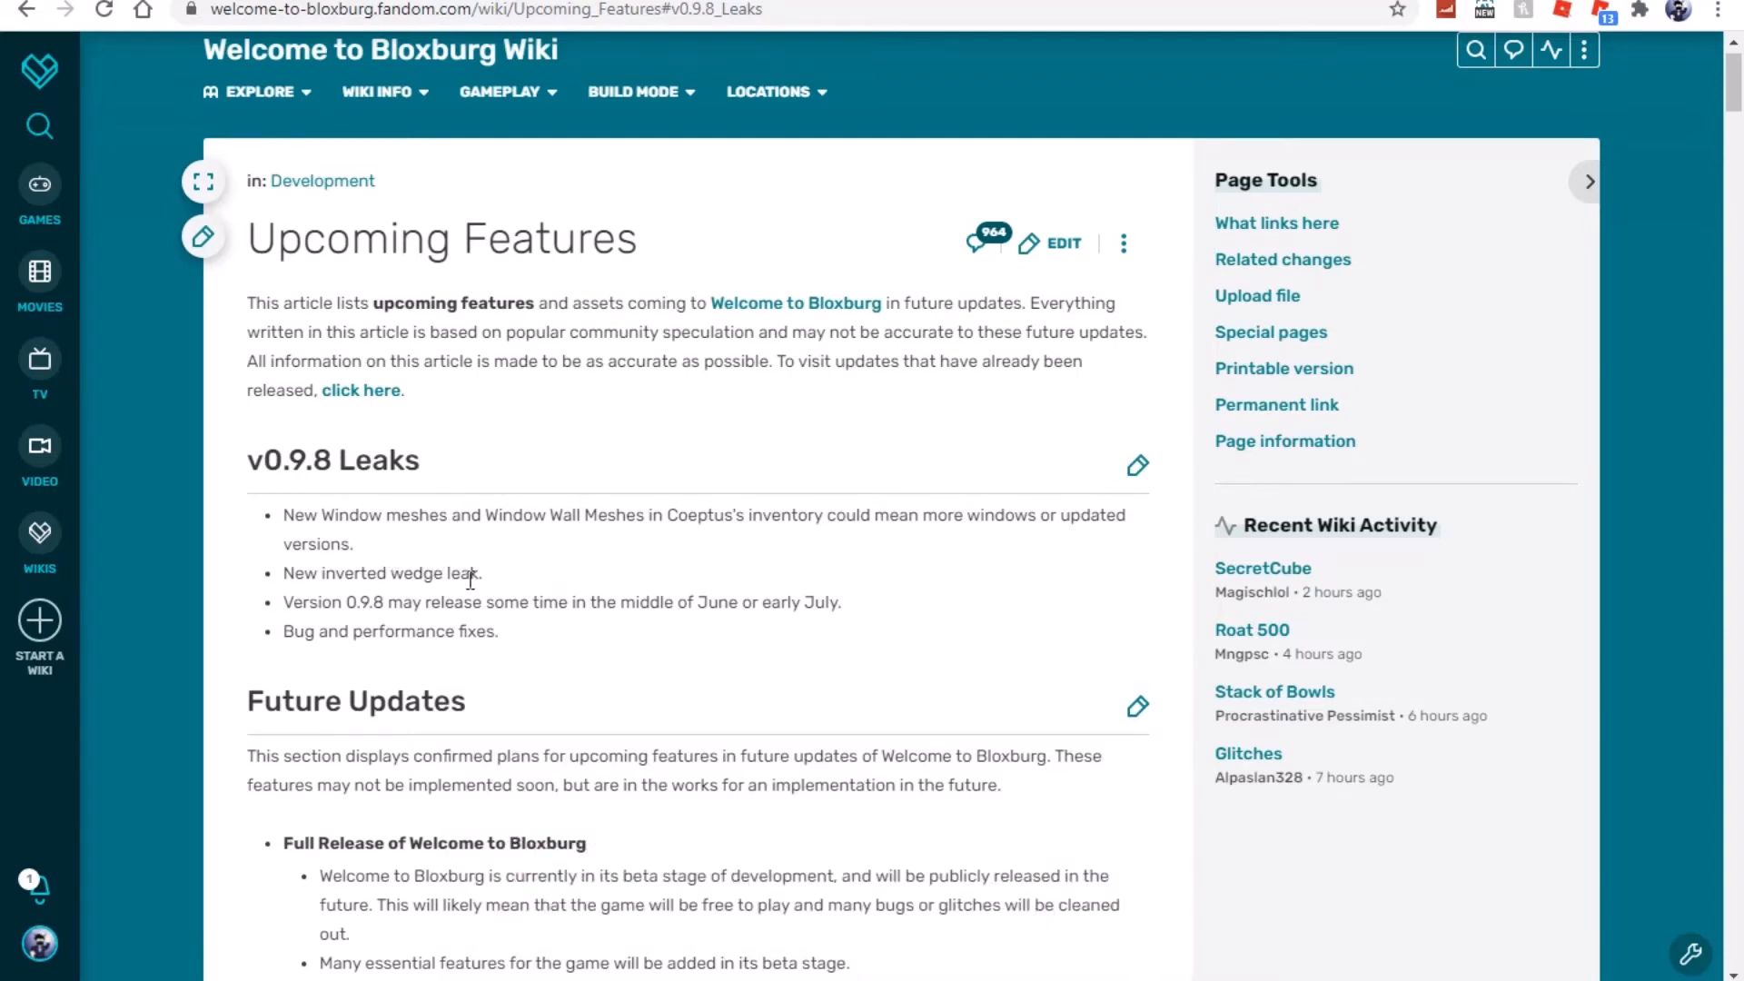
mouse_move(483, 564)
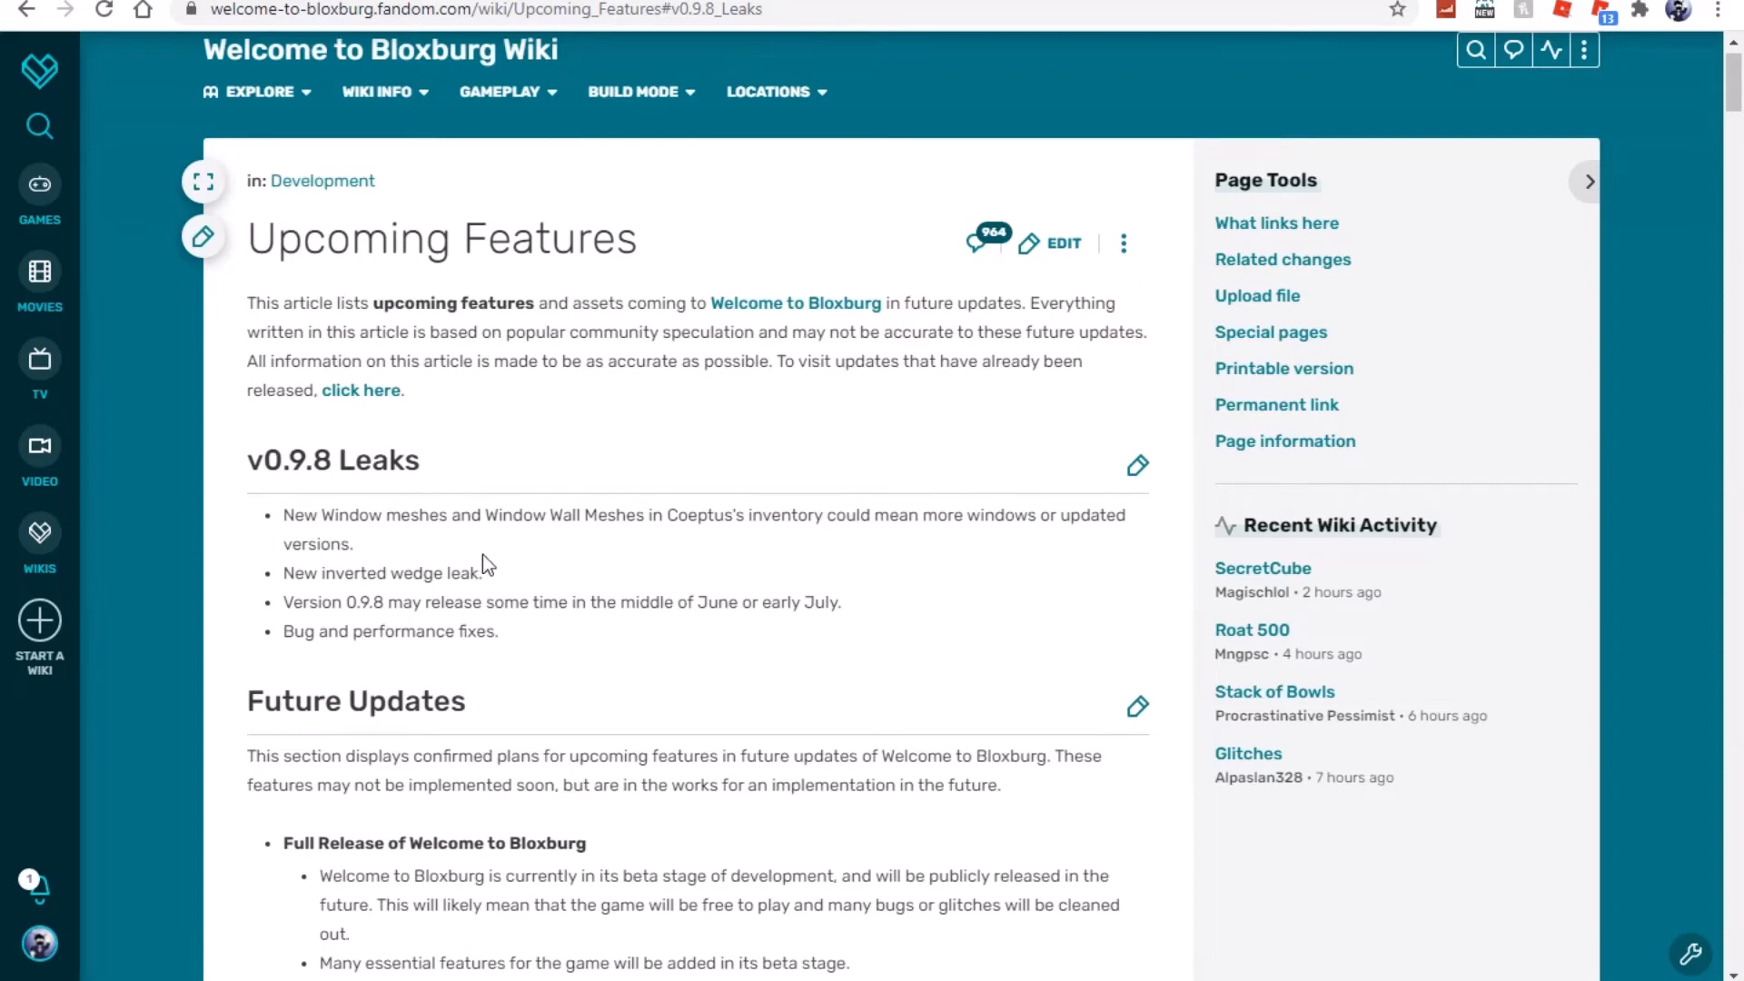
mouse_move(489, 580)
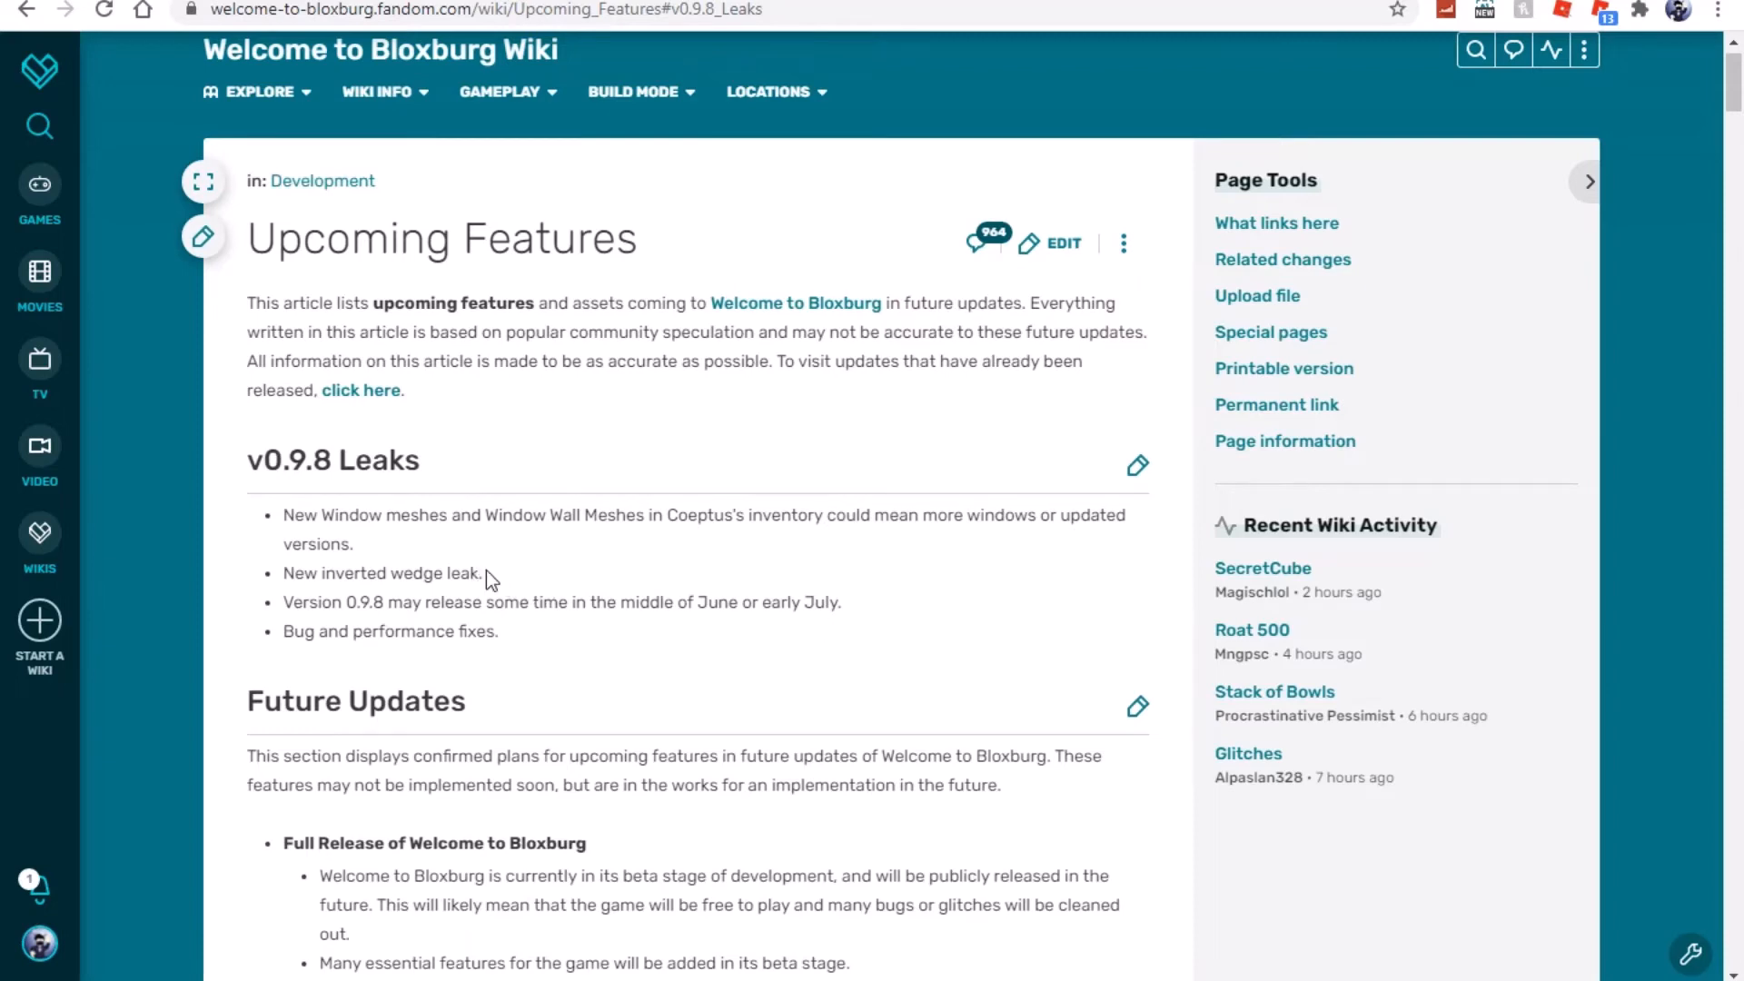
mouse_move(470, 595)
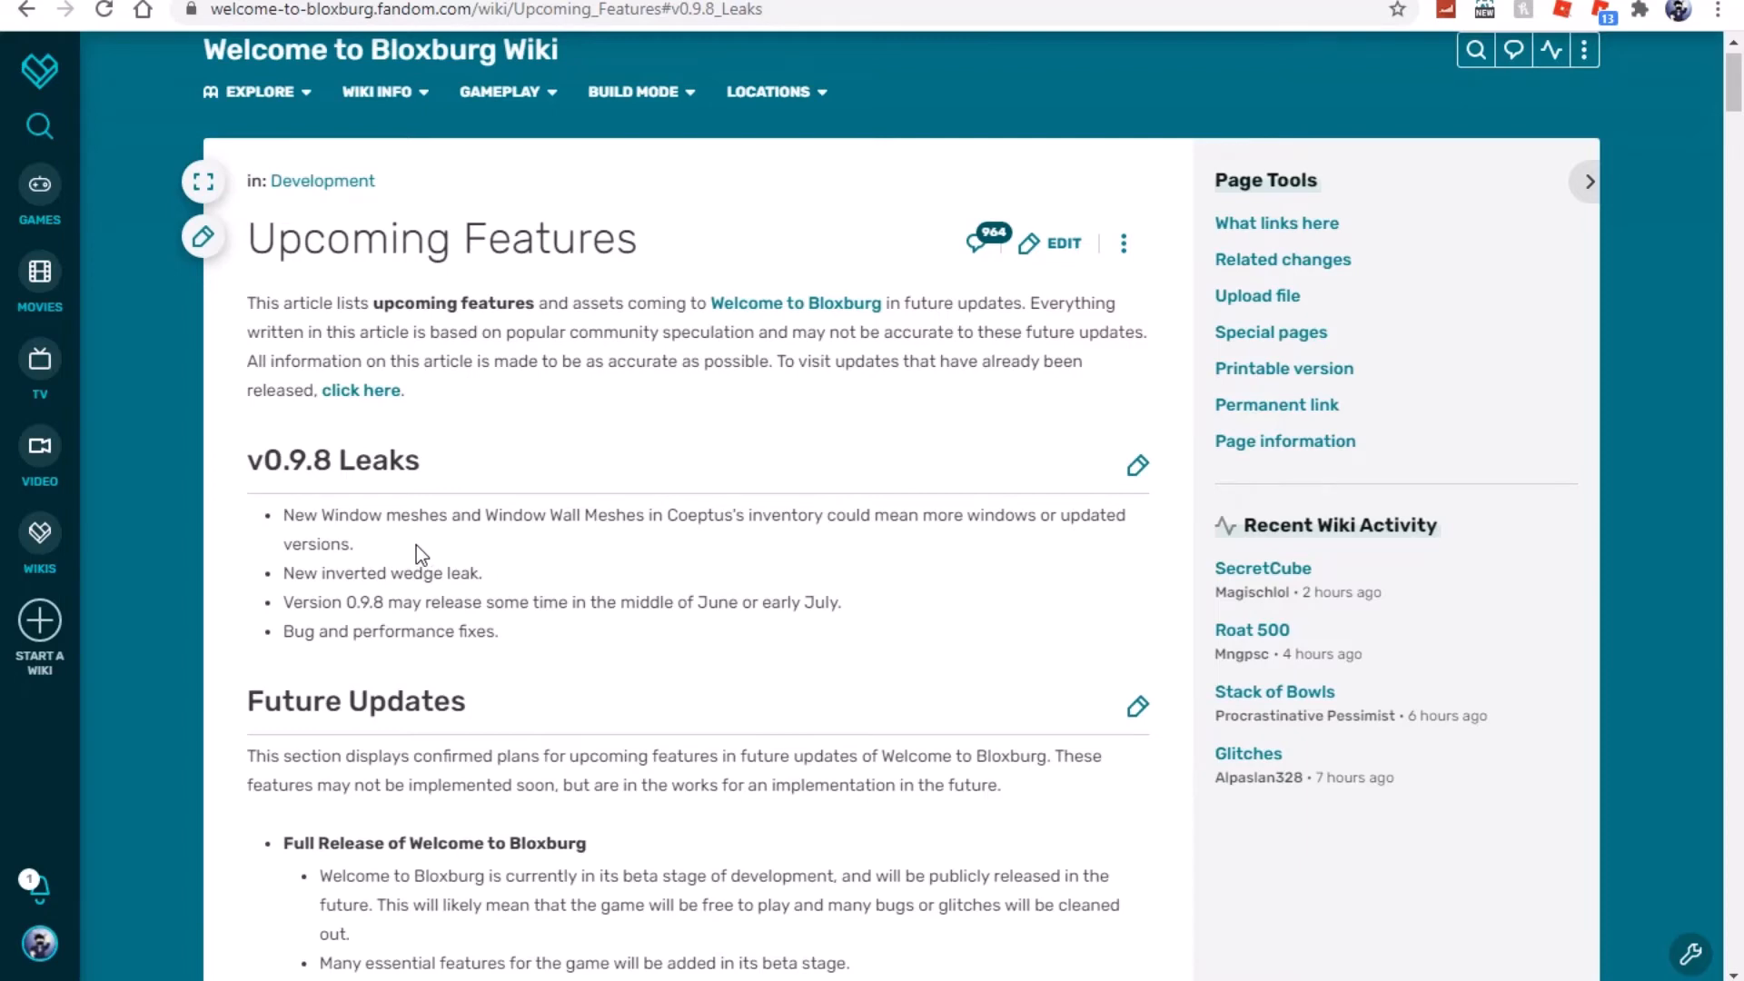
mouse_move(440, 527)
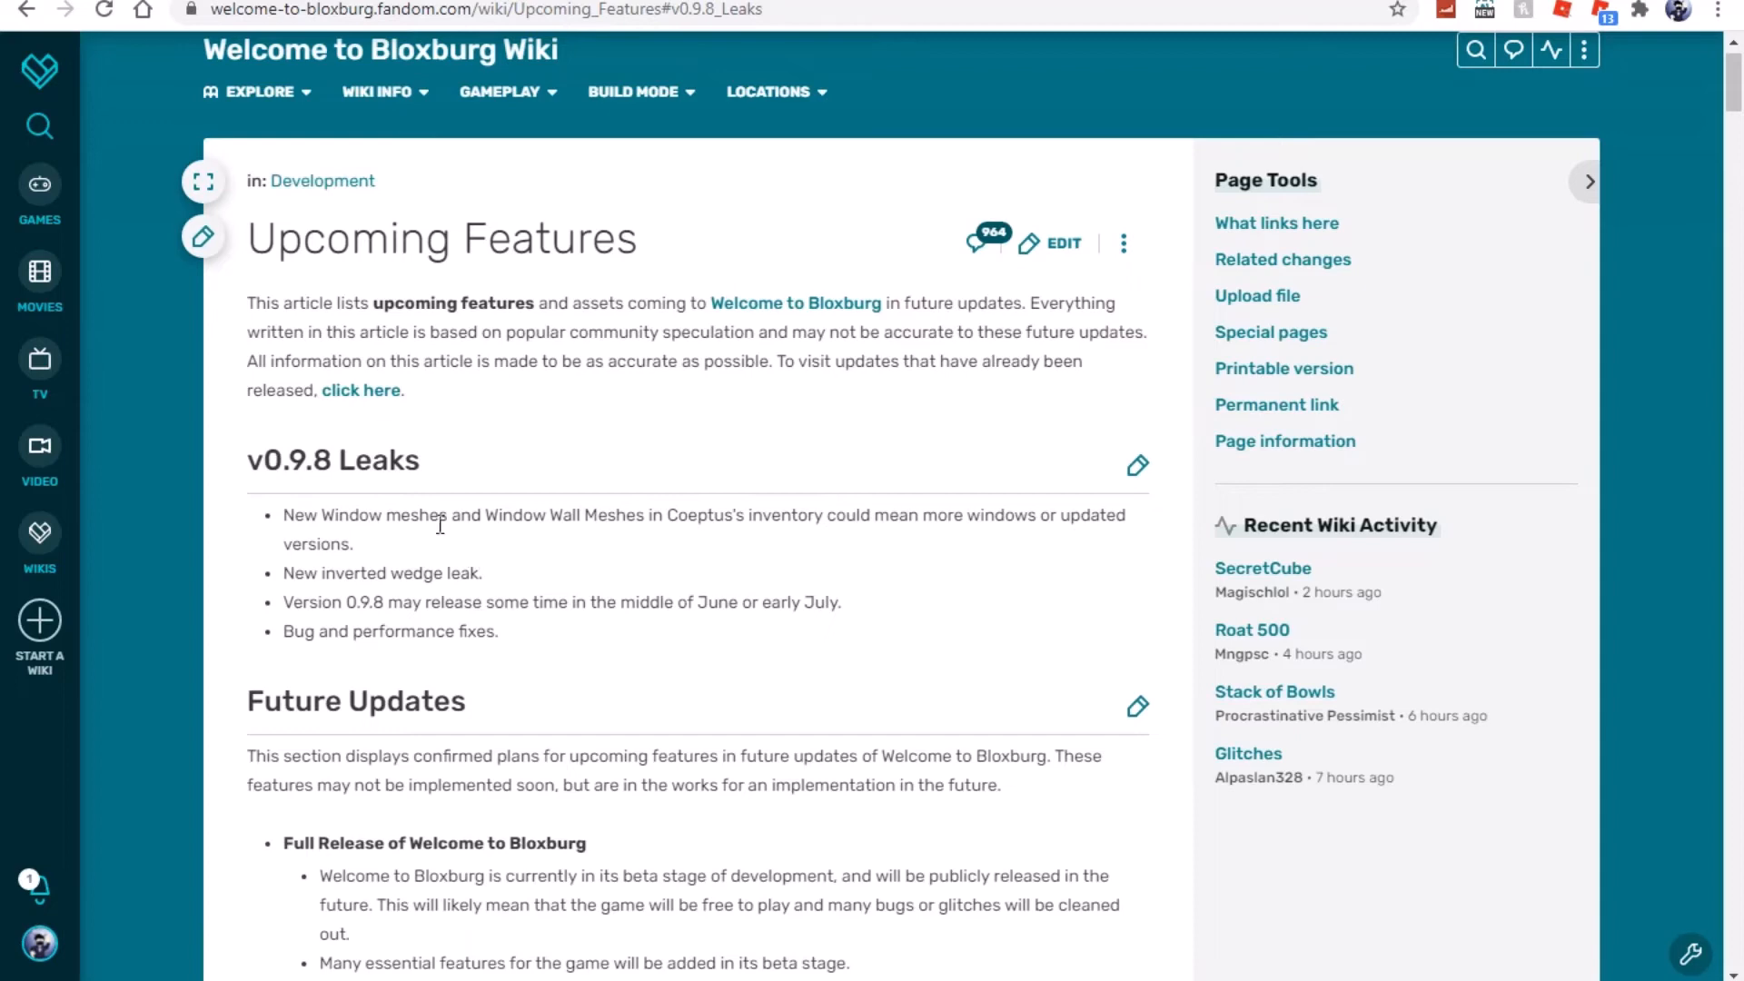
mouse_move(513, 523)
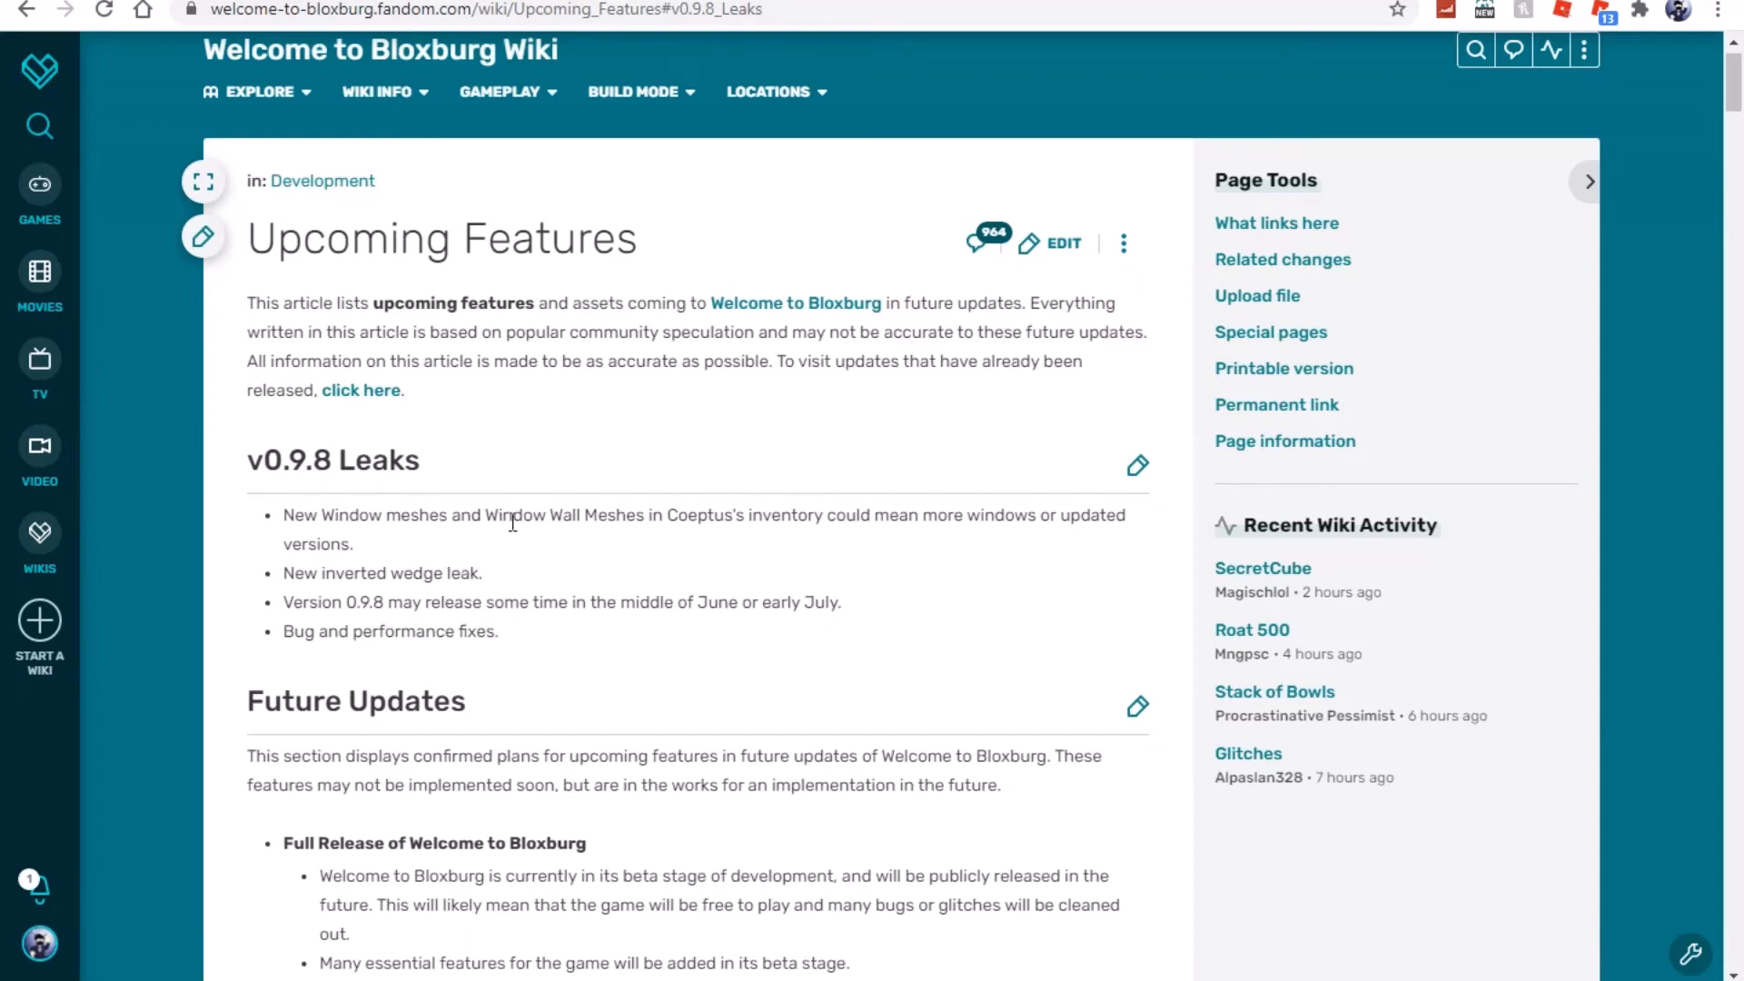
mouse_move(490, 670)
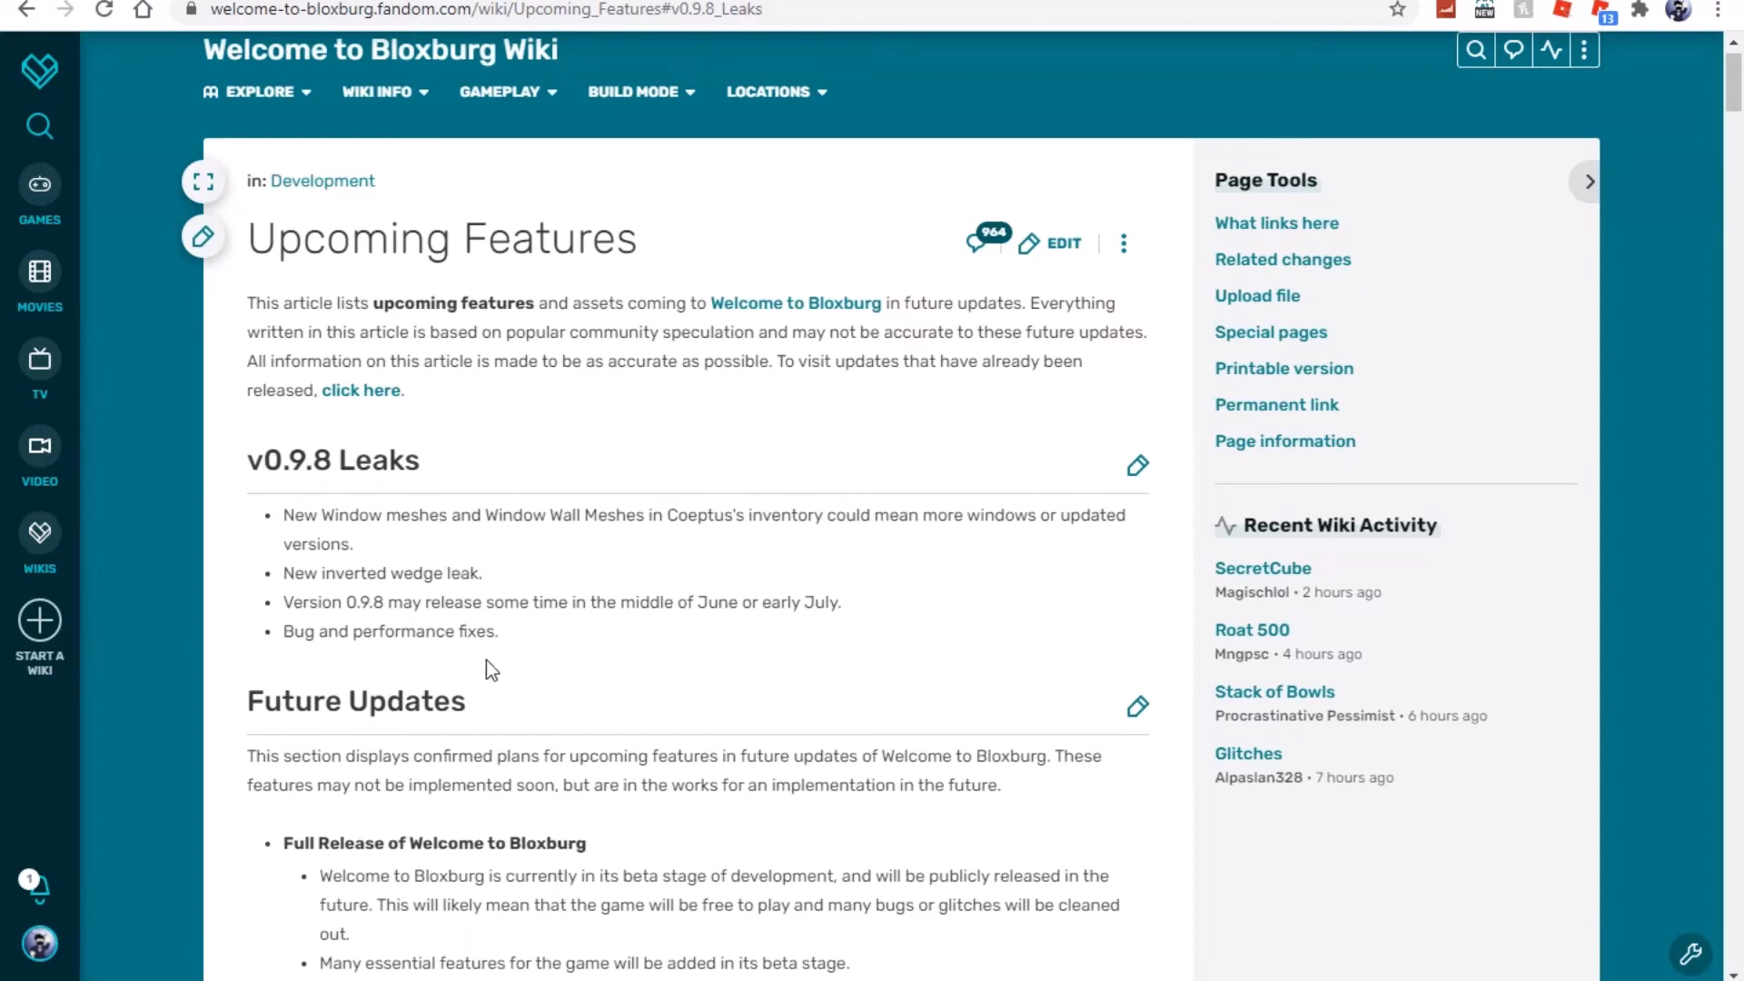
mouse_move(543, 563)
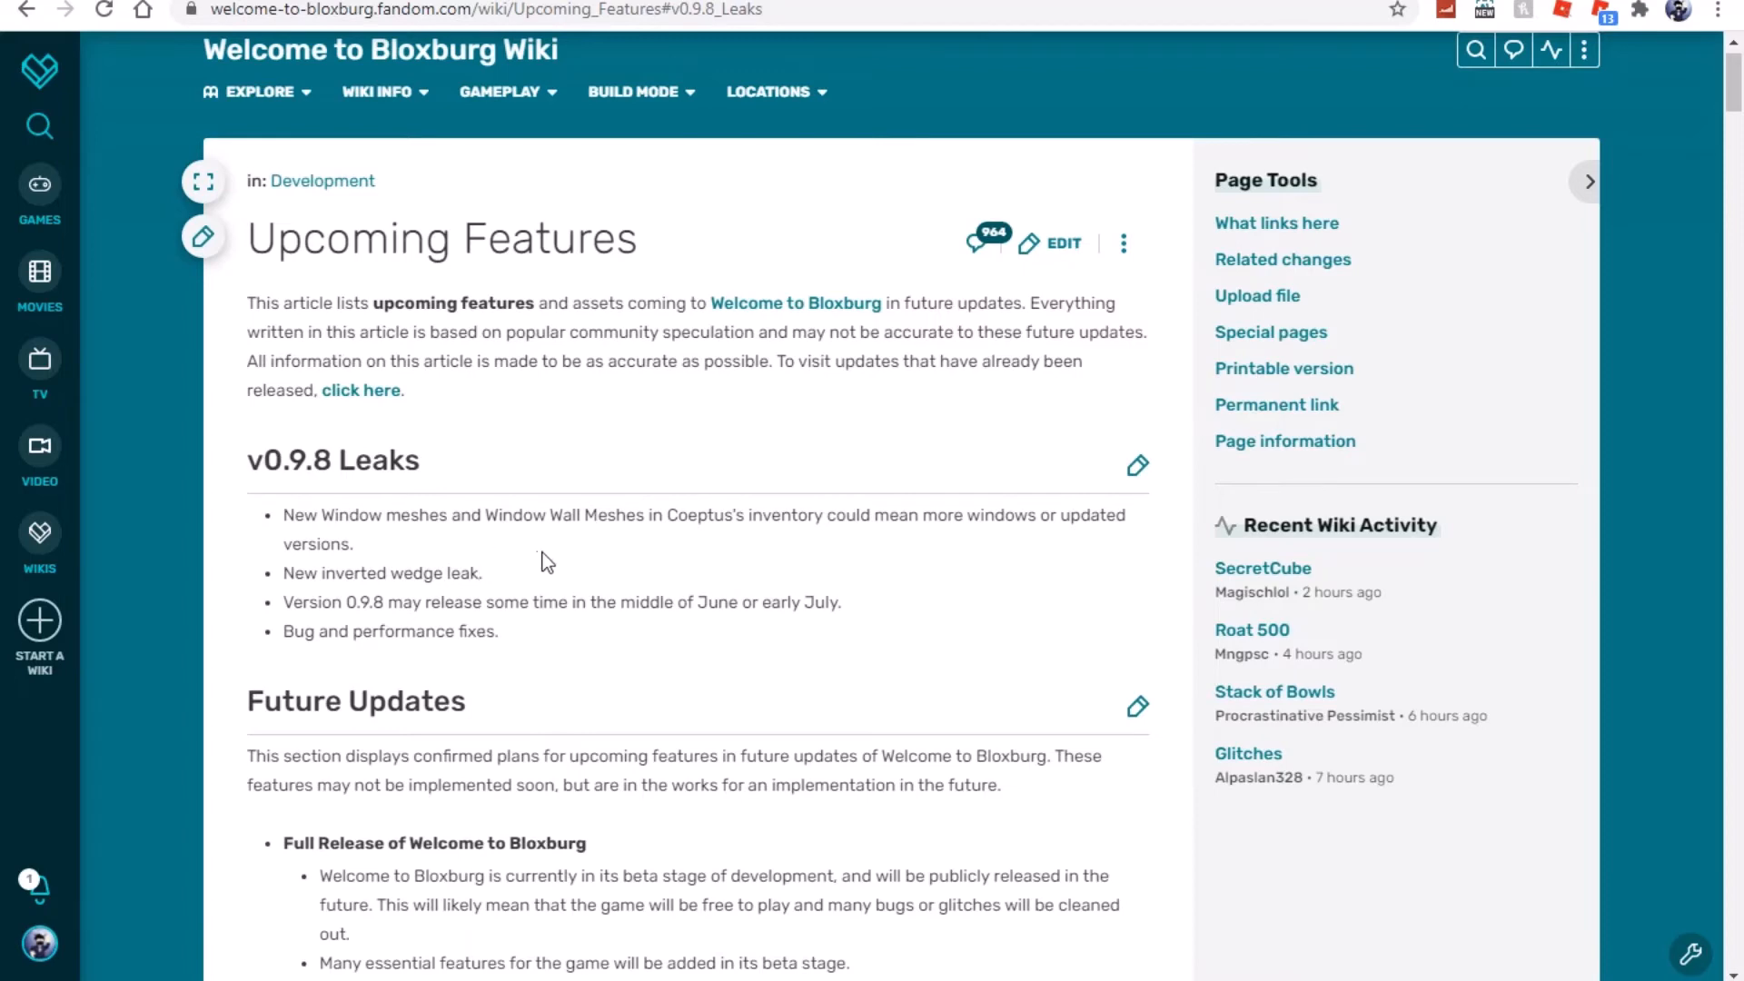
mouse_move(633, 627)
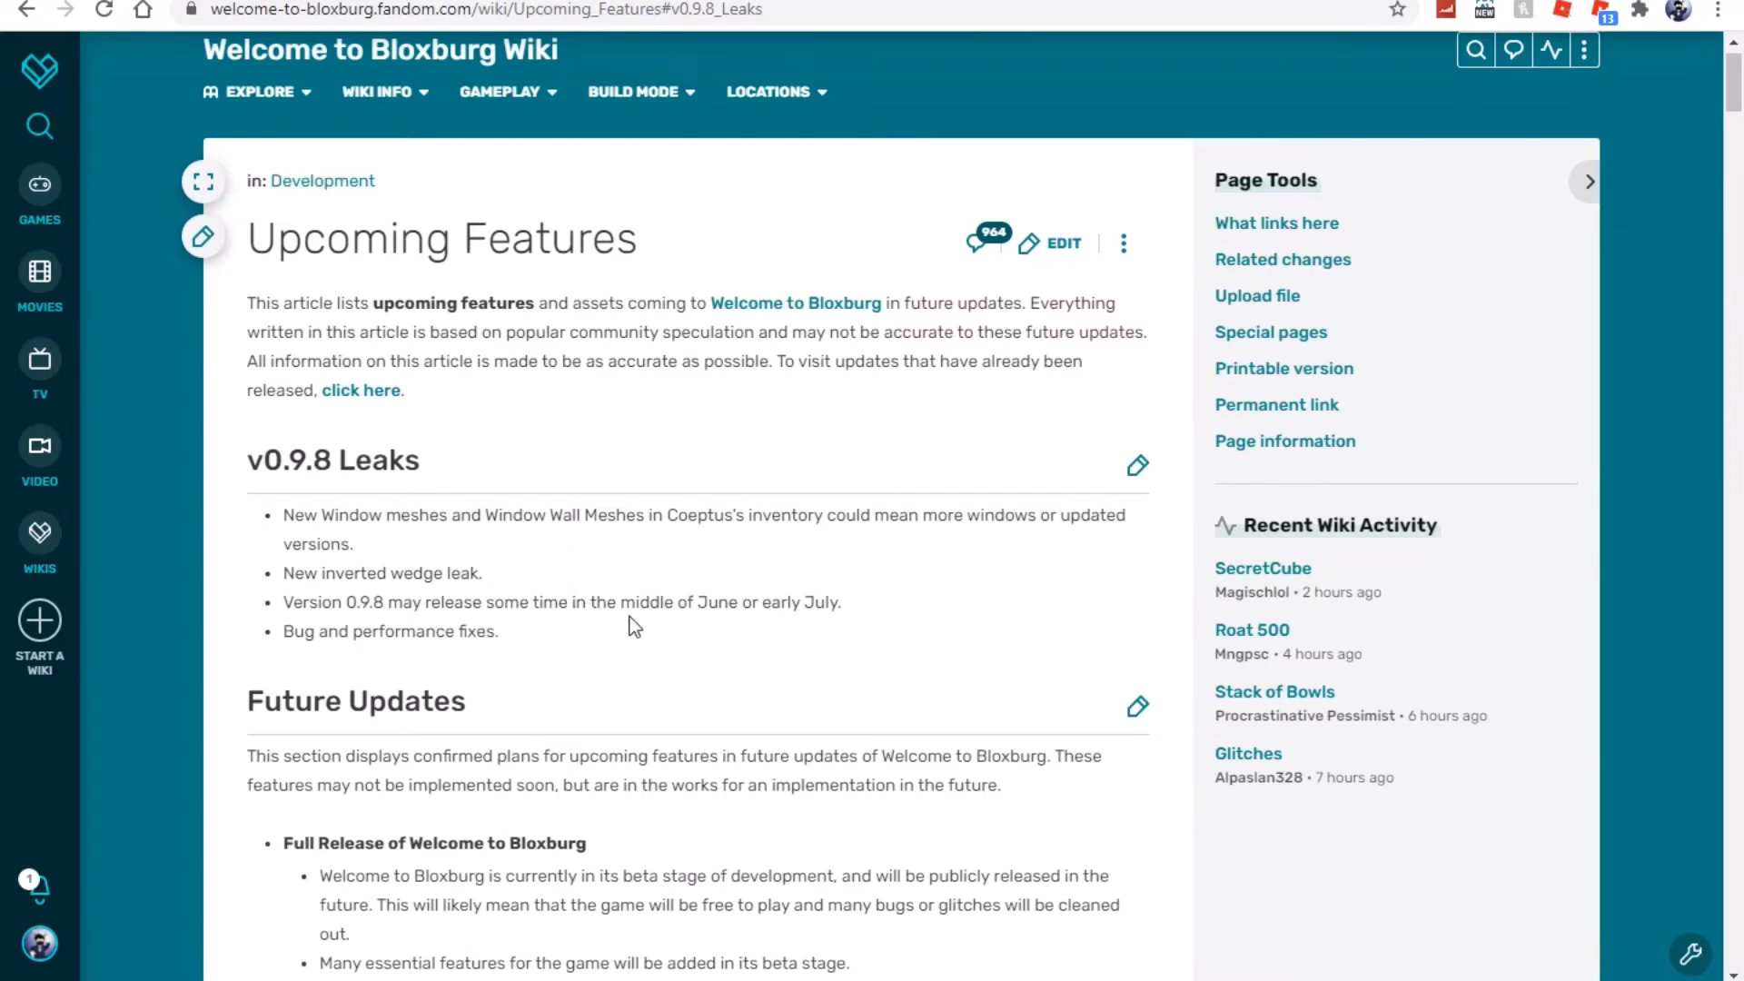
mouse_move(618, 672)
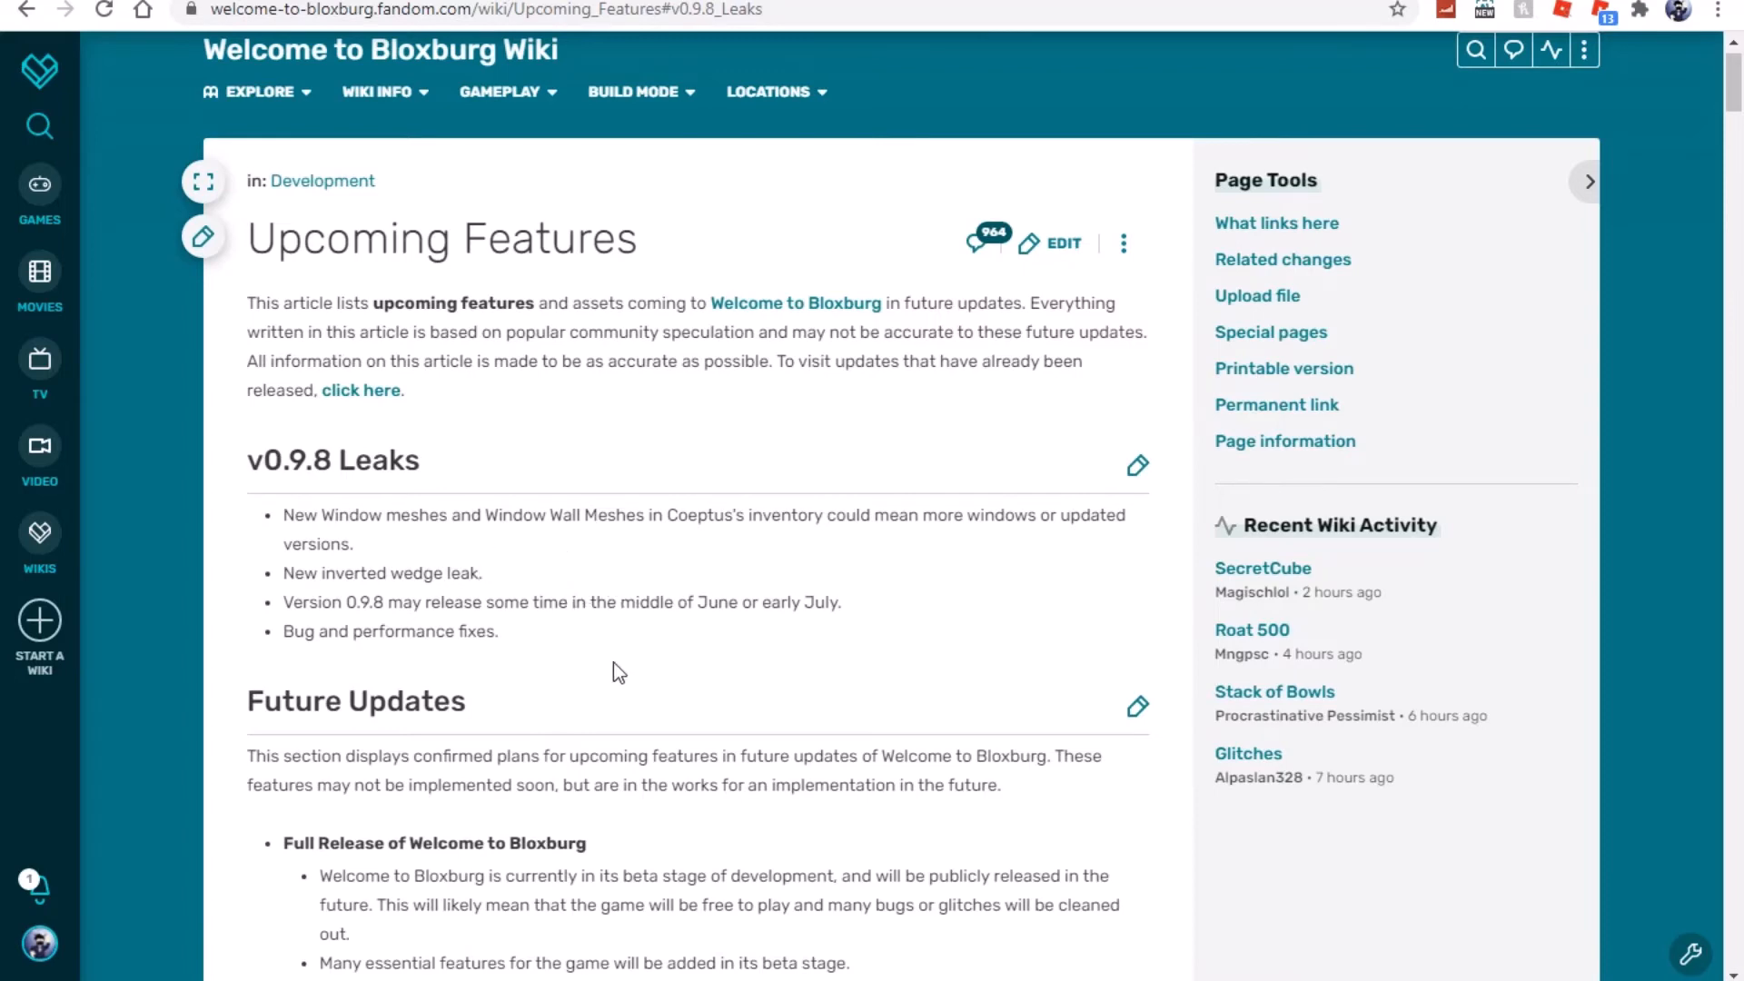
mouse_move(622, 592)
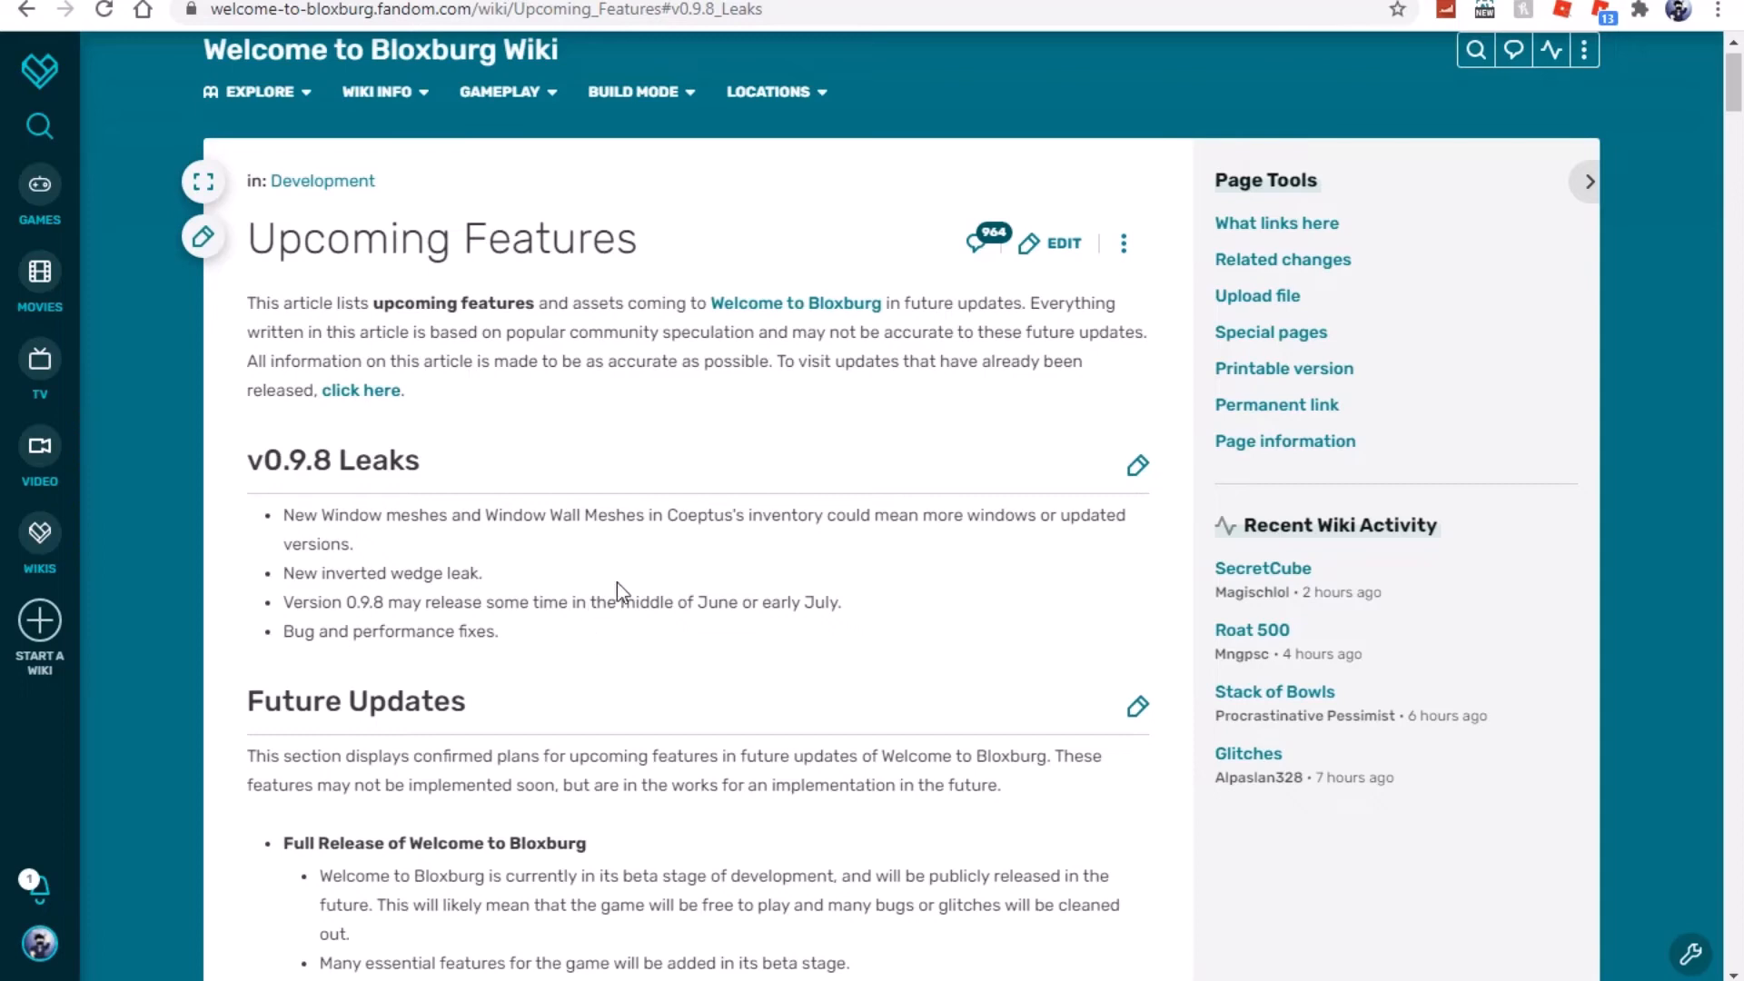
mouse_move(556, 565)
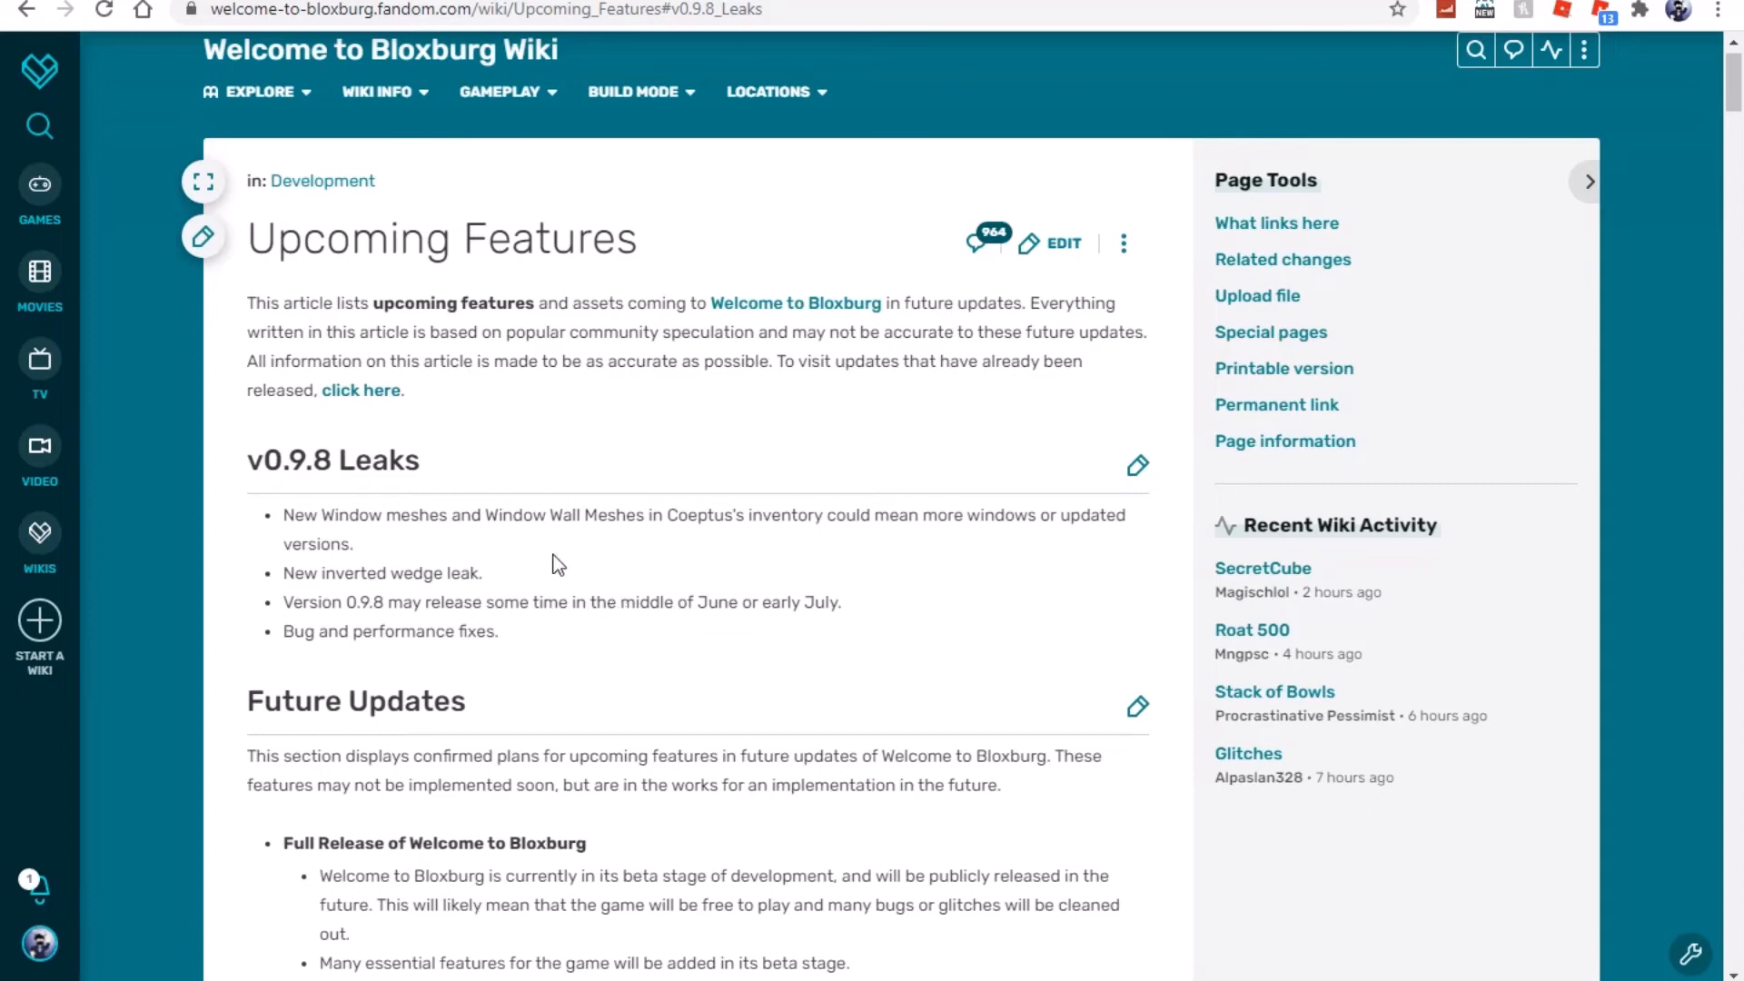
mouse_move(567, 550)
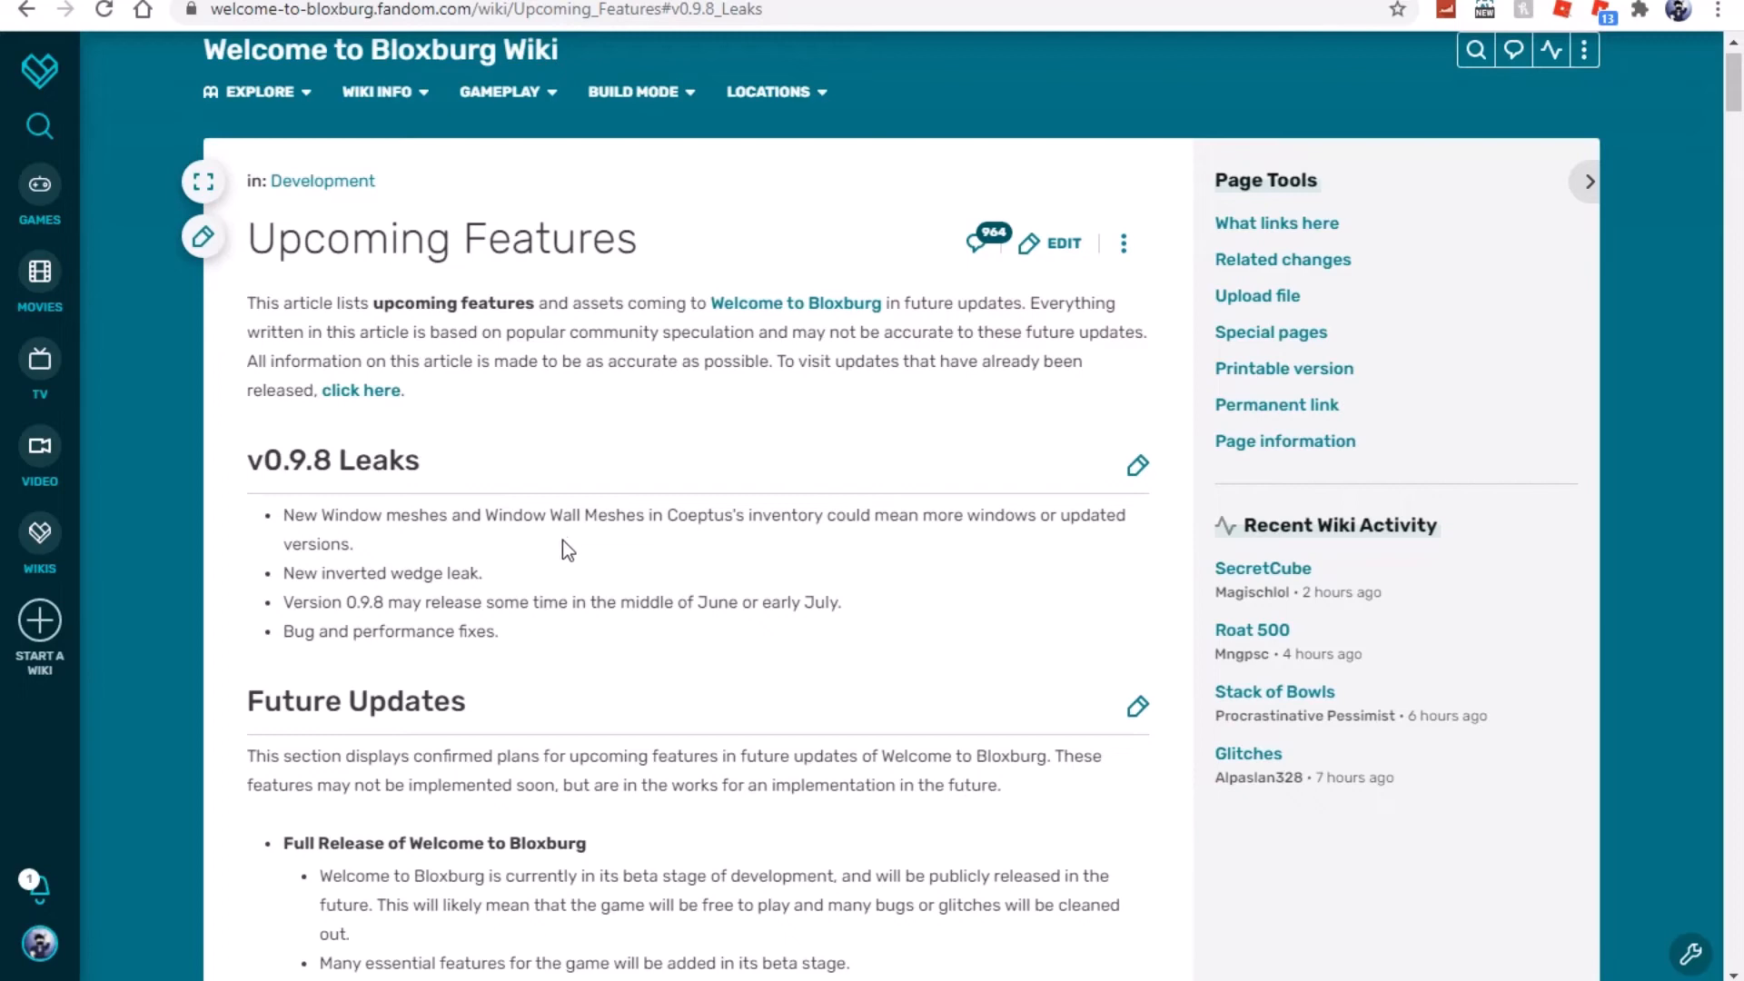
mouse_move(585, 699)
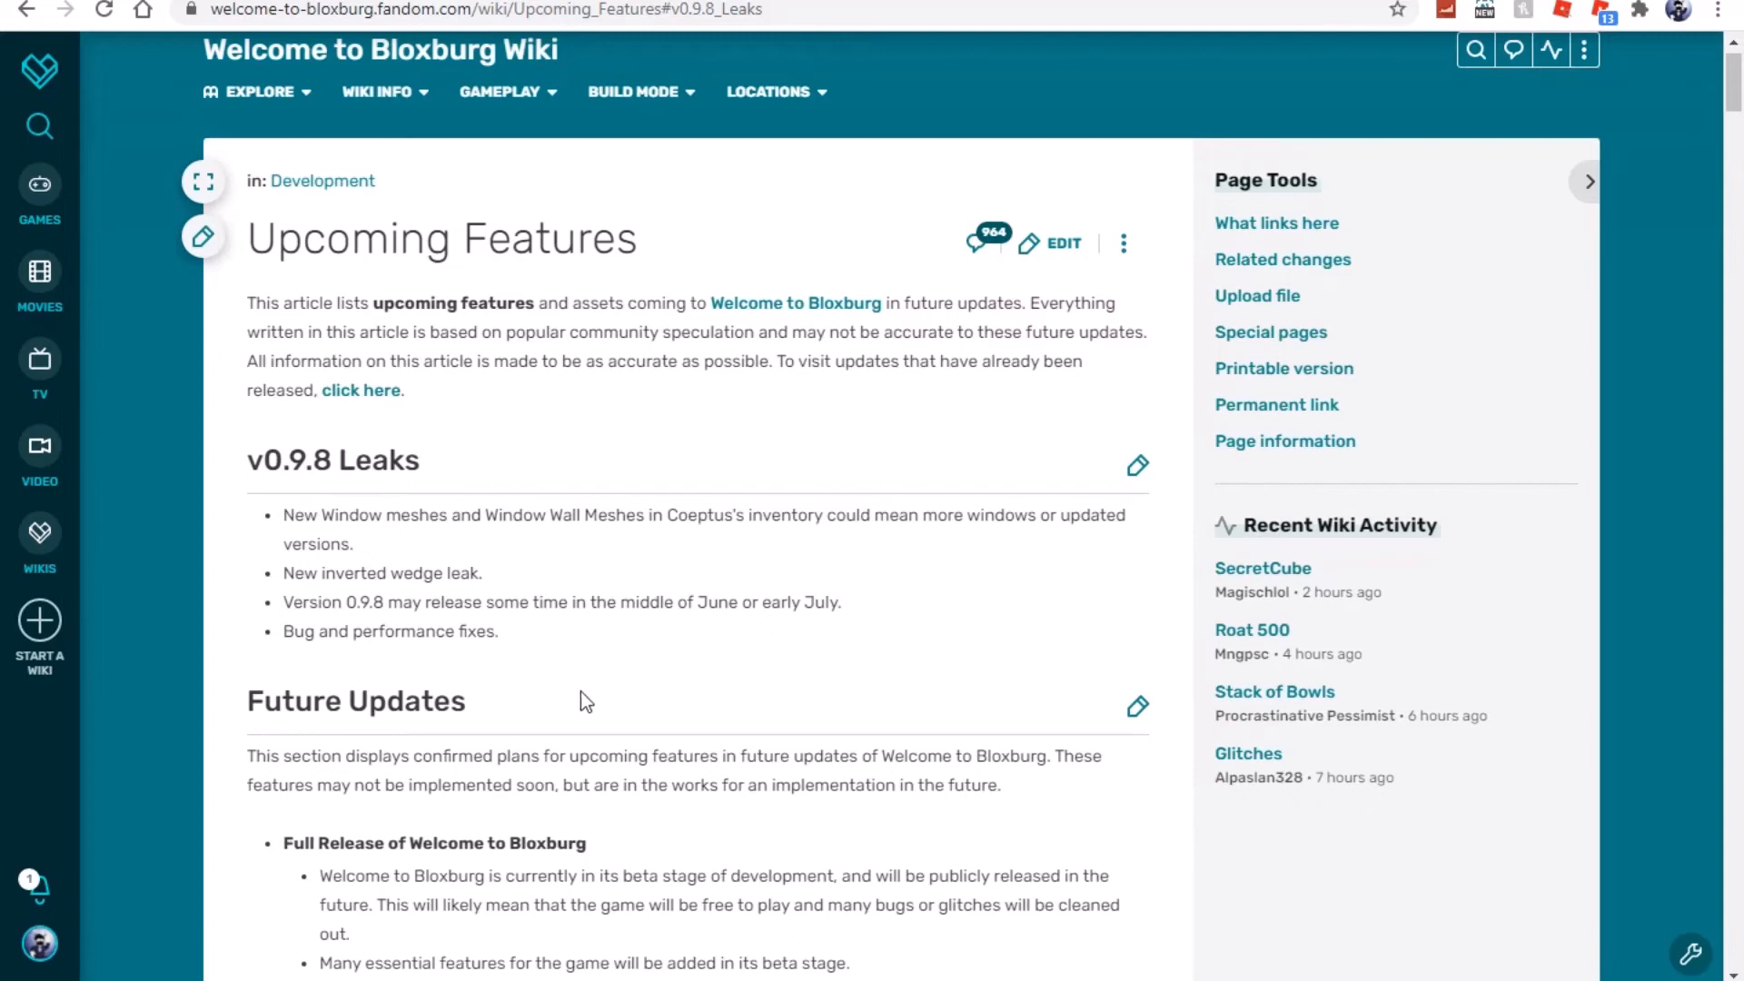
mouse_move(537, 672)
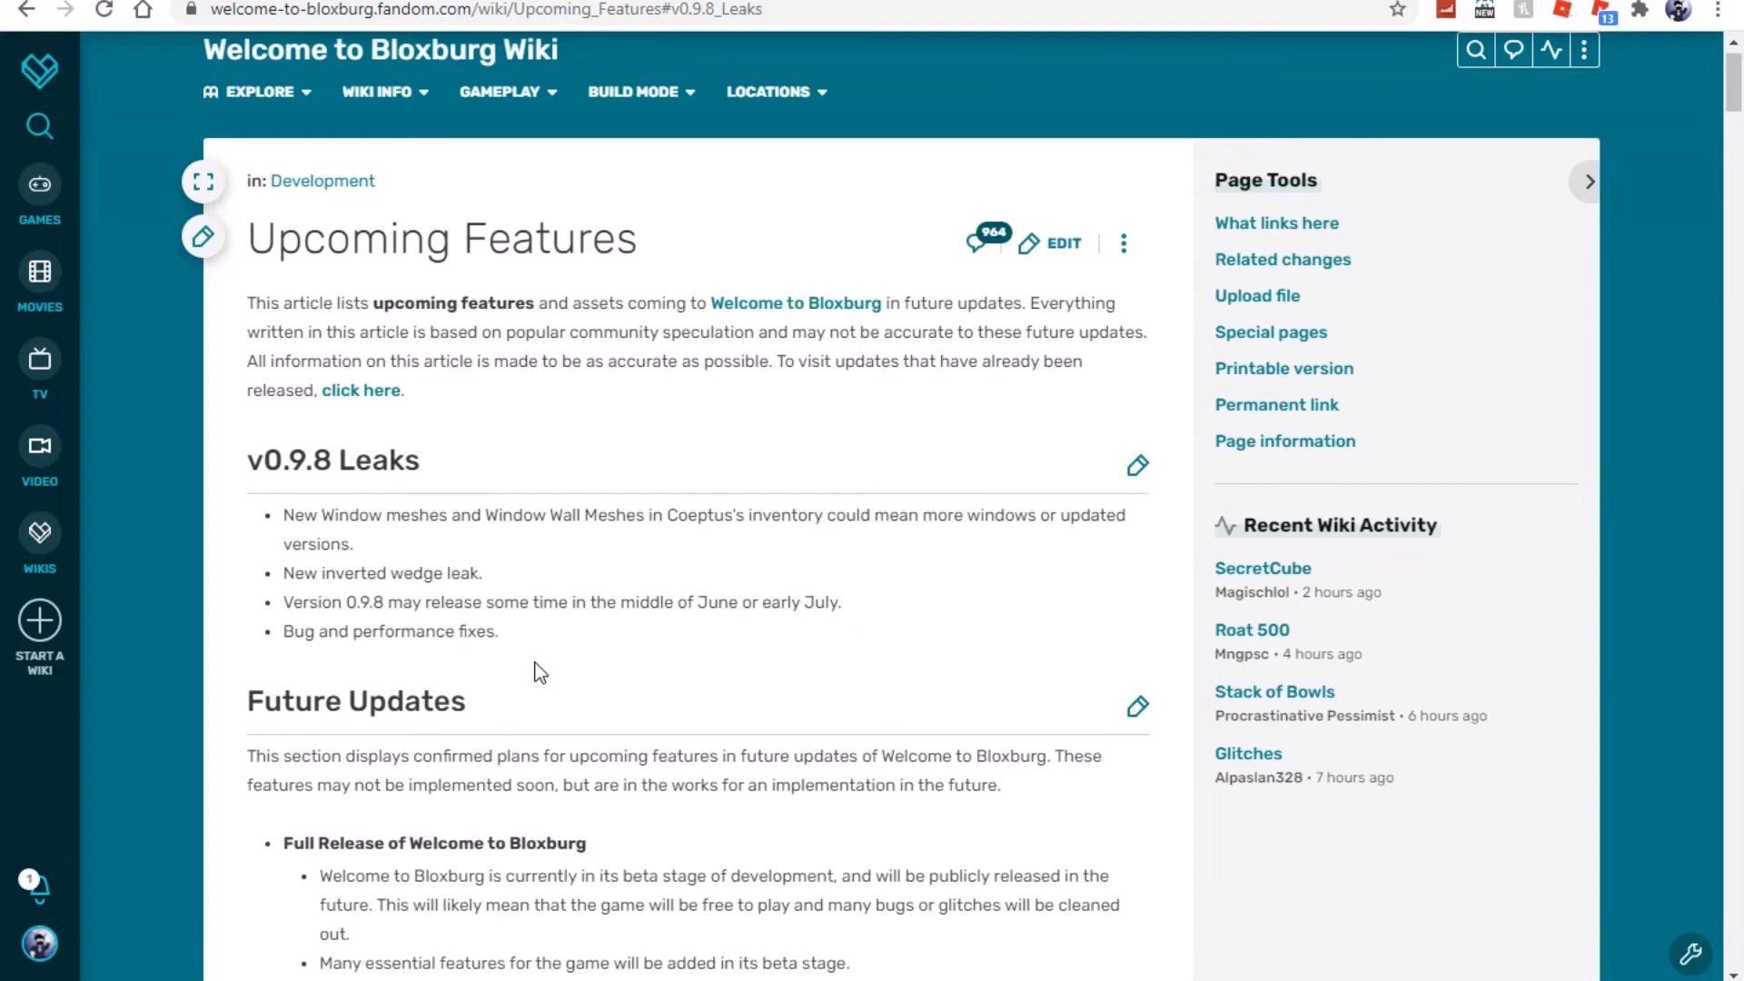
mouse_move(372, 661)
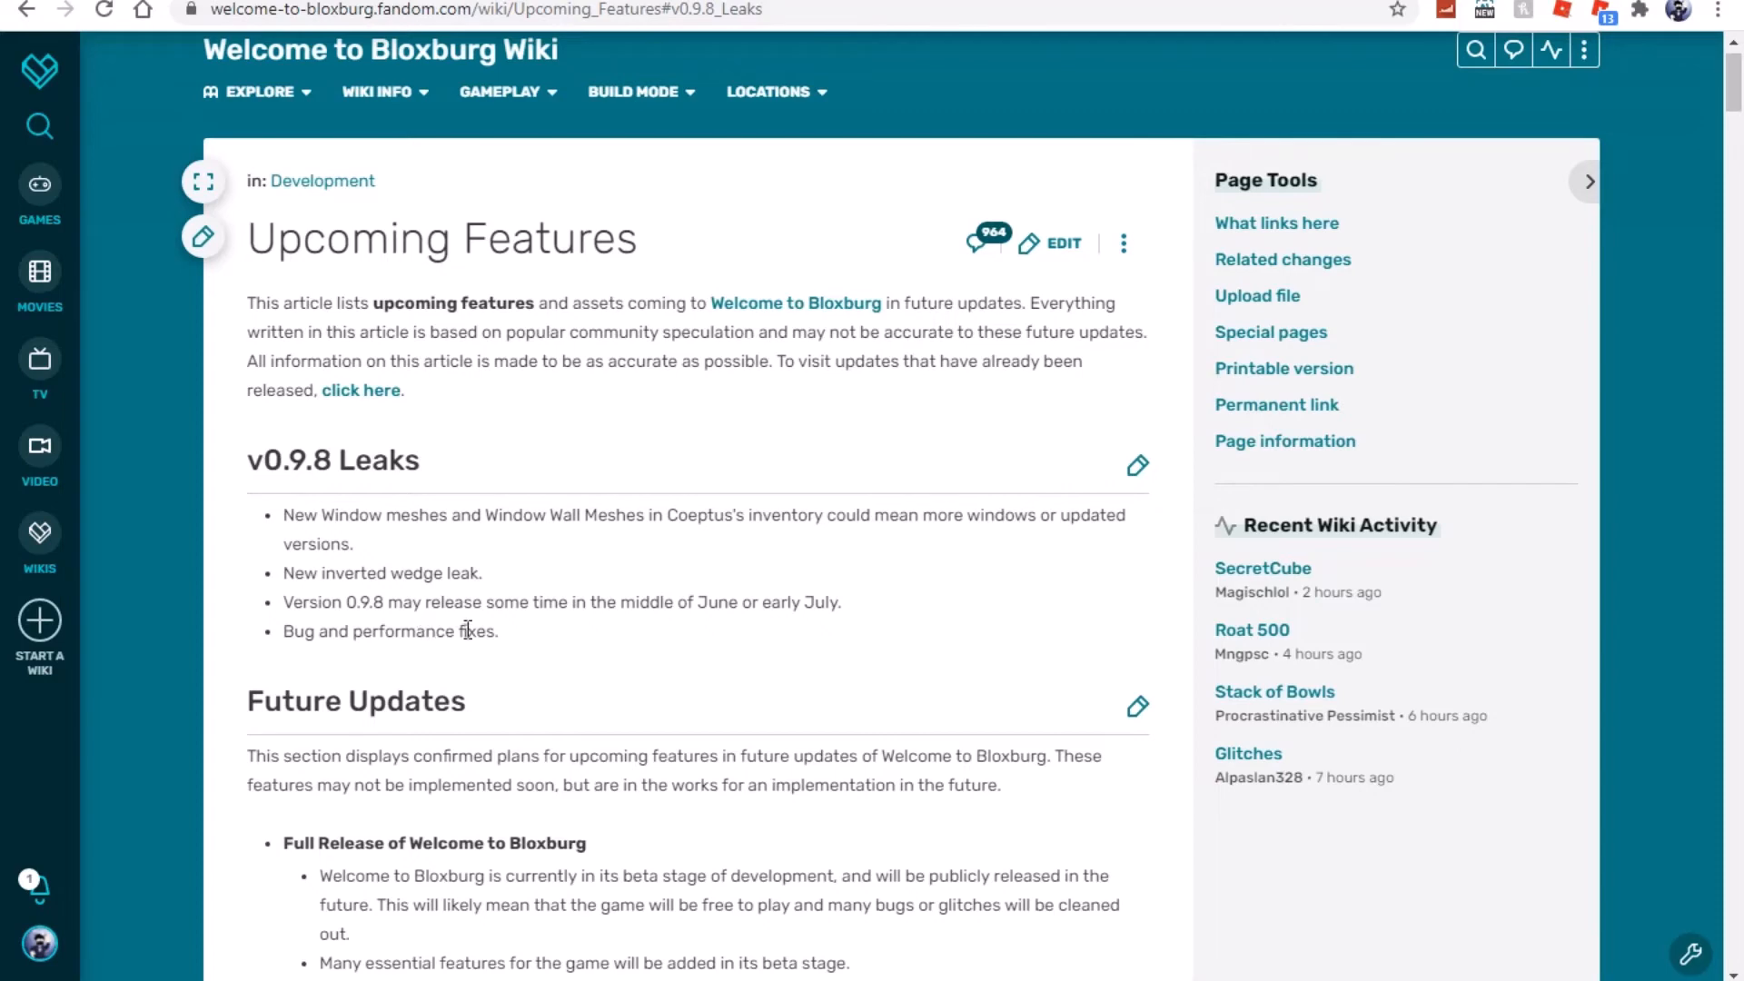
mouse_move(901, 593)
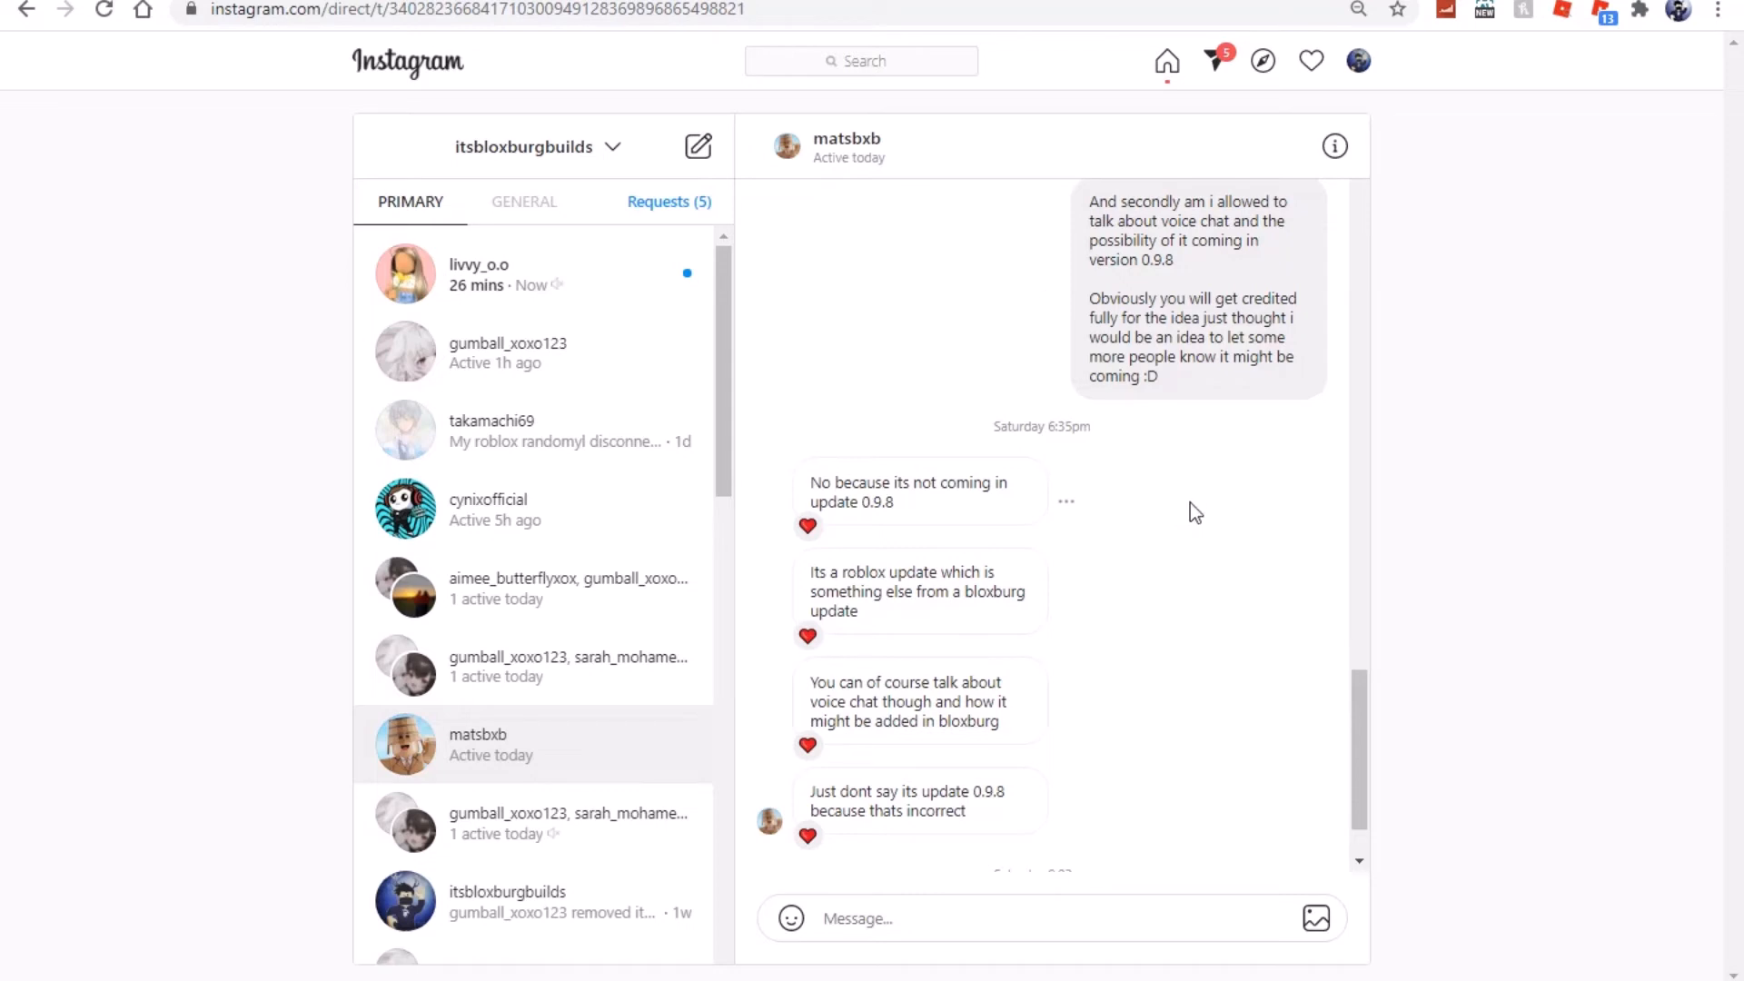
mouse_move(1126, 444)
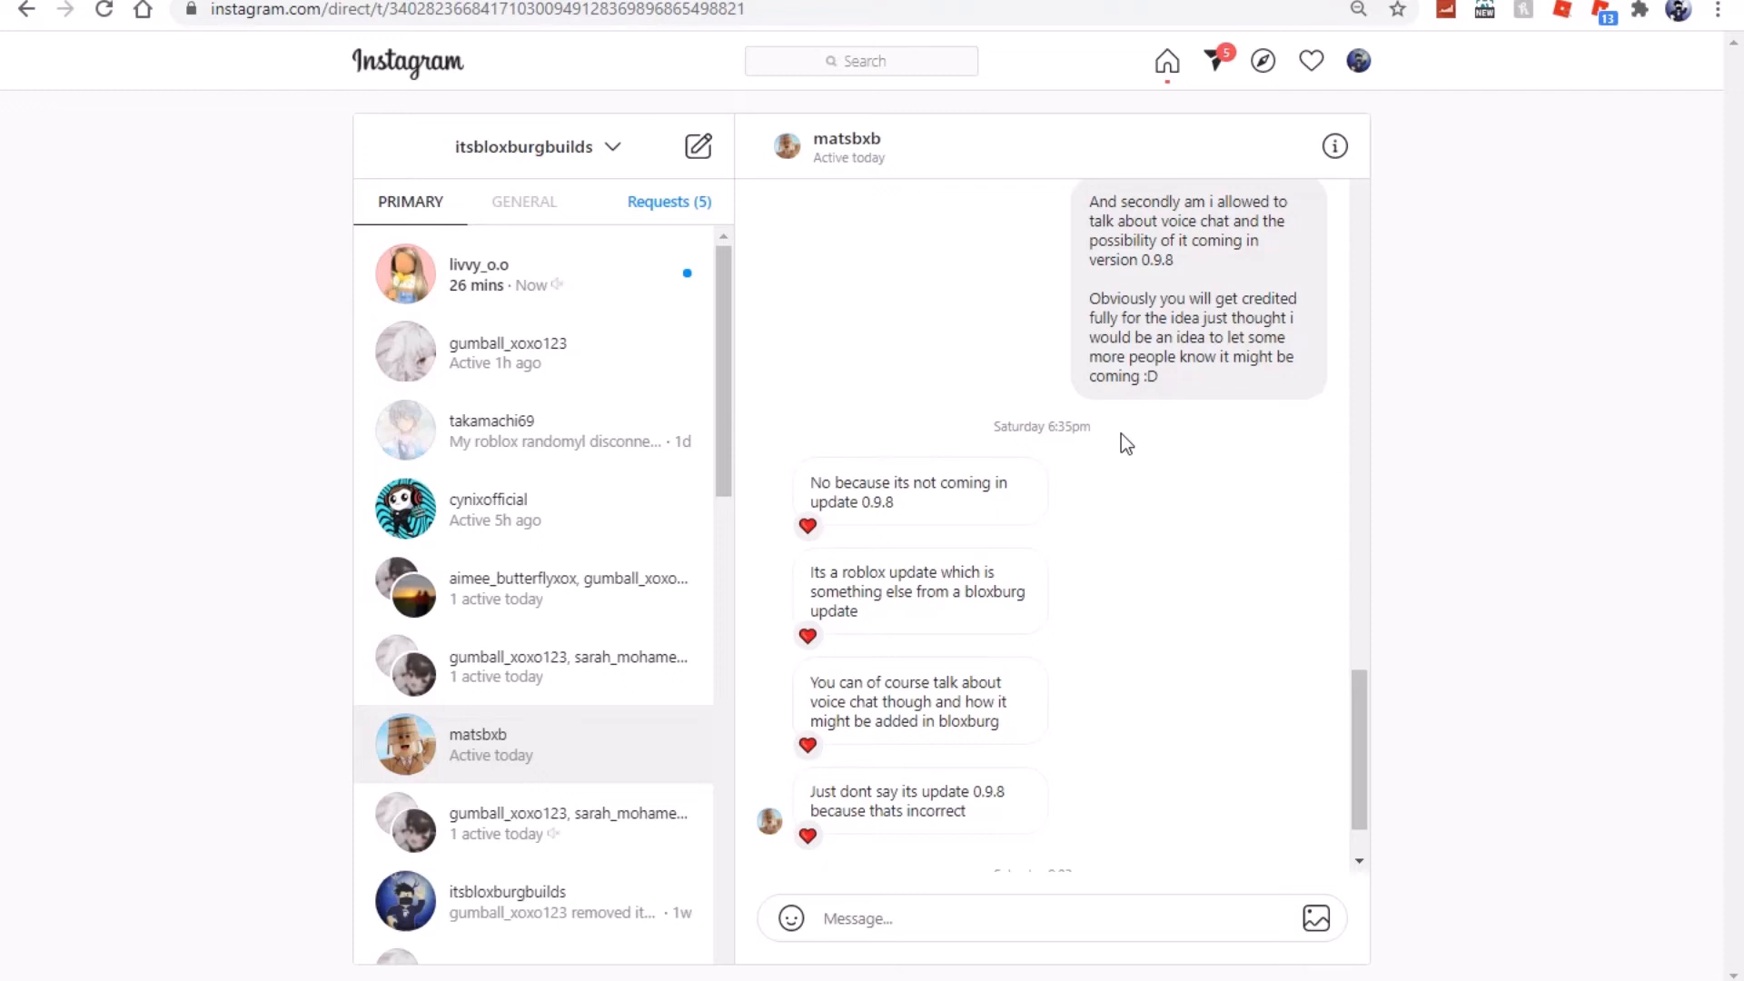
mouse_move(939, 572)
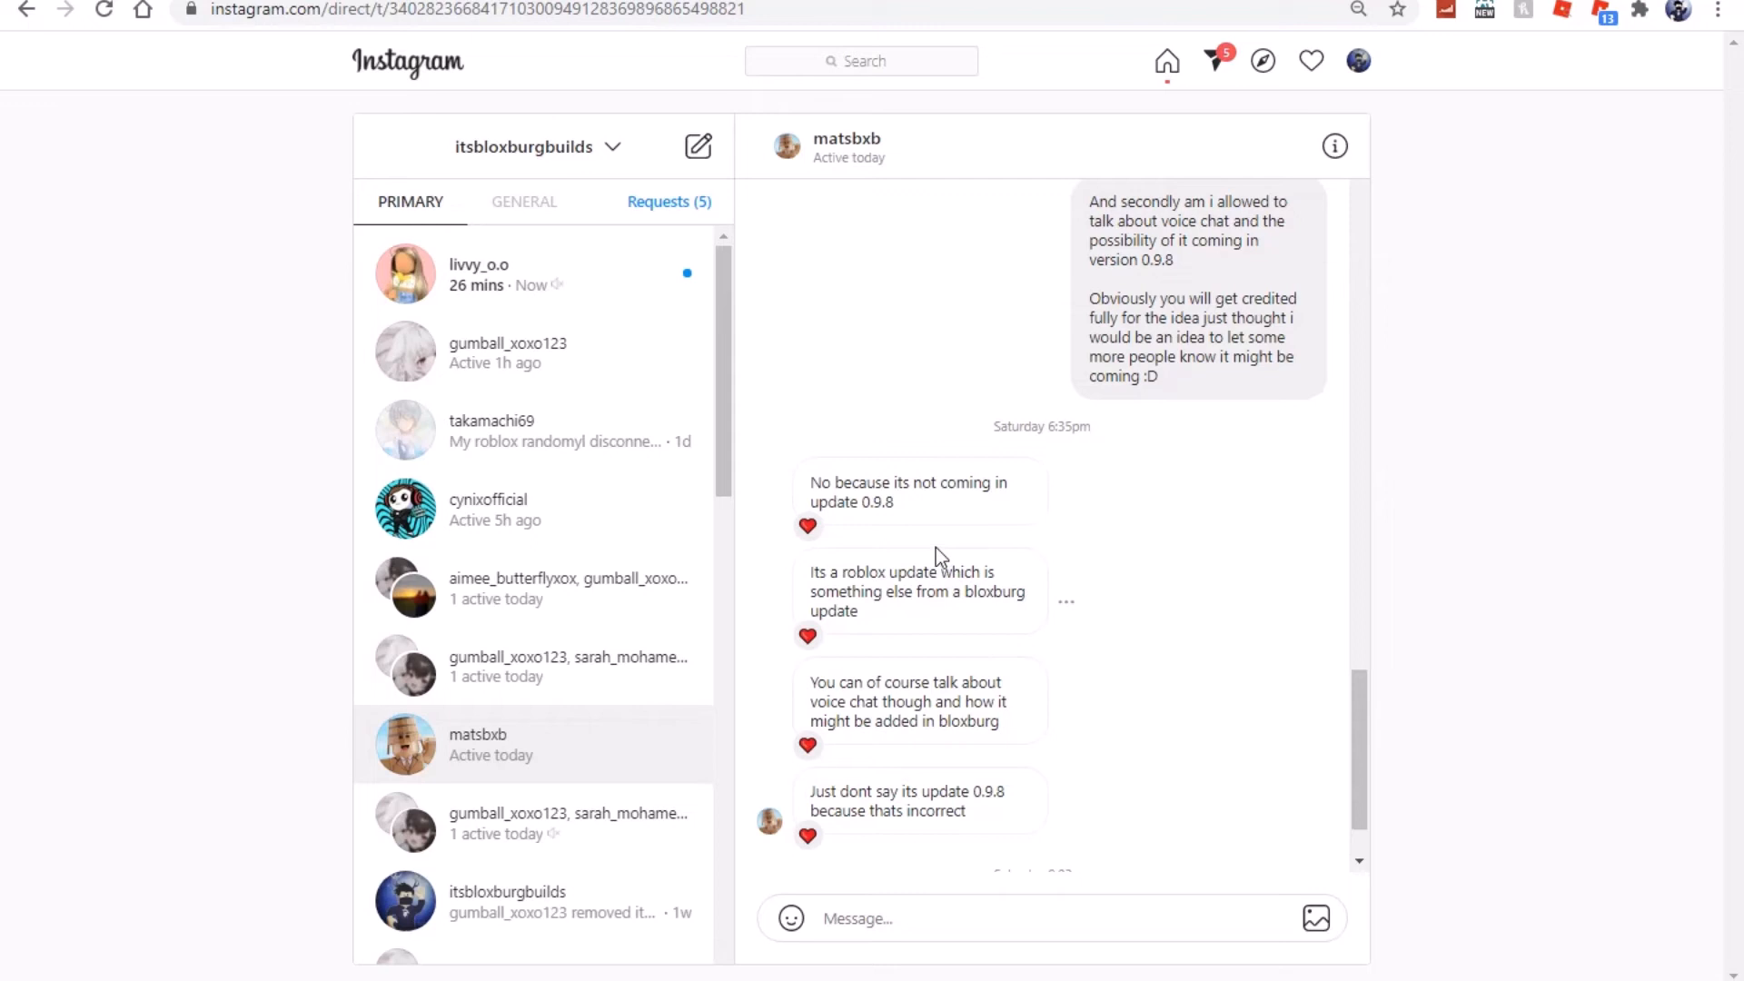
mouse_move(961, 694)
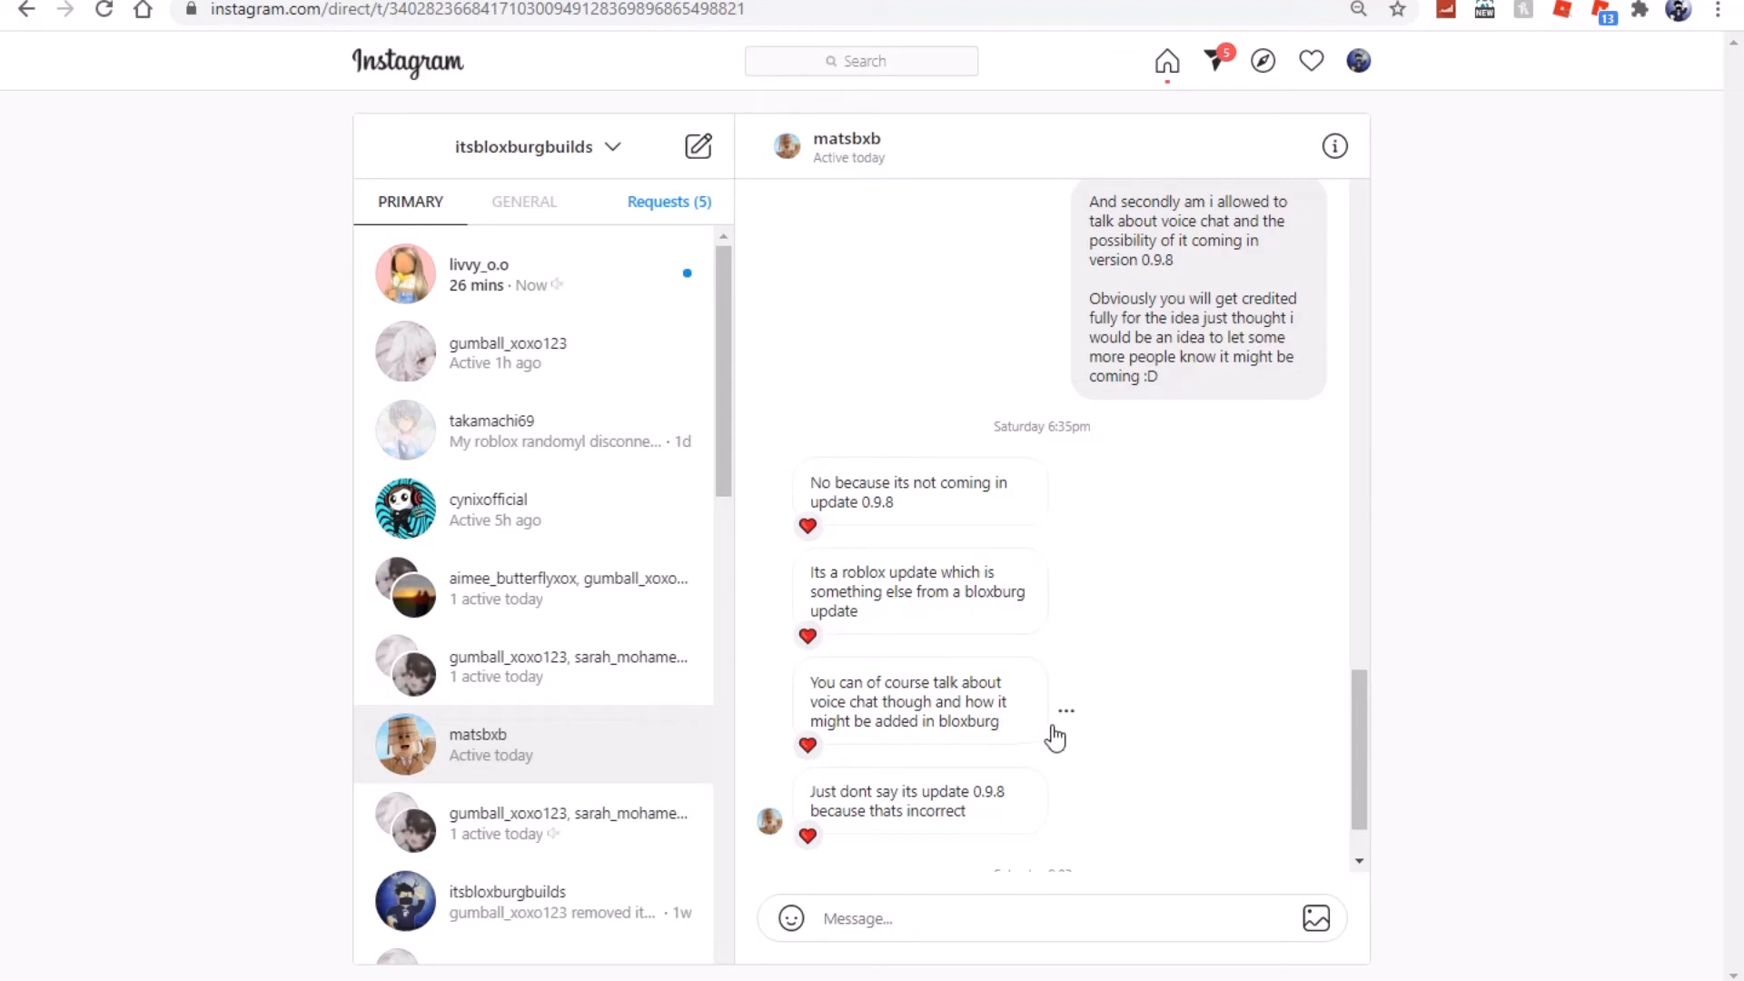
mouse_move(988, 731)
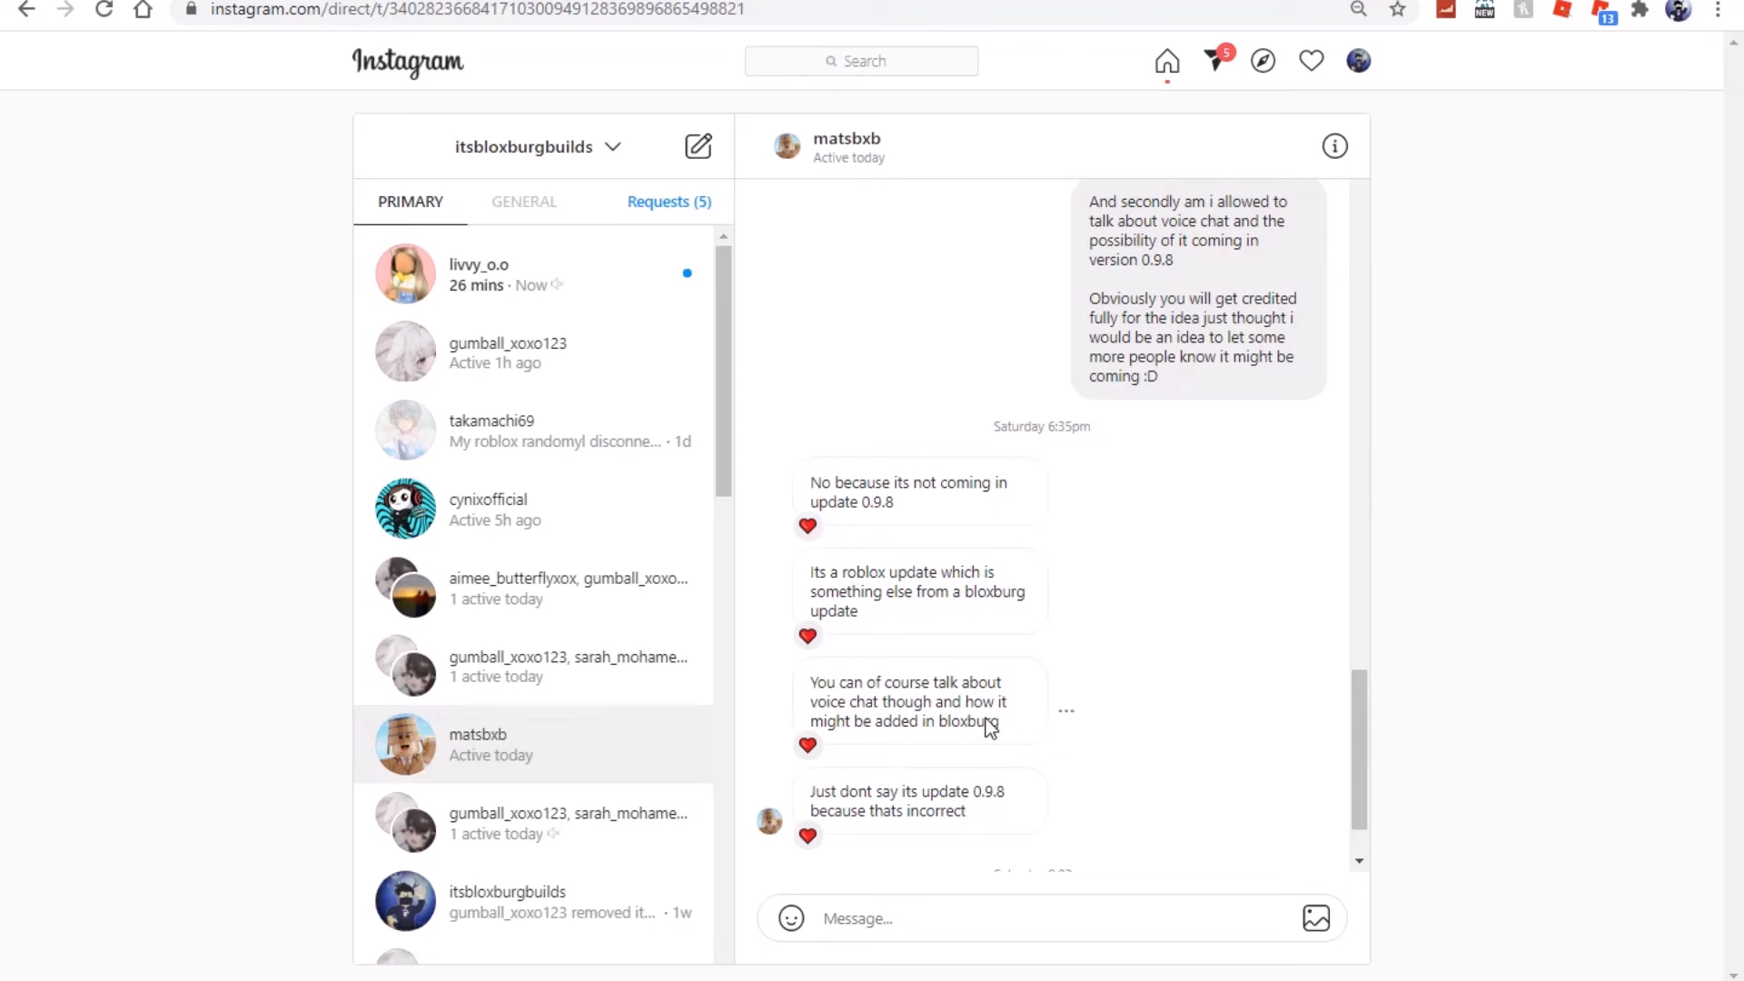
mouse_move(1025, 799)
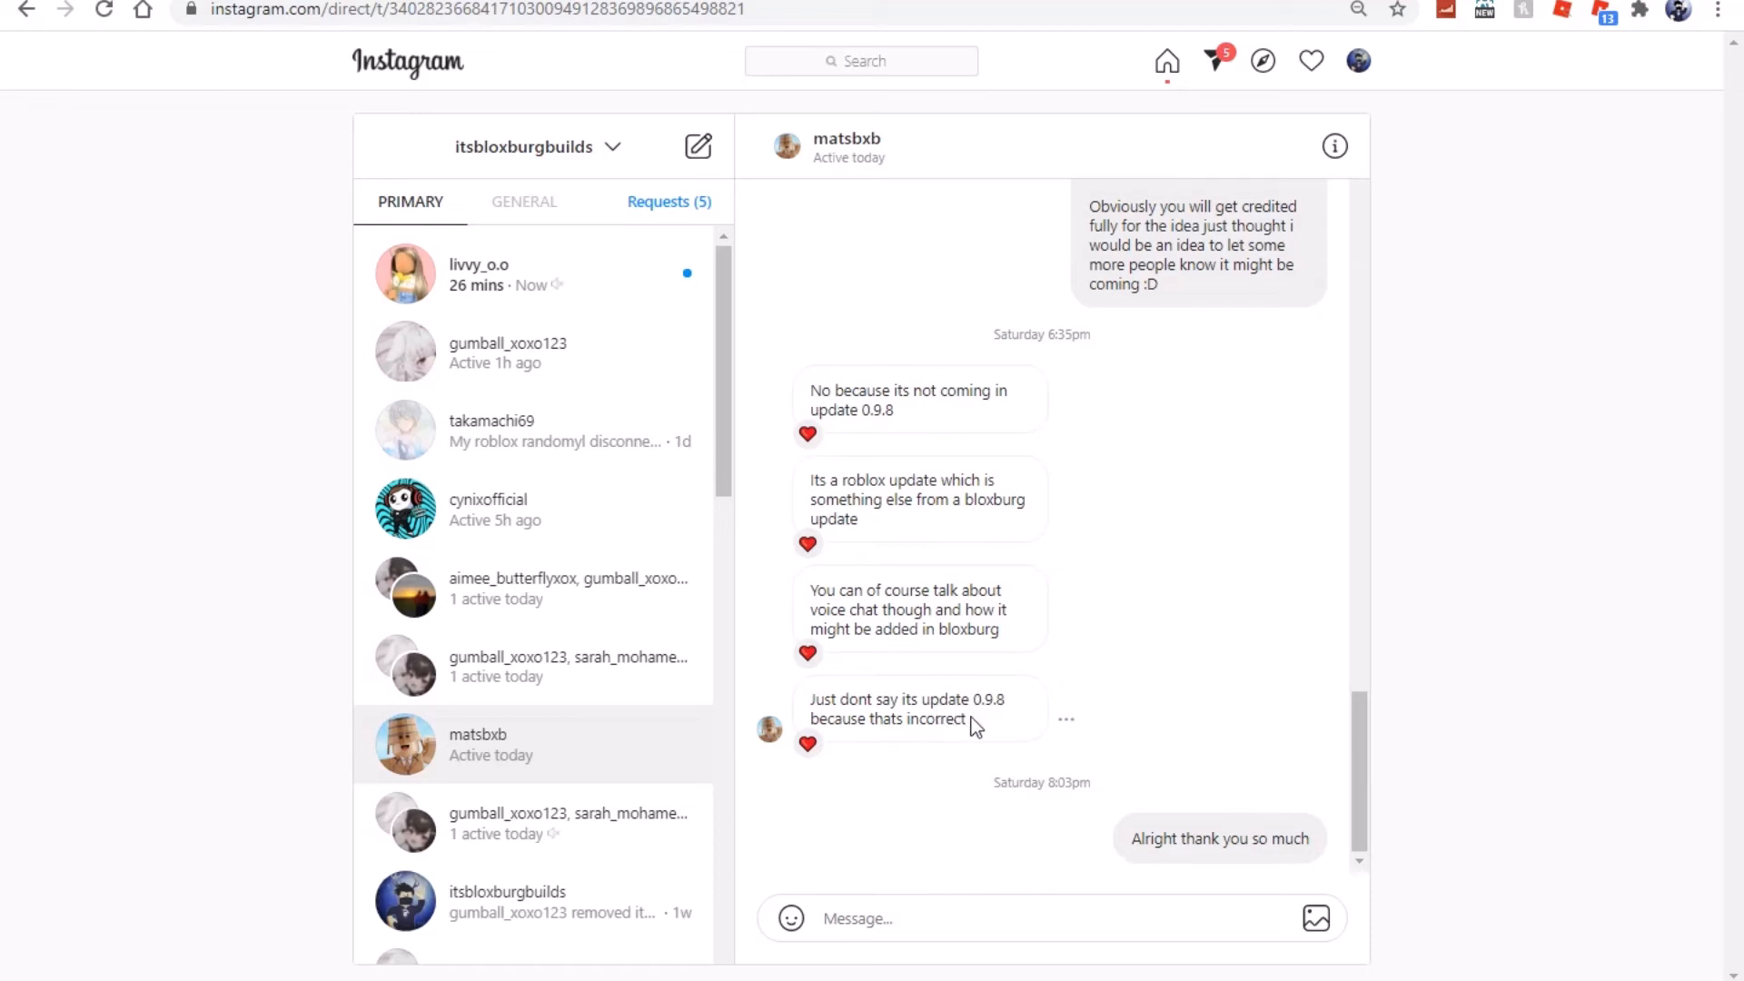
mouse_move(990, 726)
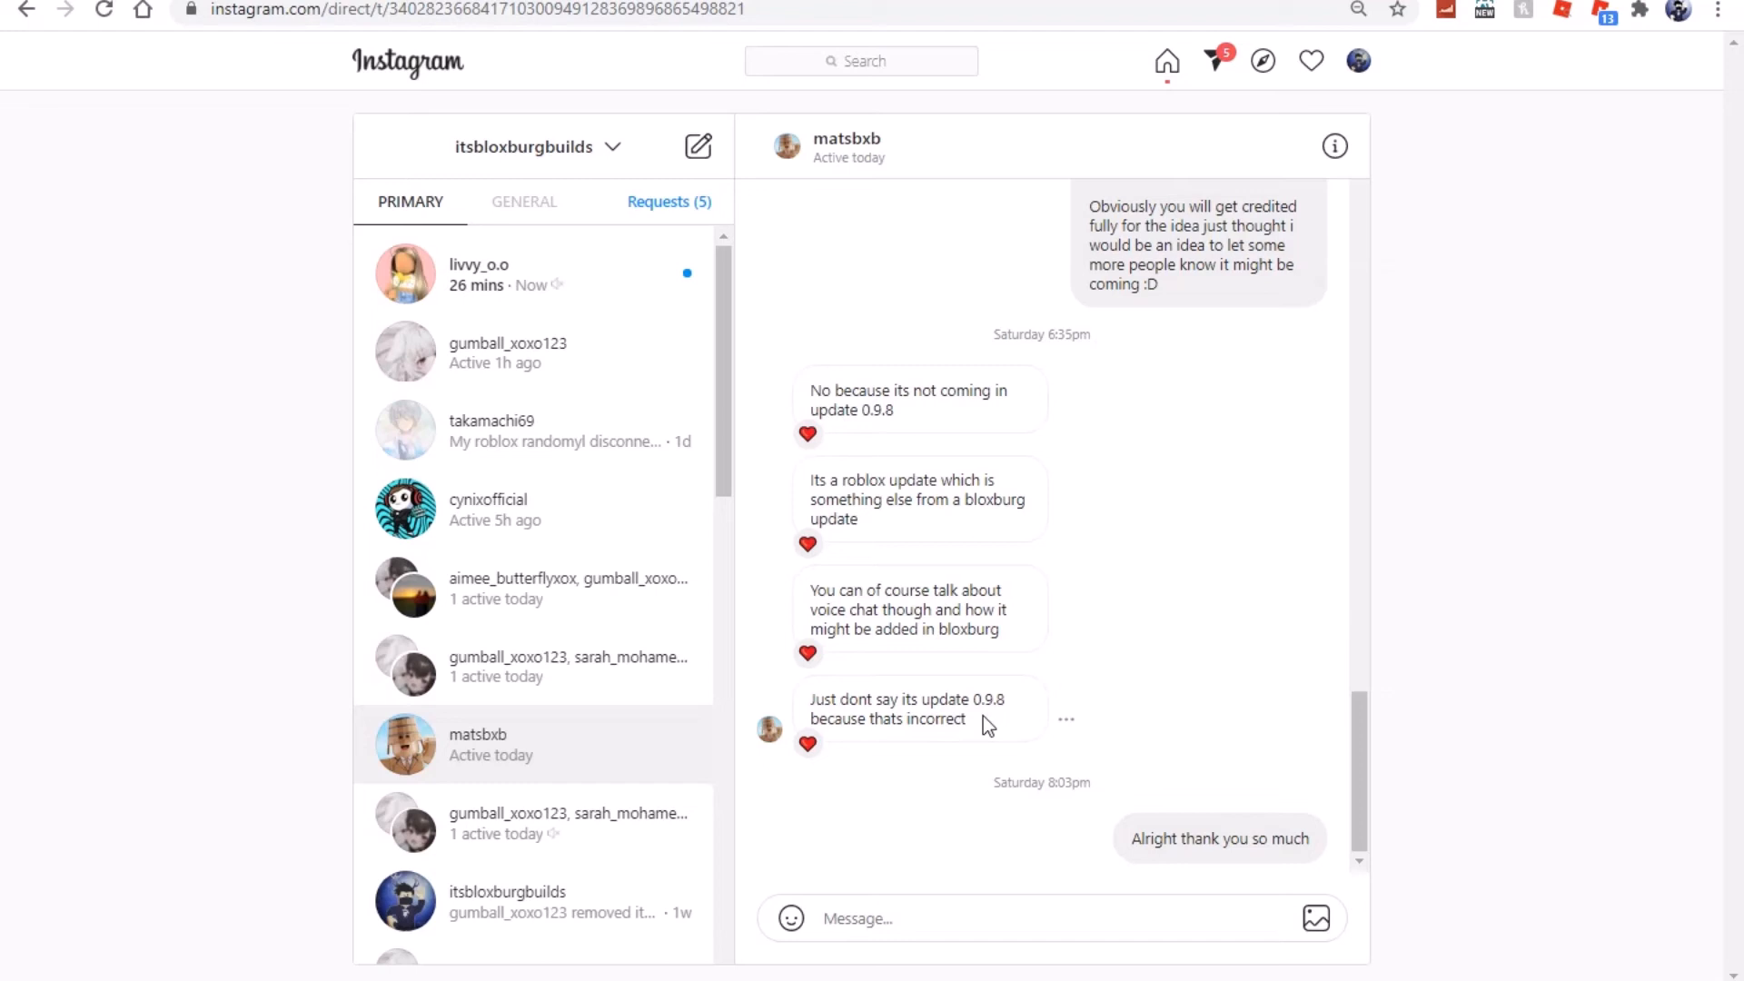
mouse_move(1075, 509)
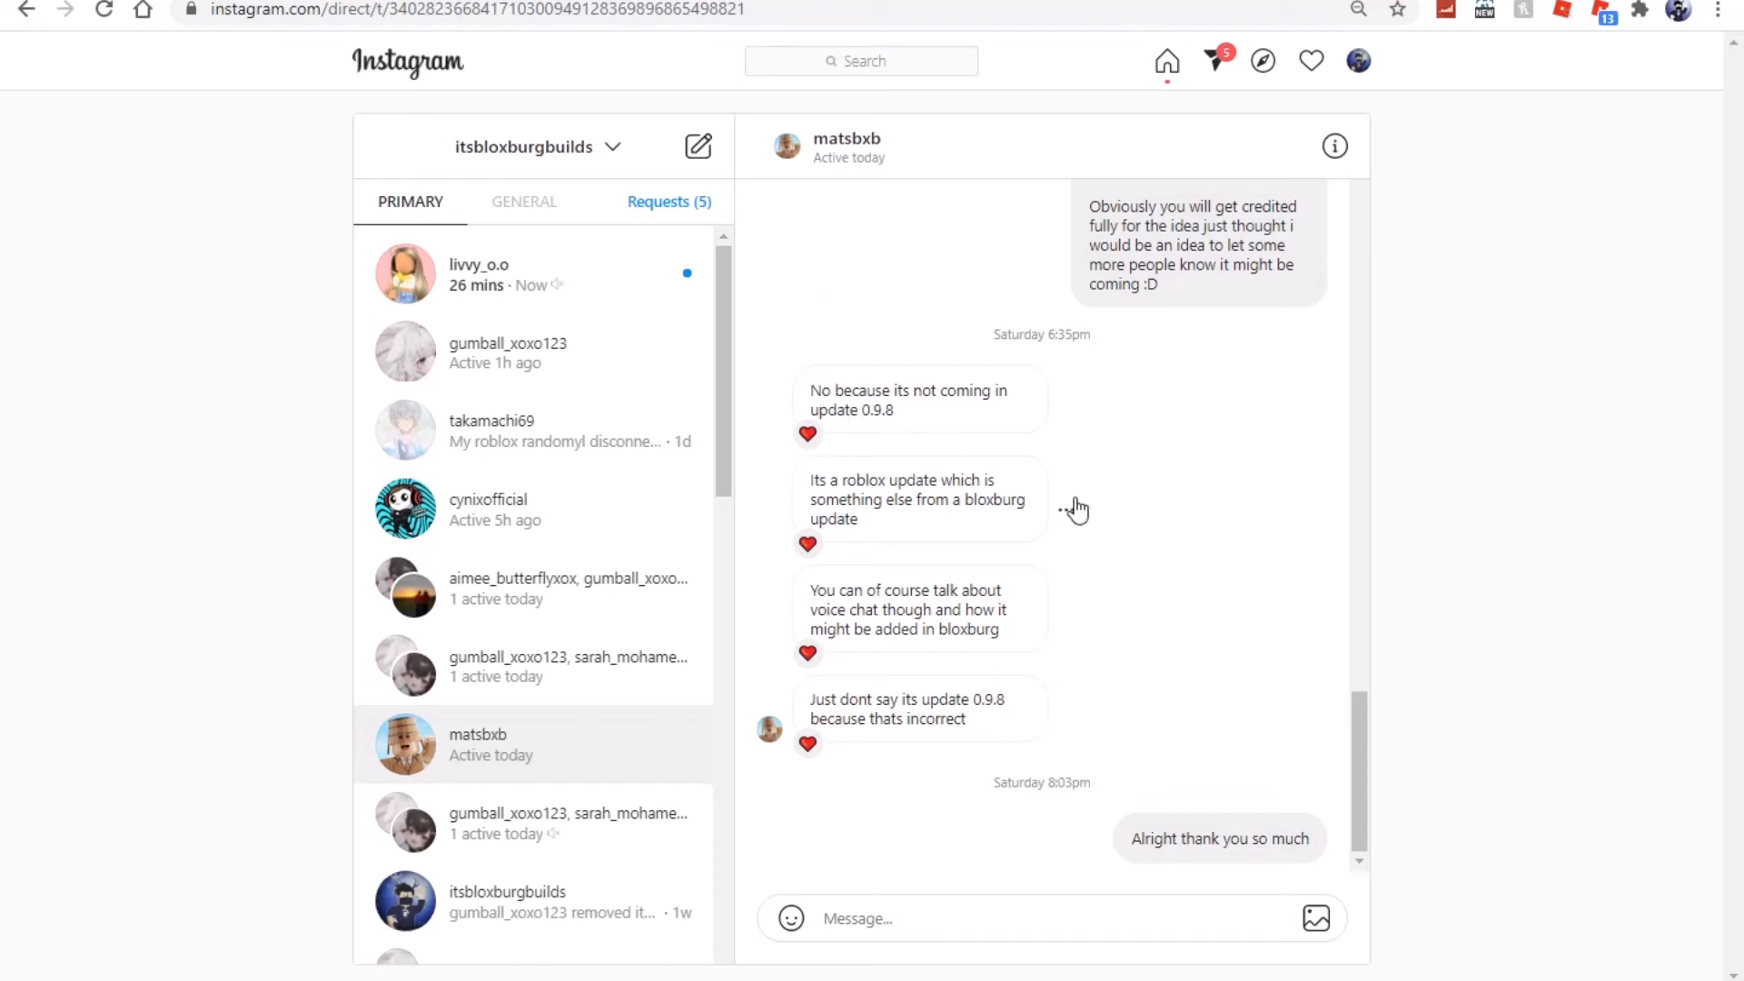
mouse_move(1057, 493)
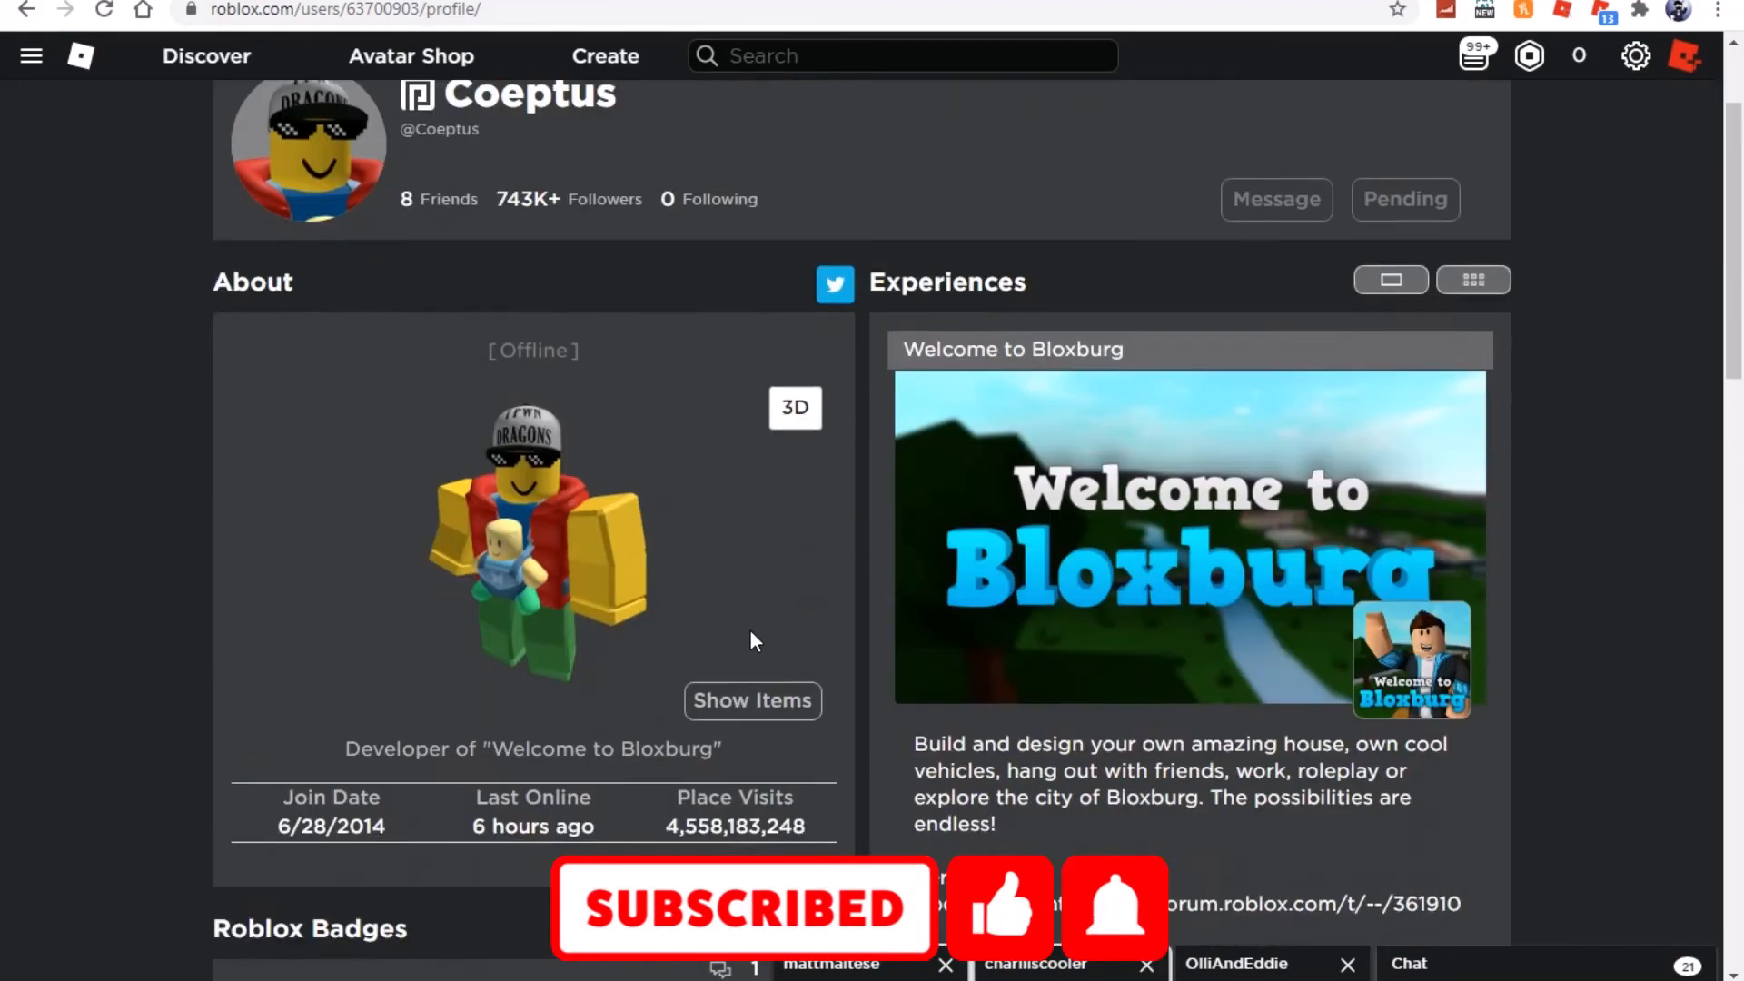
scroll("down", 3)
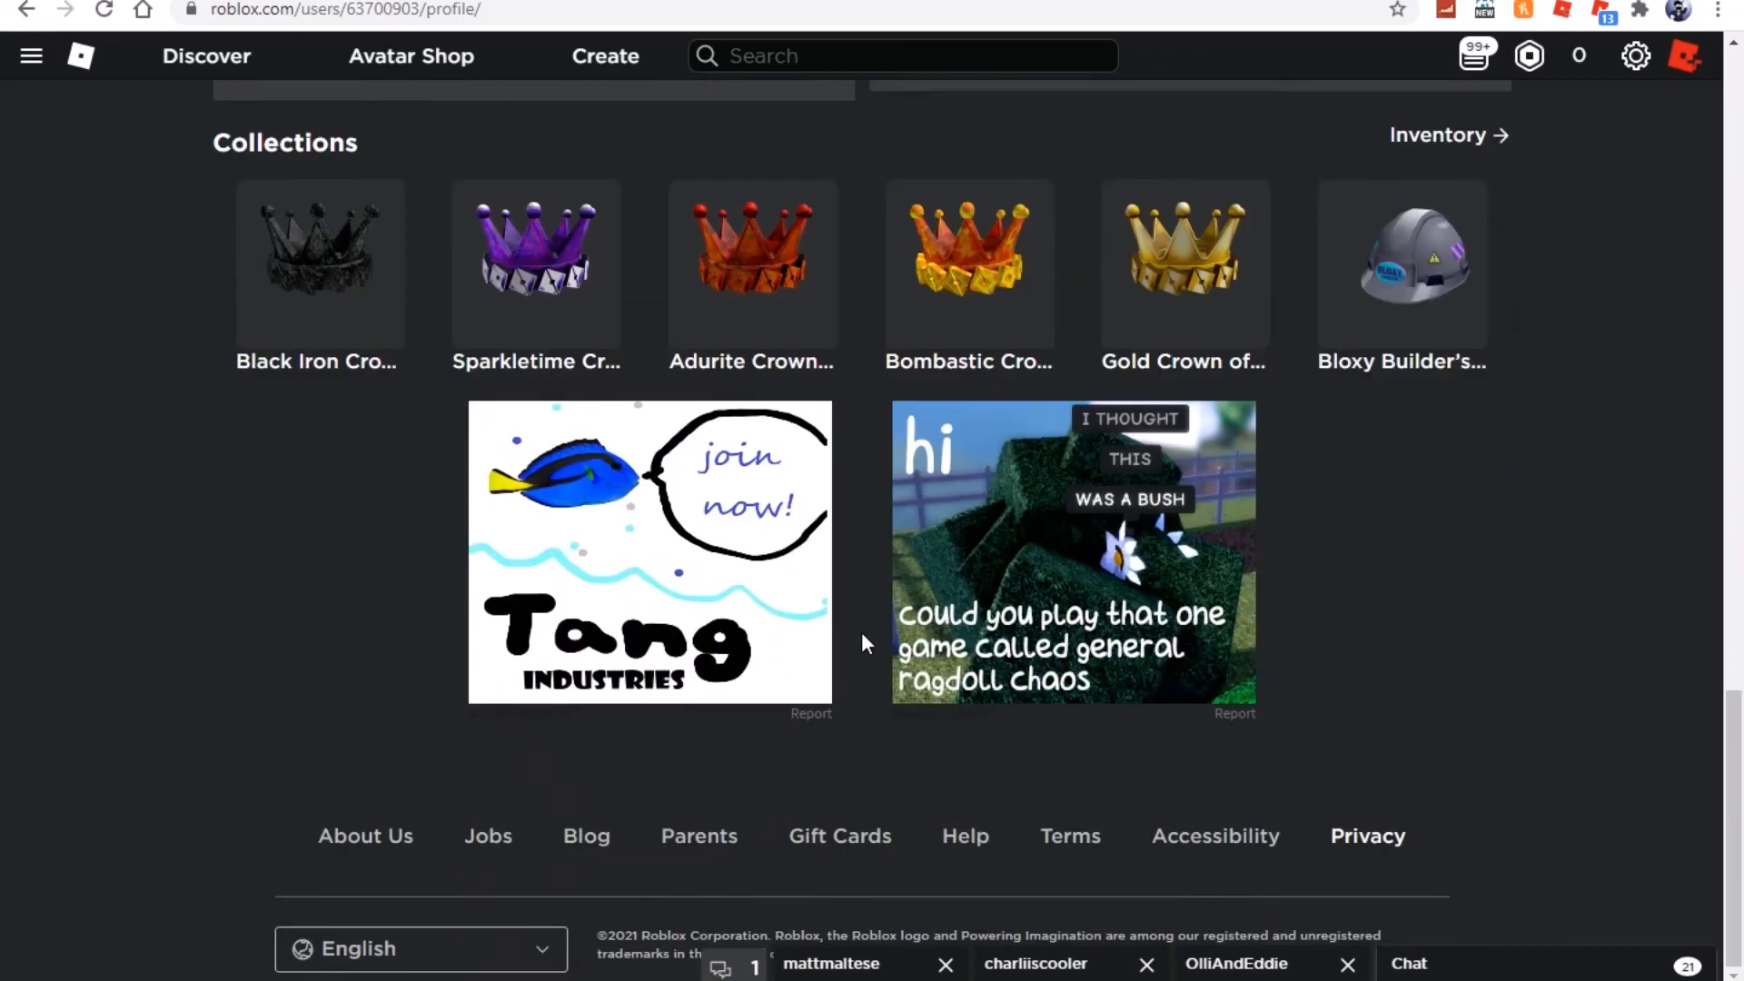
scroll("up", 3)
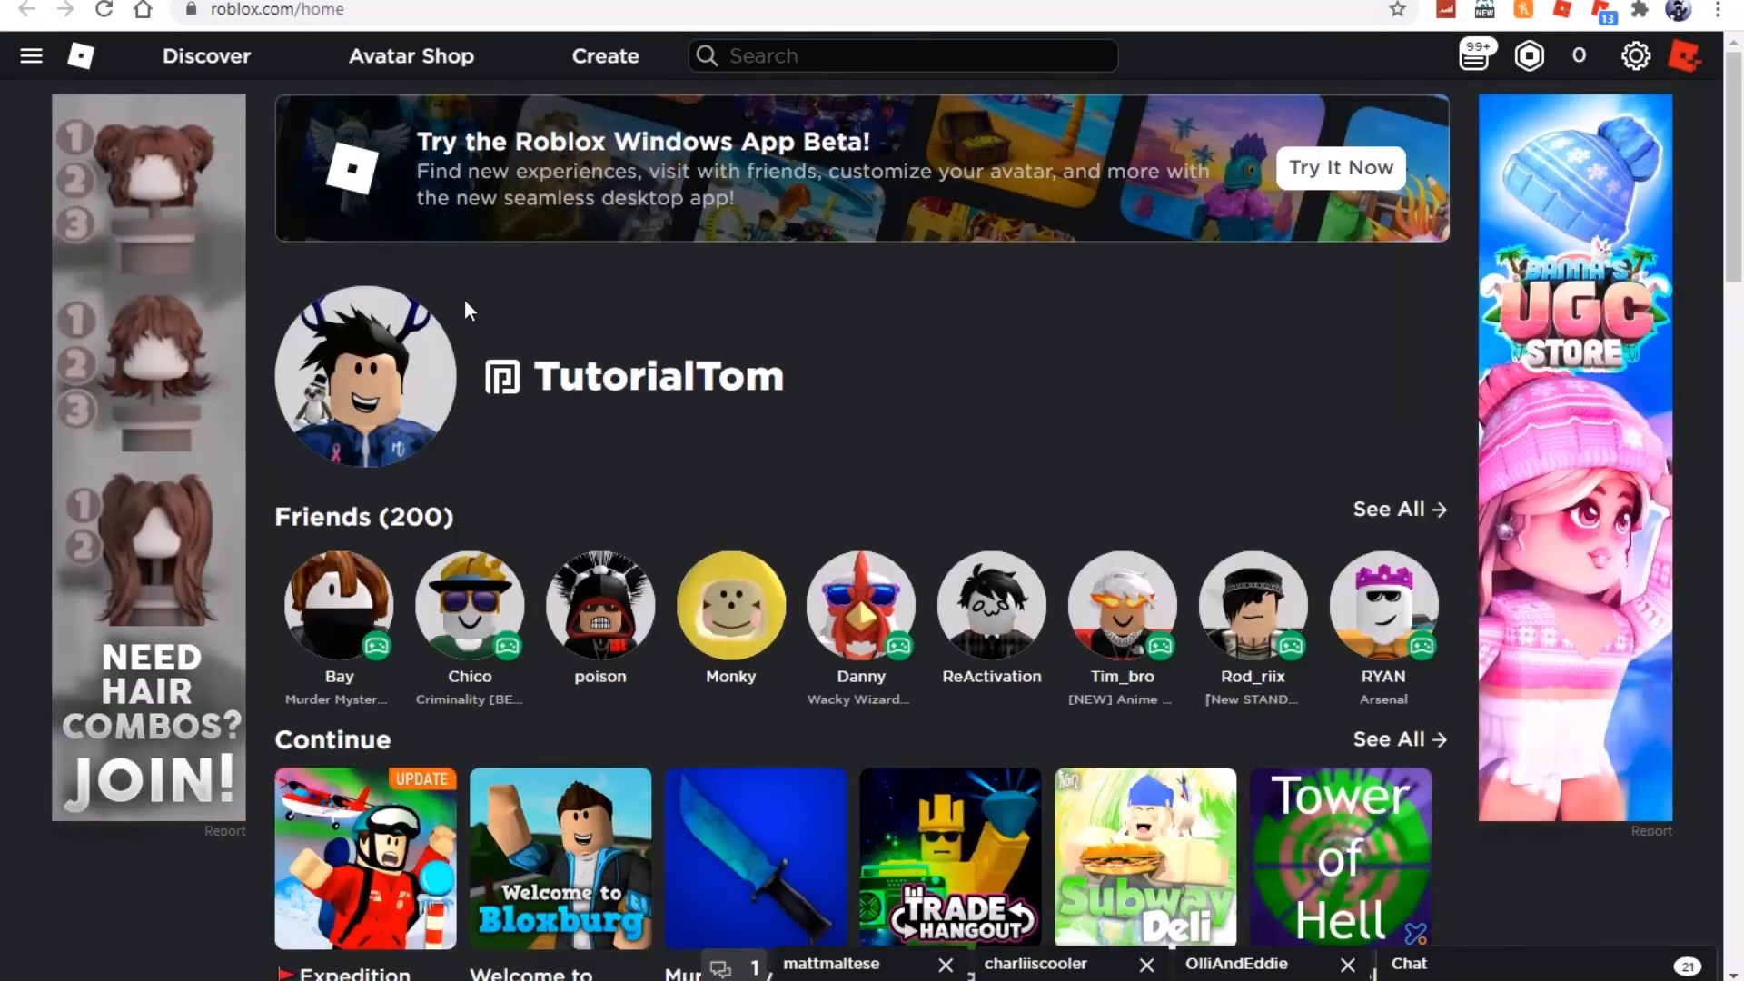
Reach Favorites on the home page and launch the Welcome to Bloxburg [TEST SERVER] page
scroll("down", 3)
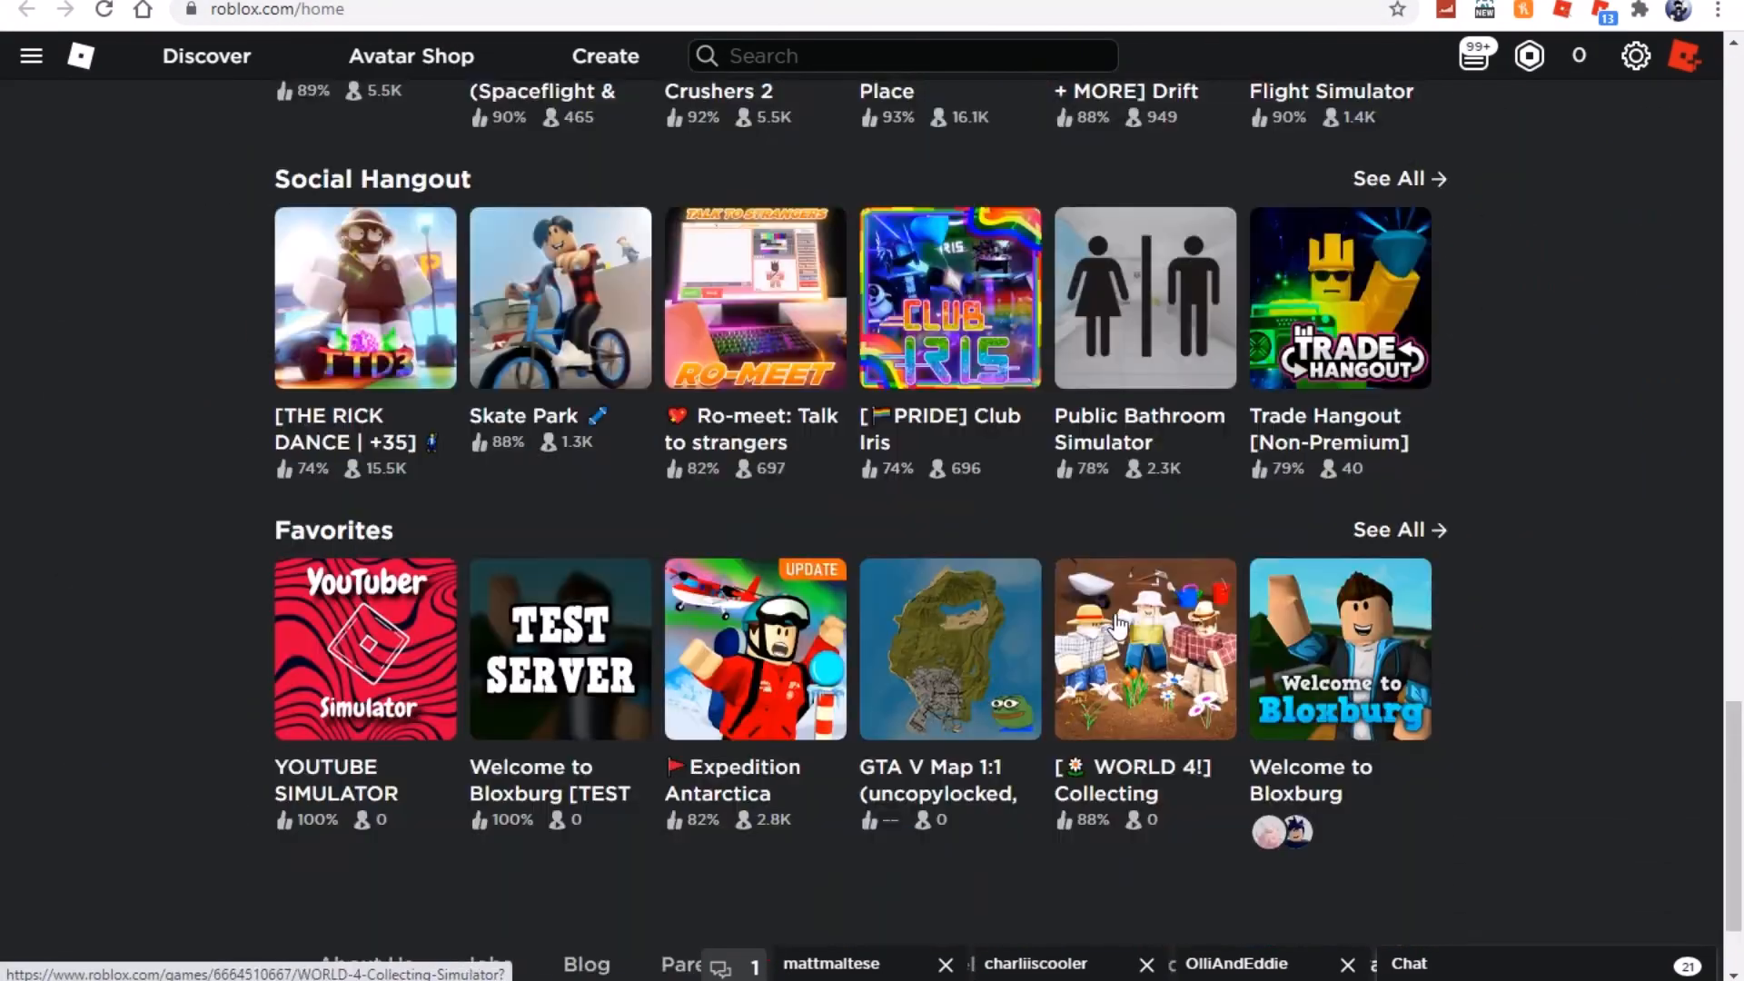
scroll("down", 3)
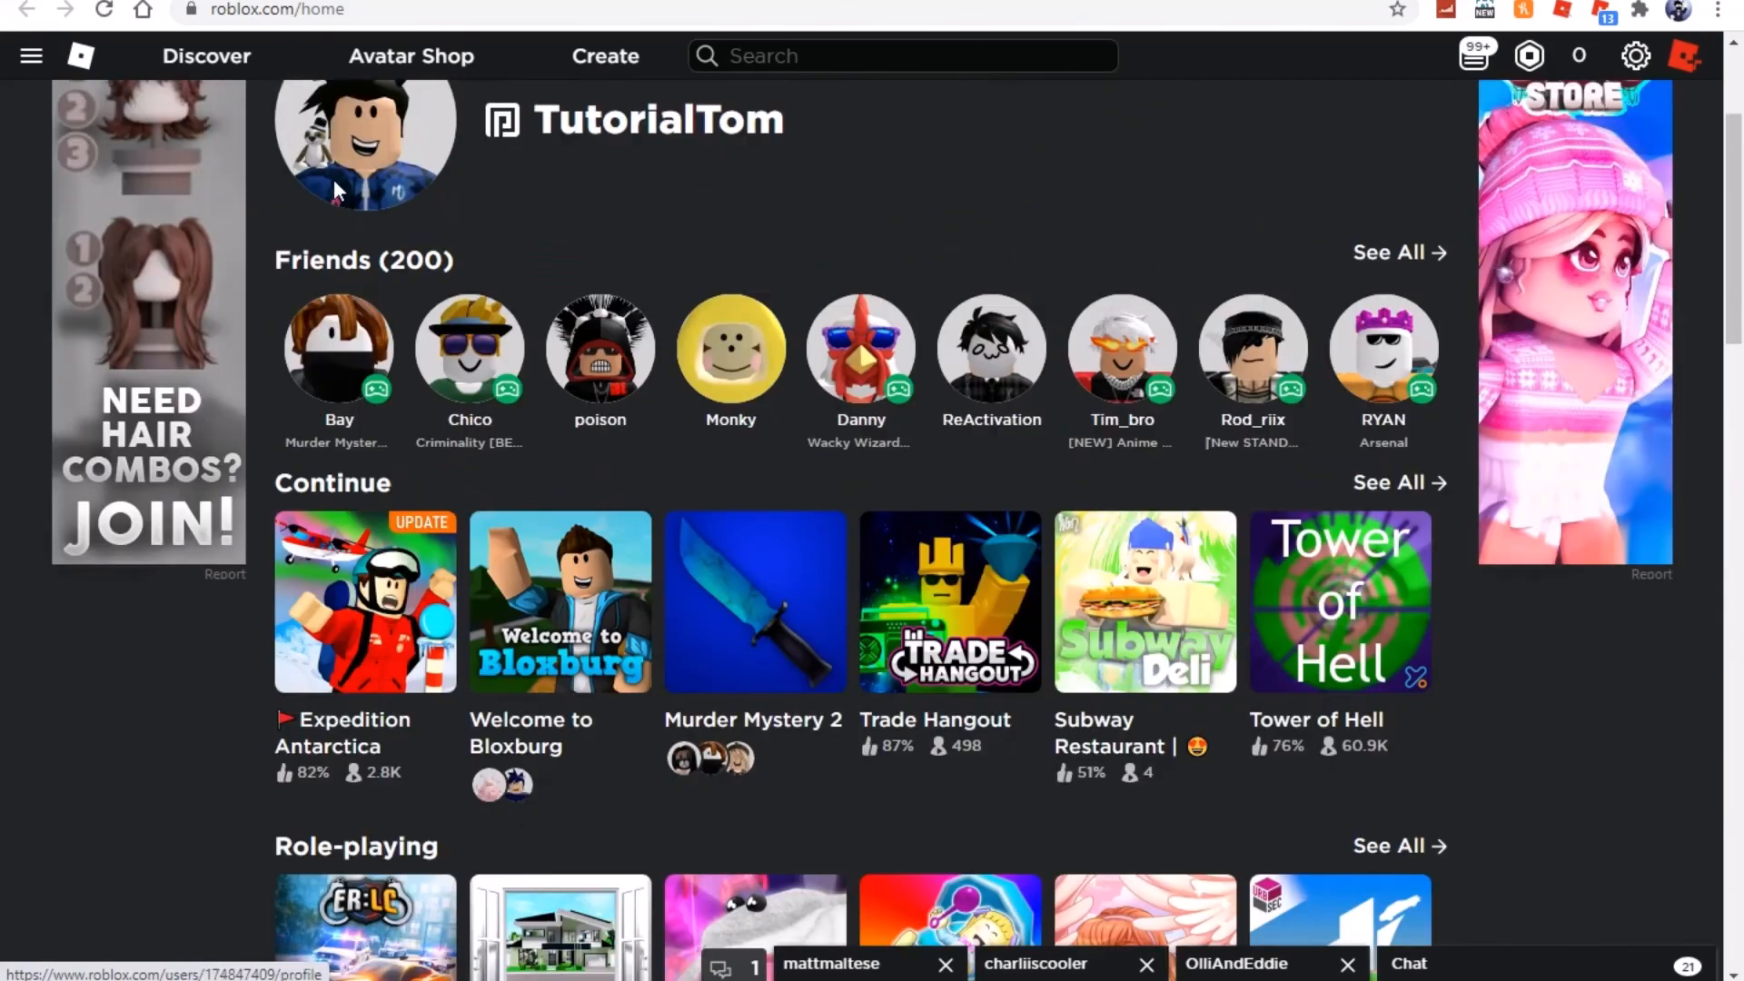
left_click(559, 601)
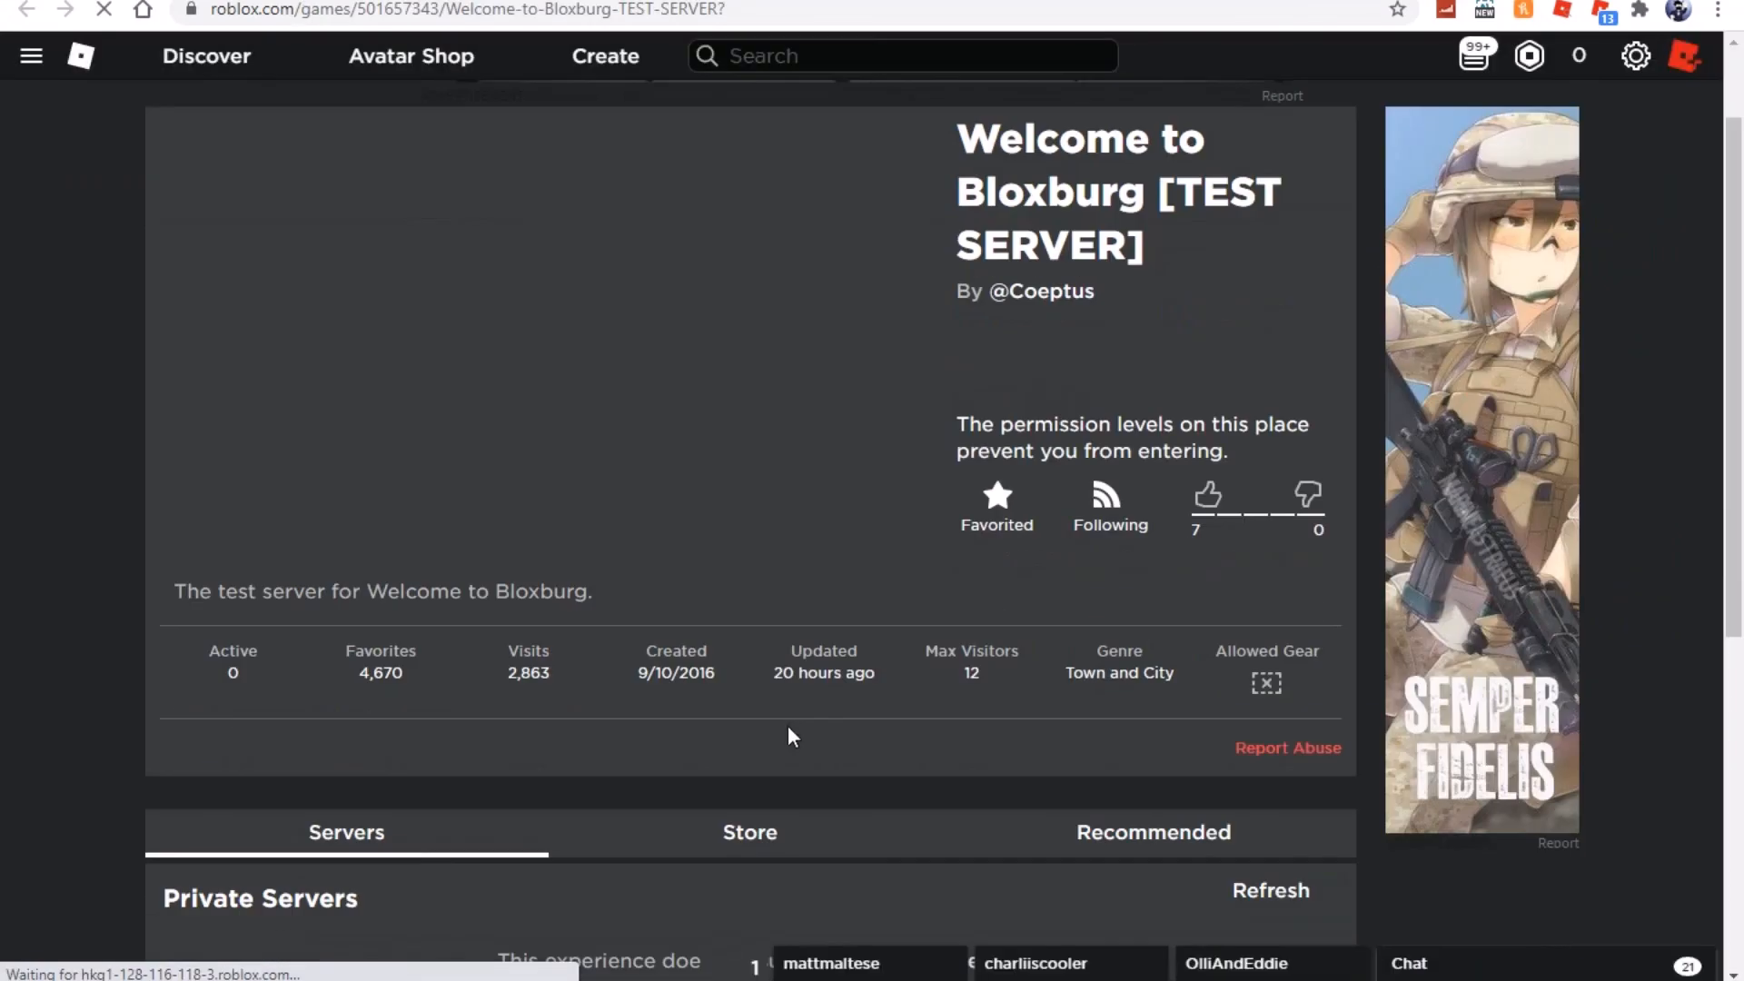
mouse_move(788, 623)
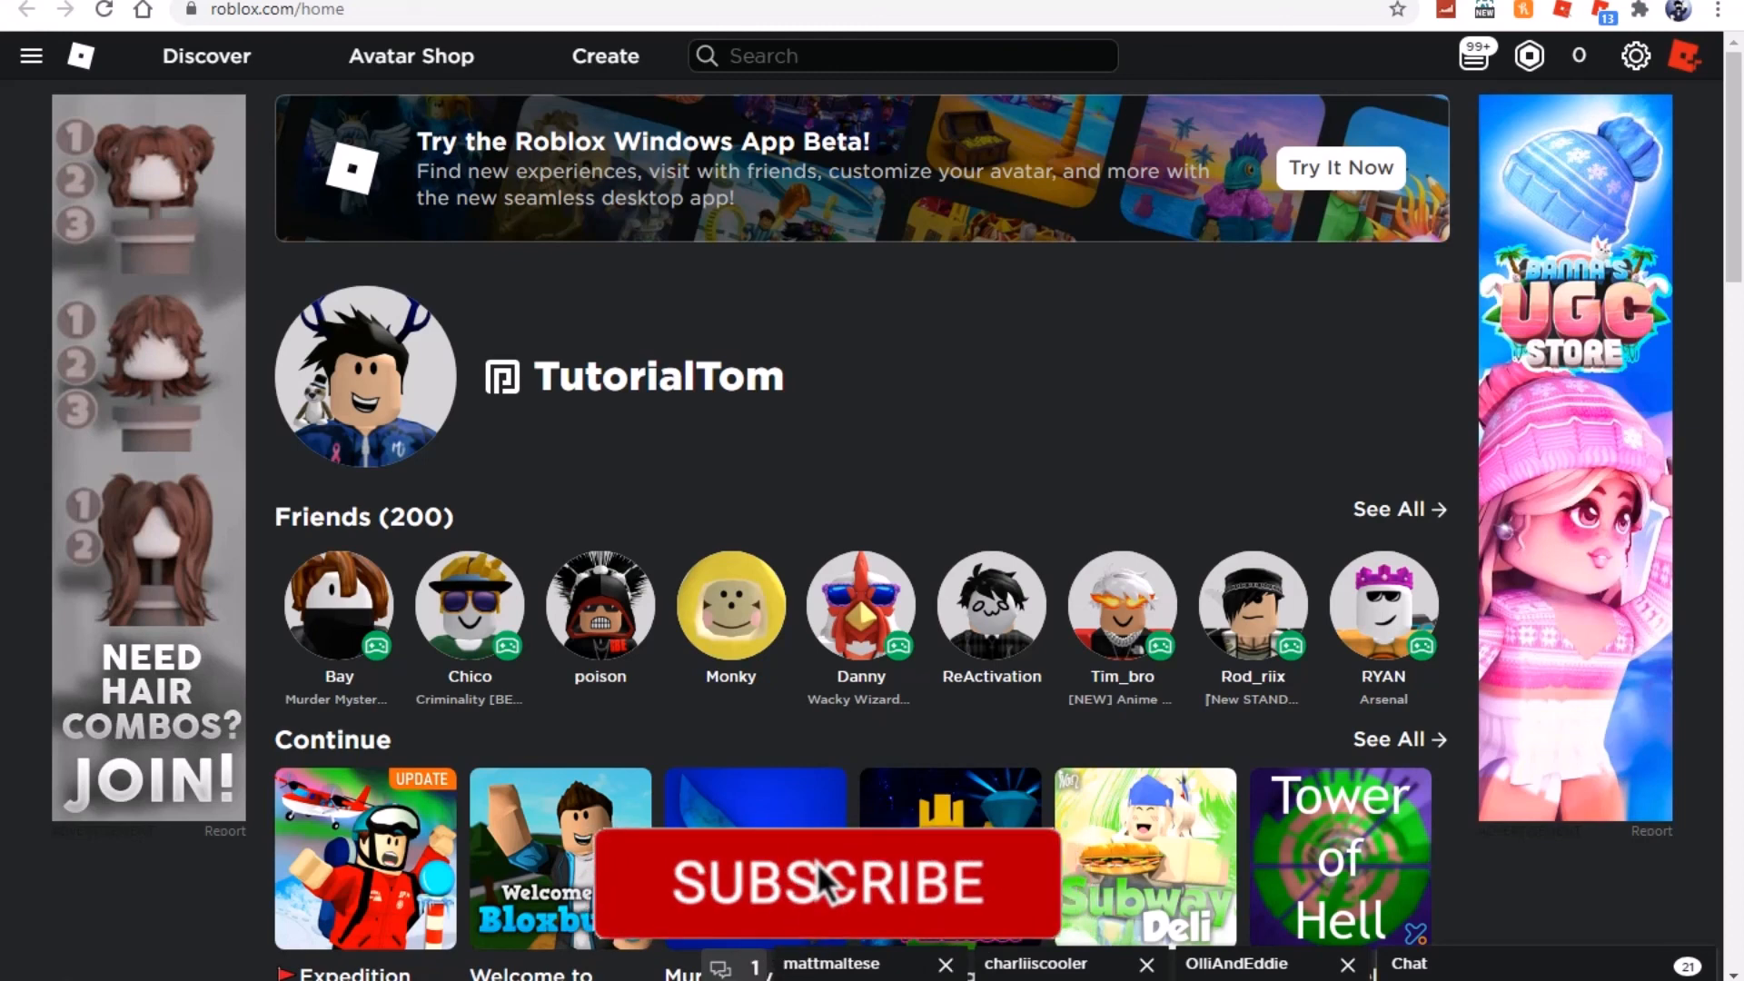
Go back to the TutorialTom Roblox home page
left_click(826, 886)
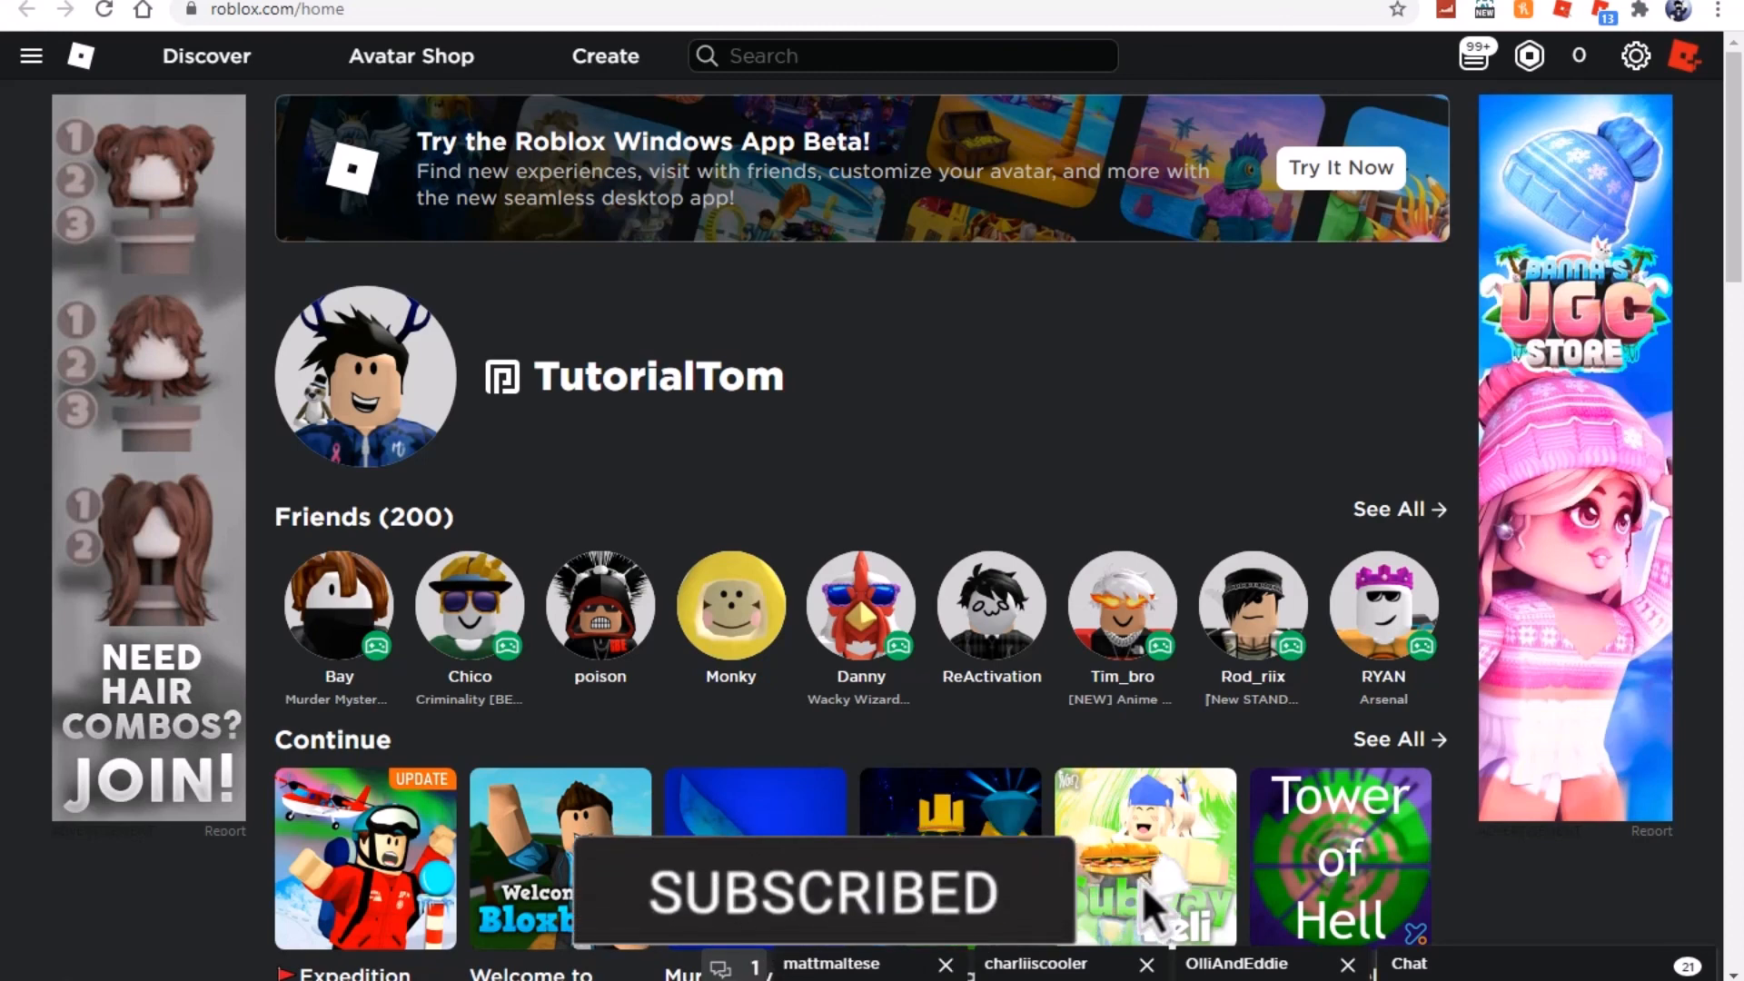